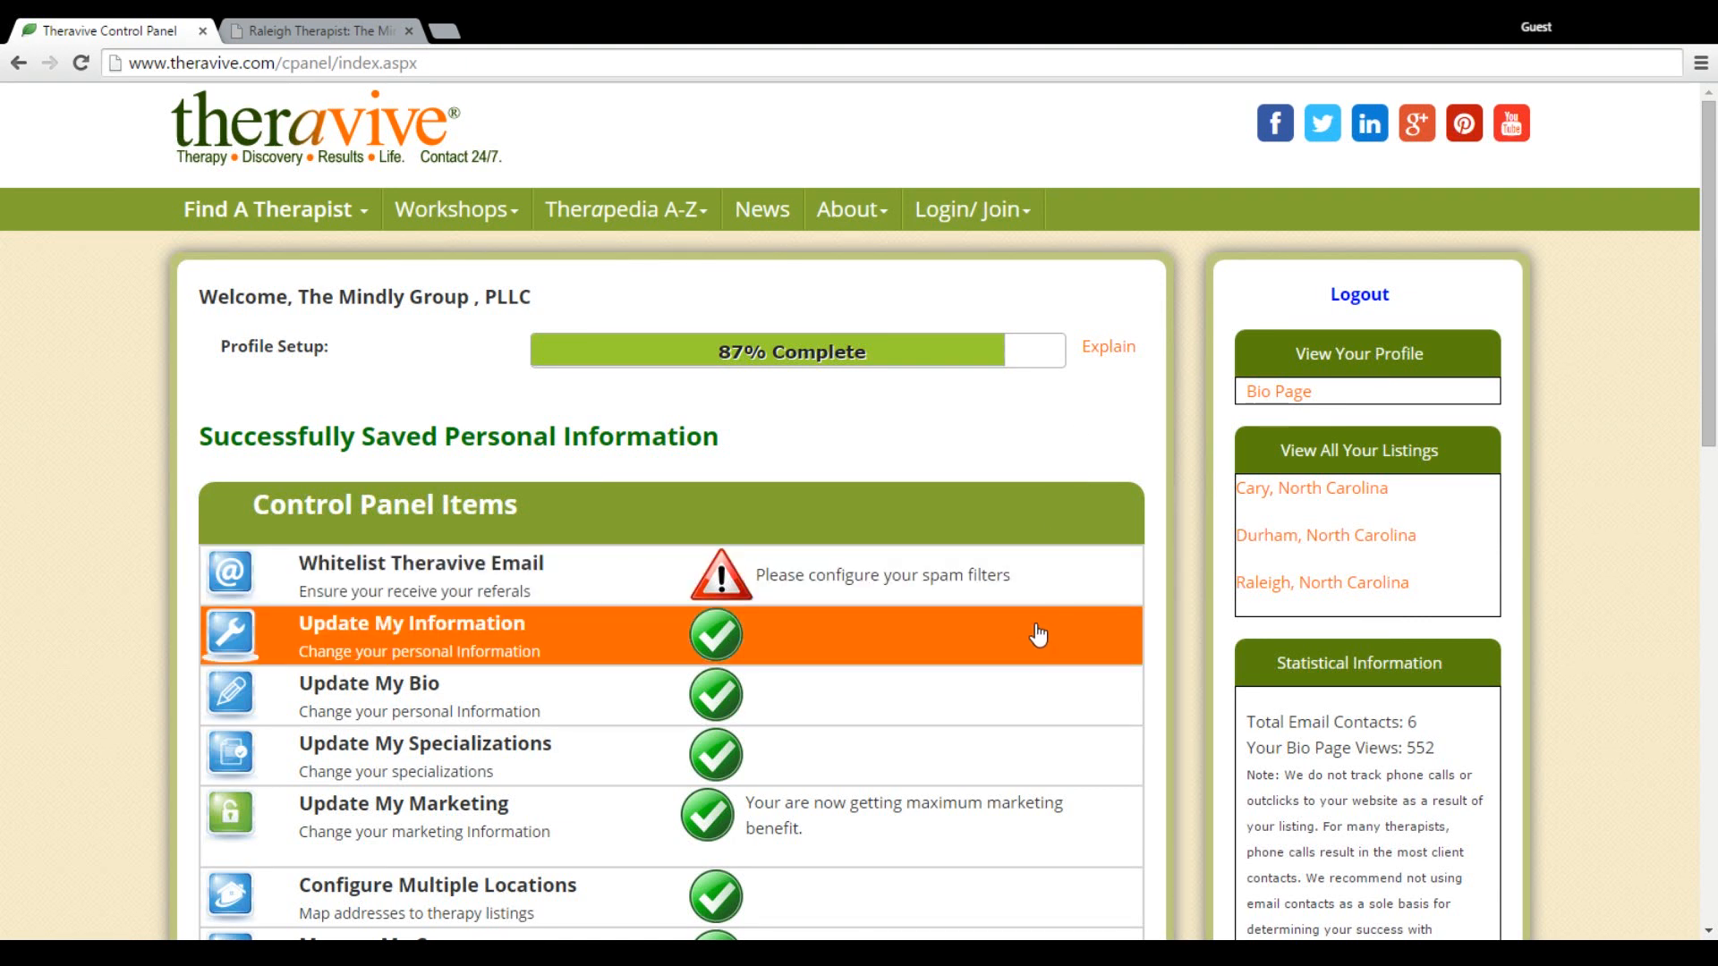
Step: Open the Update My Information form from the Control Panel
click(411, 636)
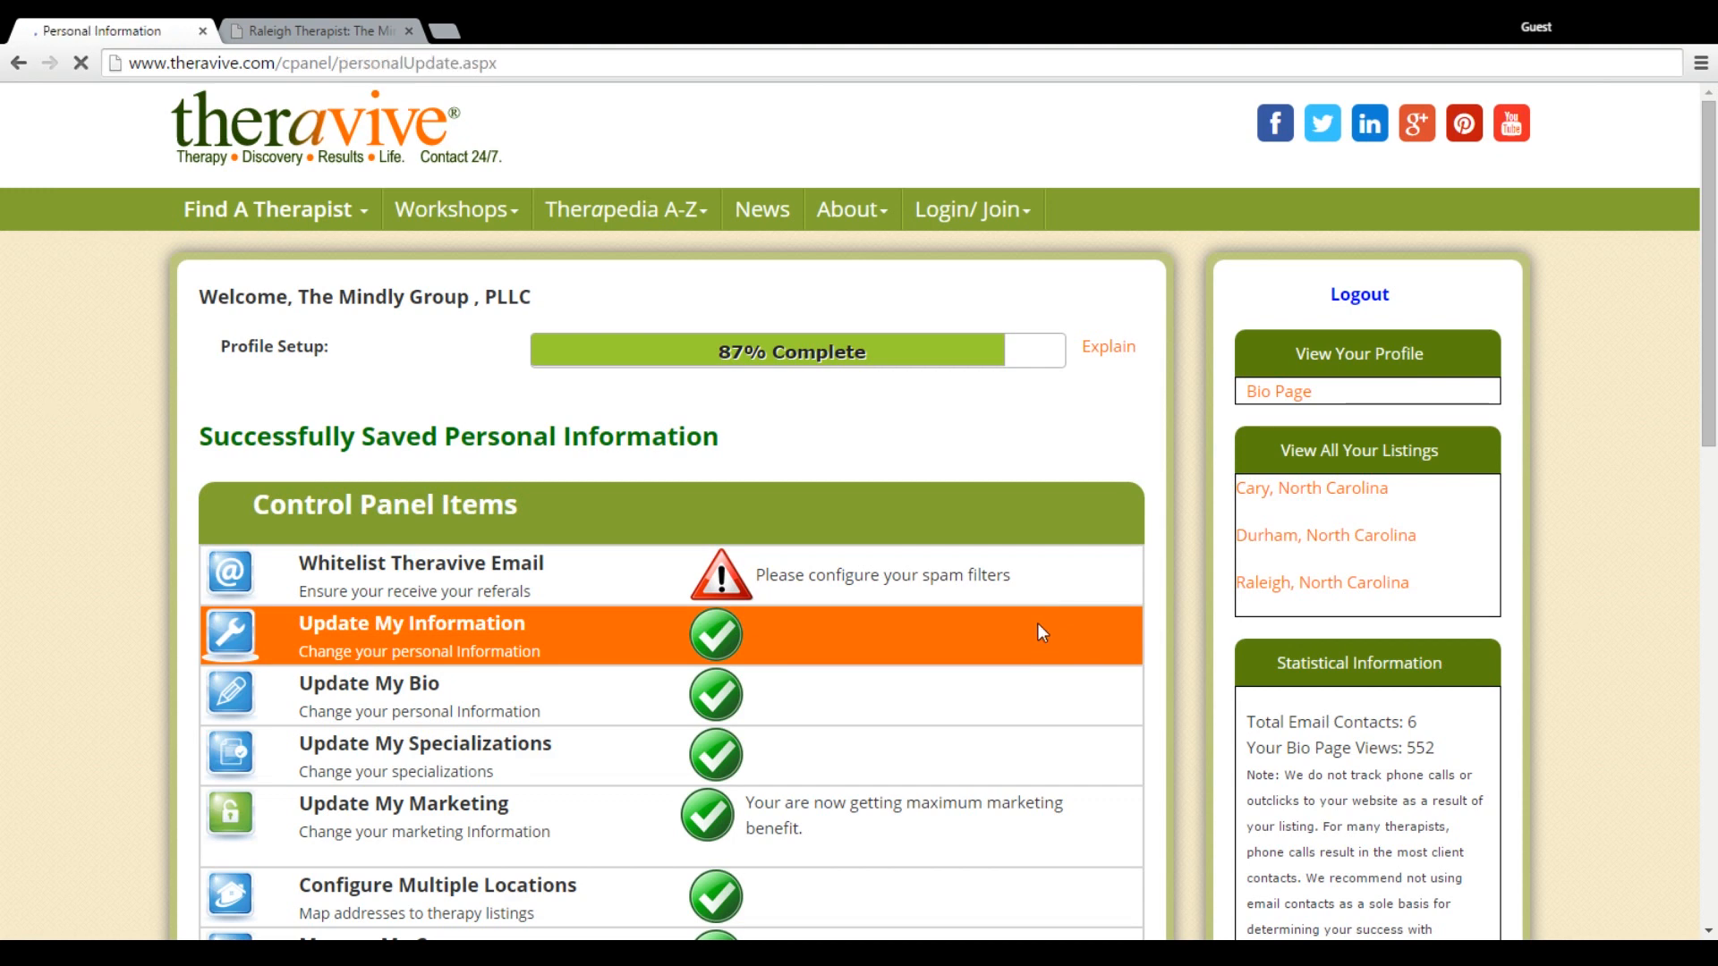
click(397, 623)
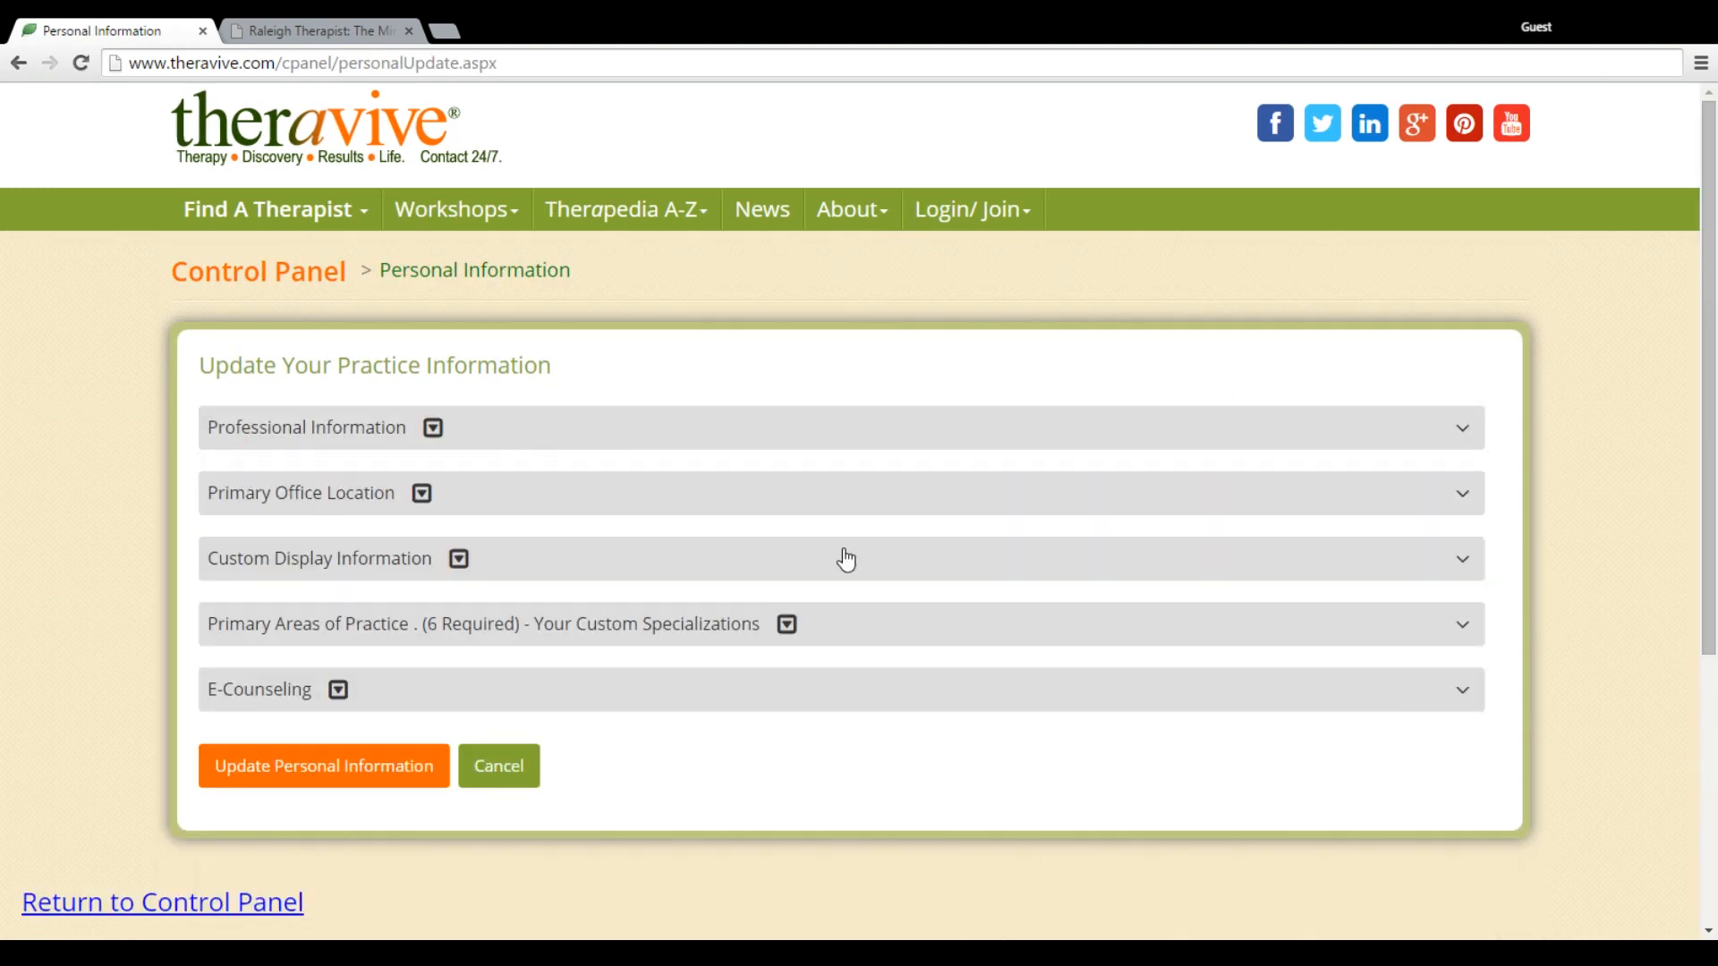
mouse_move(319, 443)
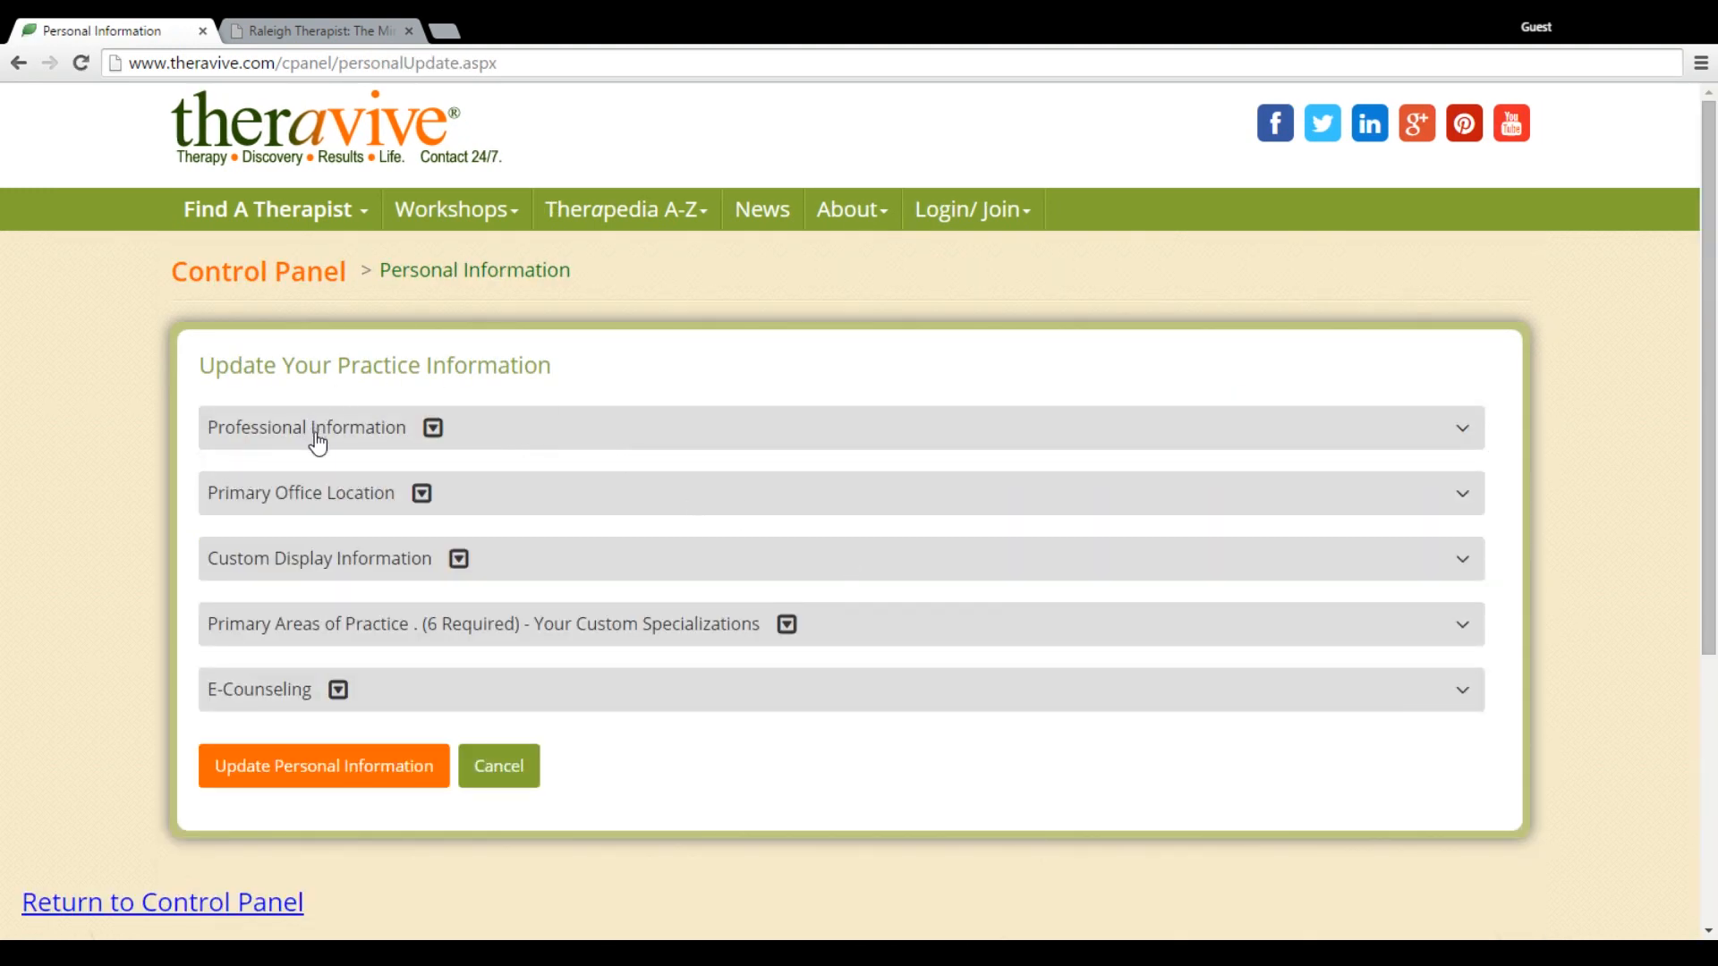
Step: Expand Professional Information to show title, designations, contact email and website
click(317, 428)
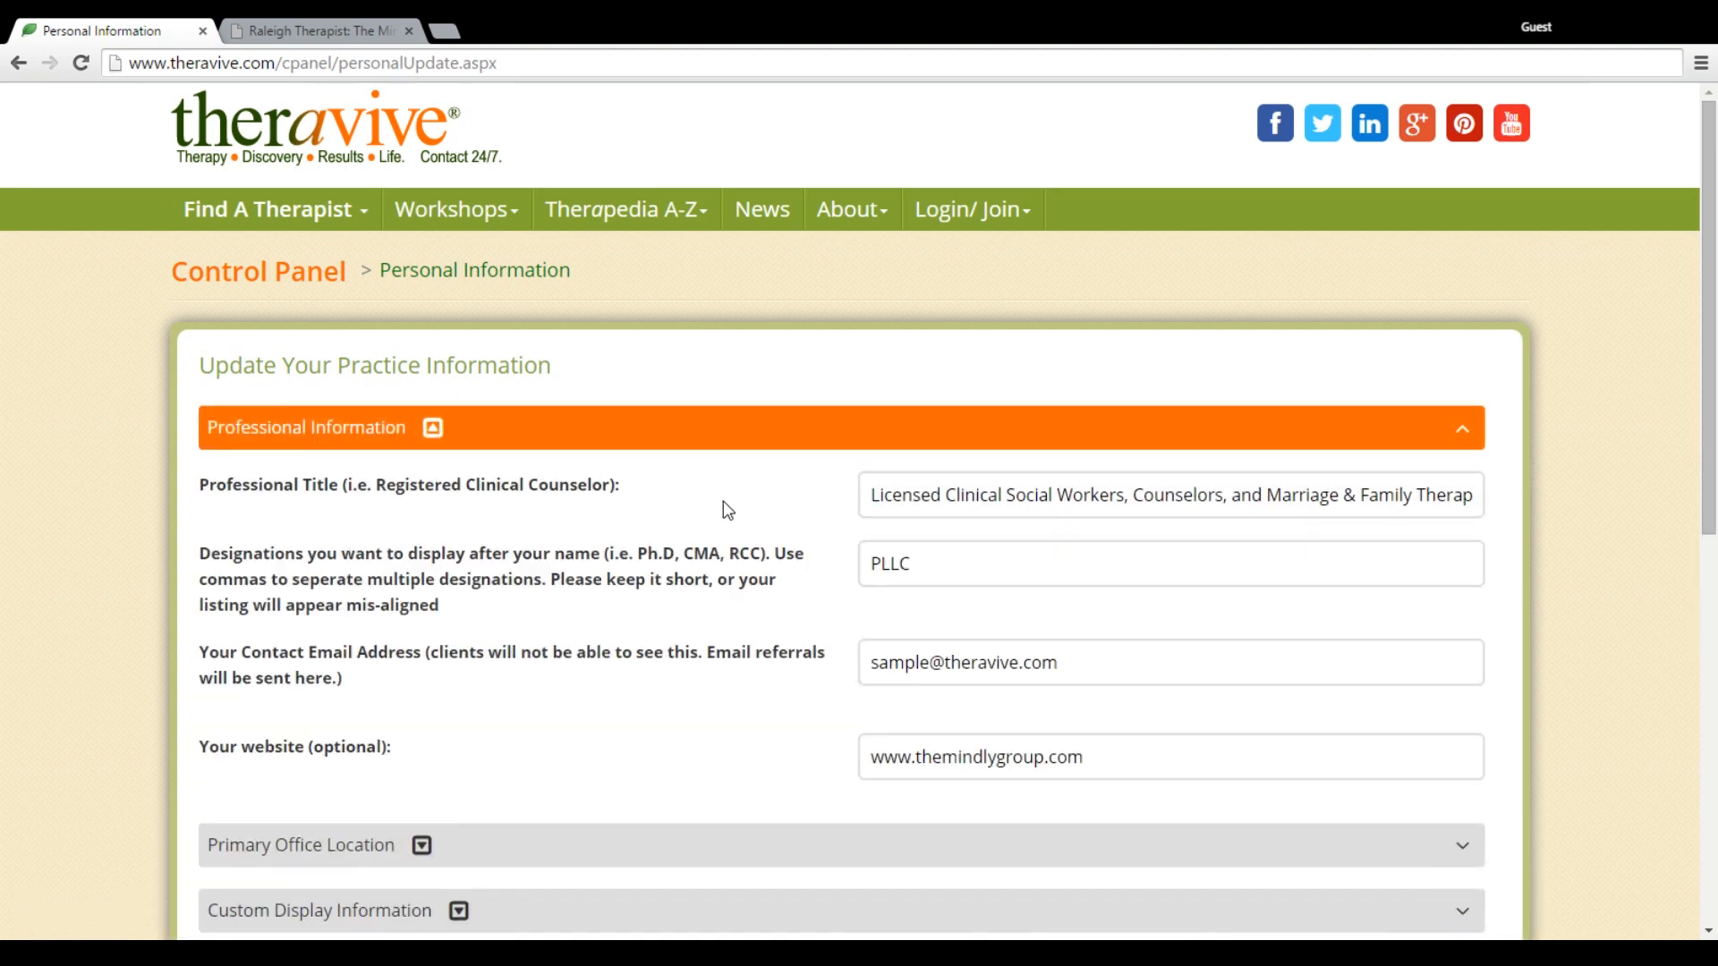
mouse_move(860, 644)
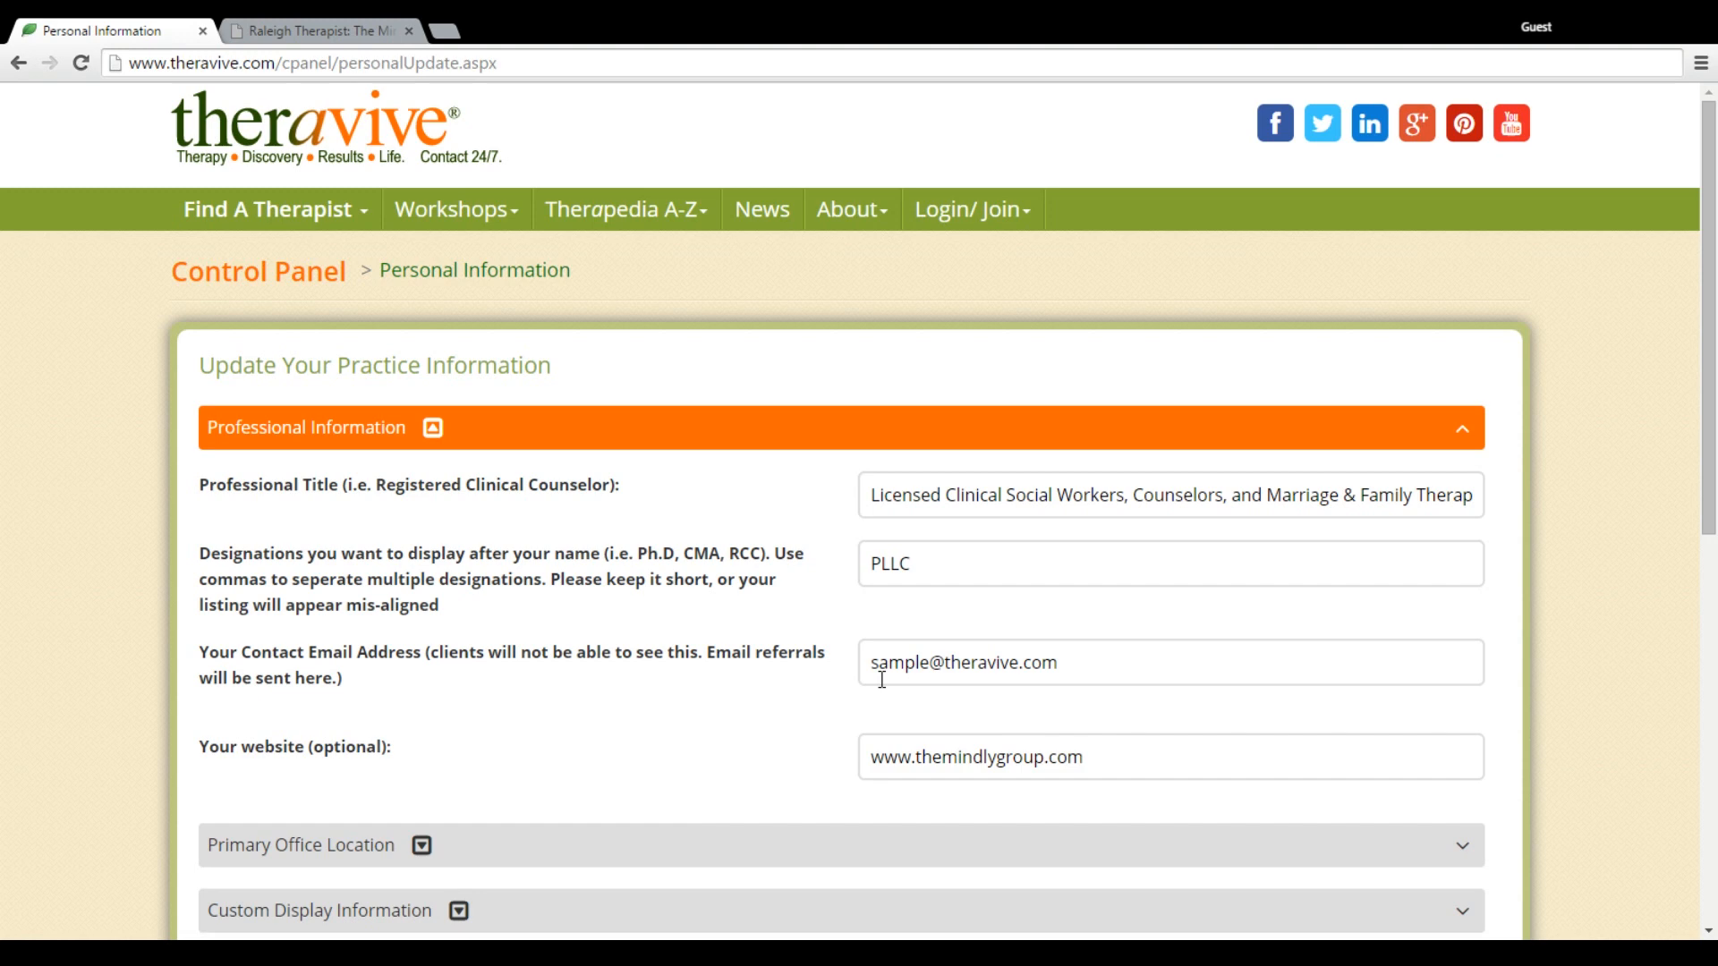
mouse_move(1384, 640)
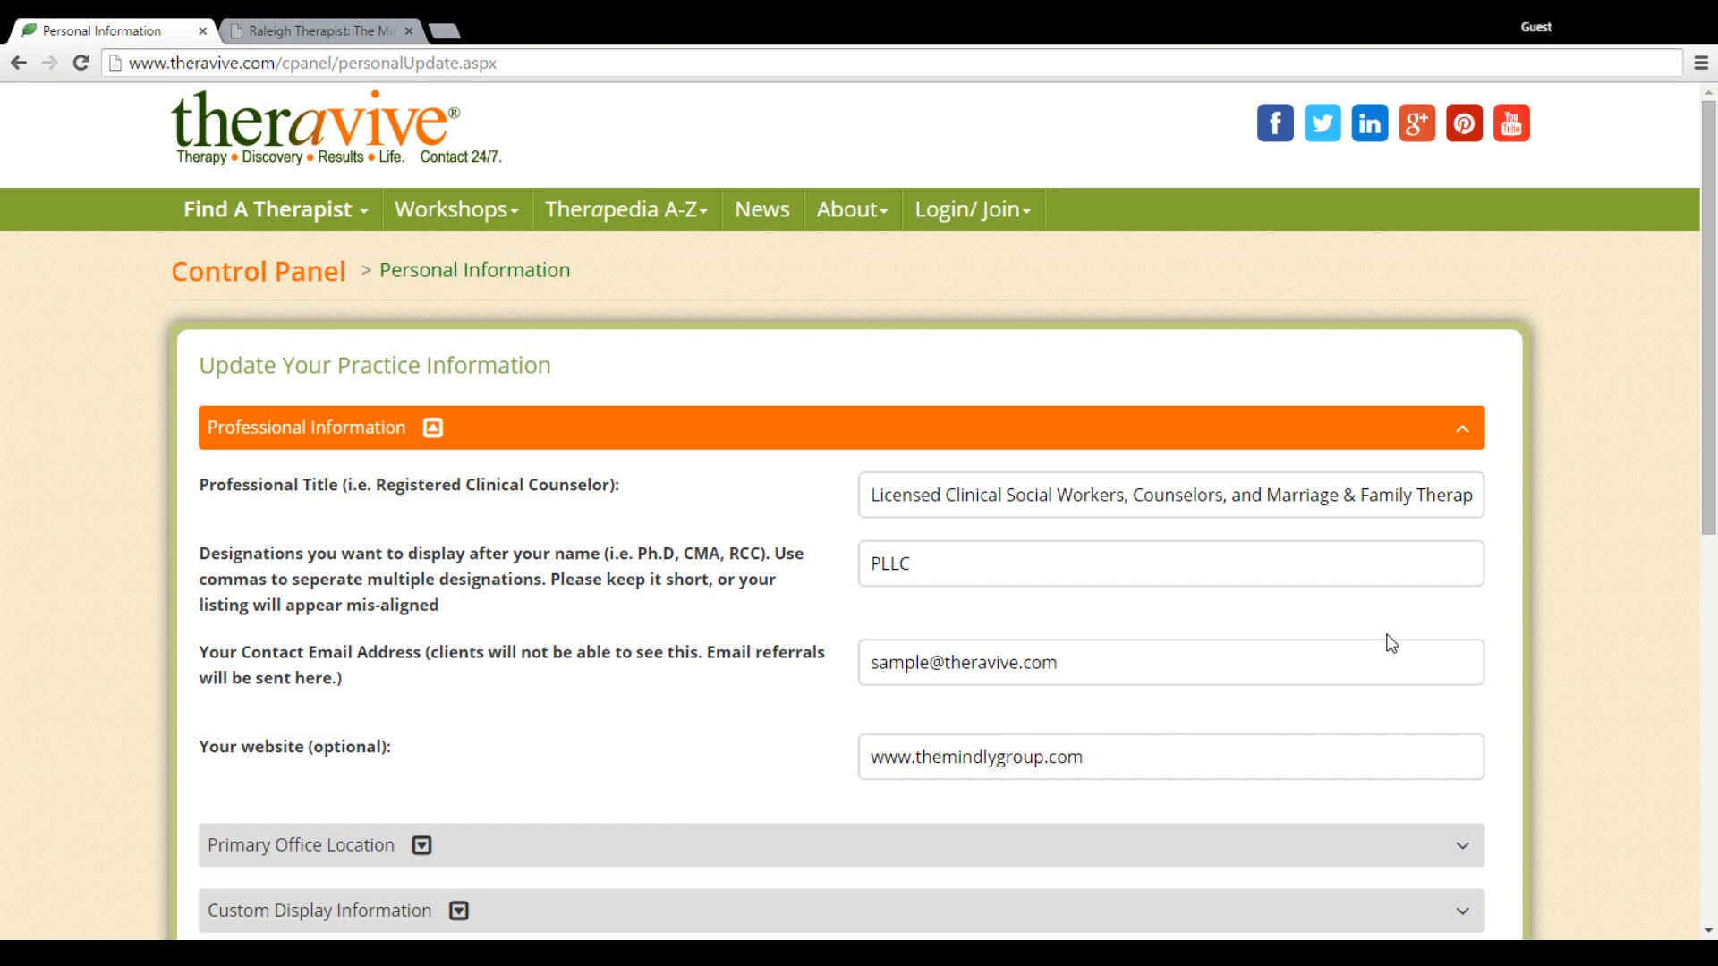
mouse_move(485, 732)
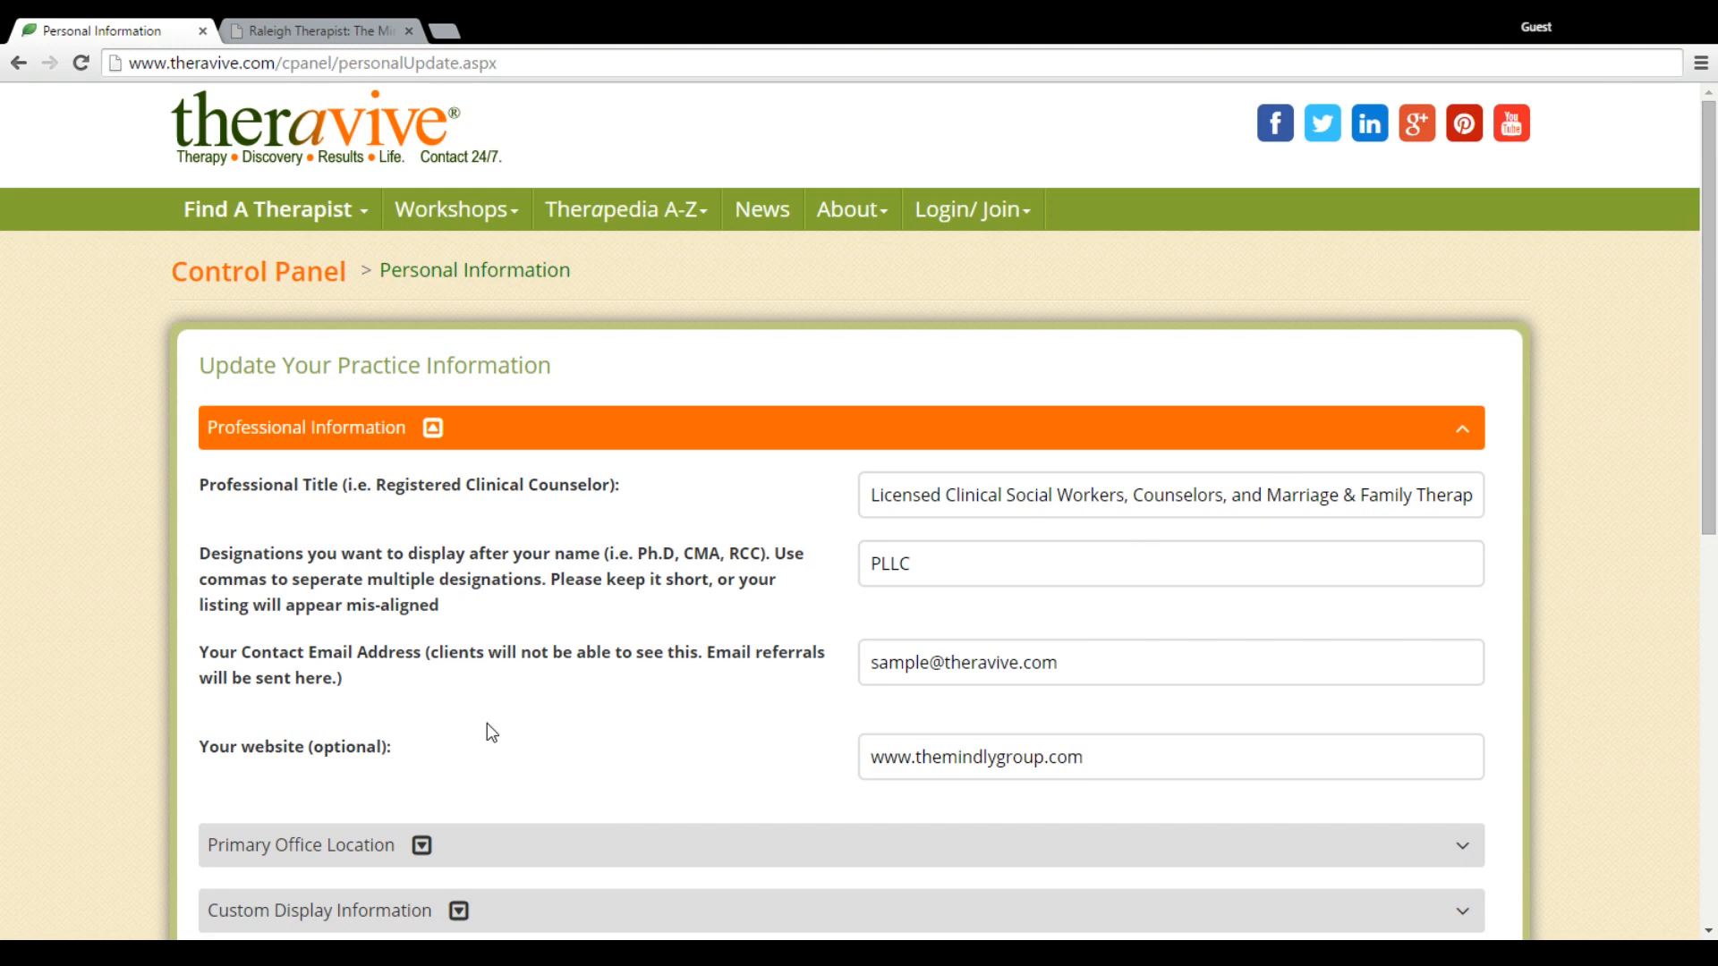
Step: Expand Primary Office Location to show address, phone, city, state and postal code
click(302, 845)
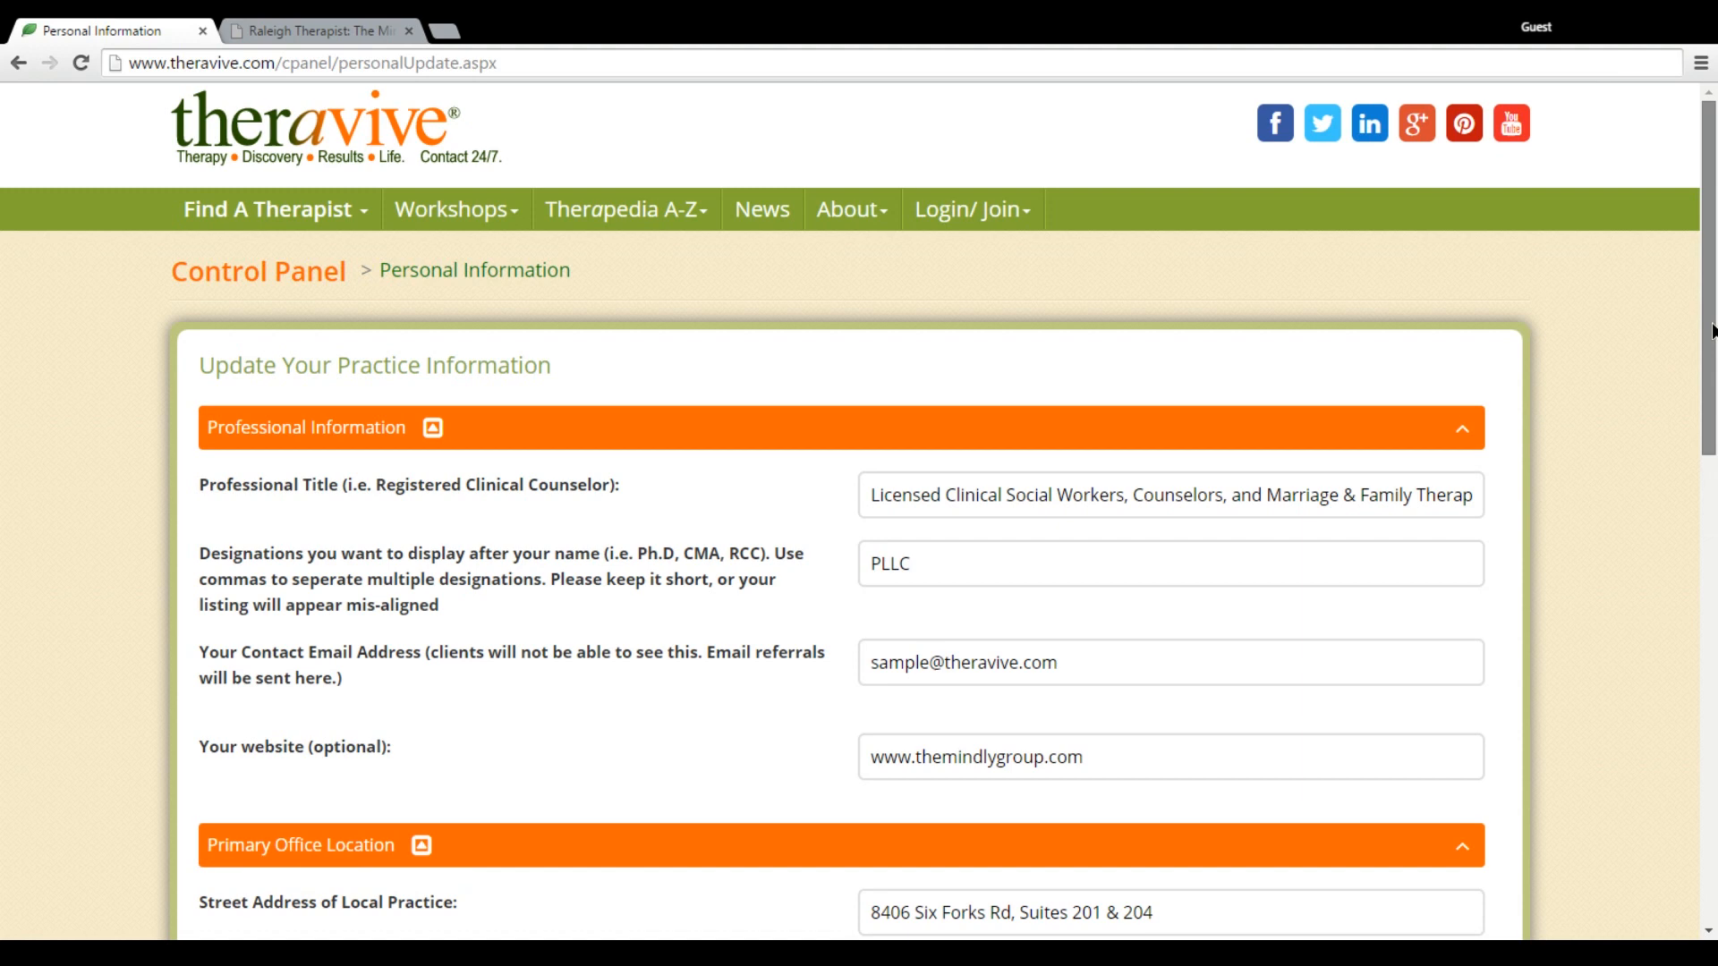
scroll(down, 3)
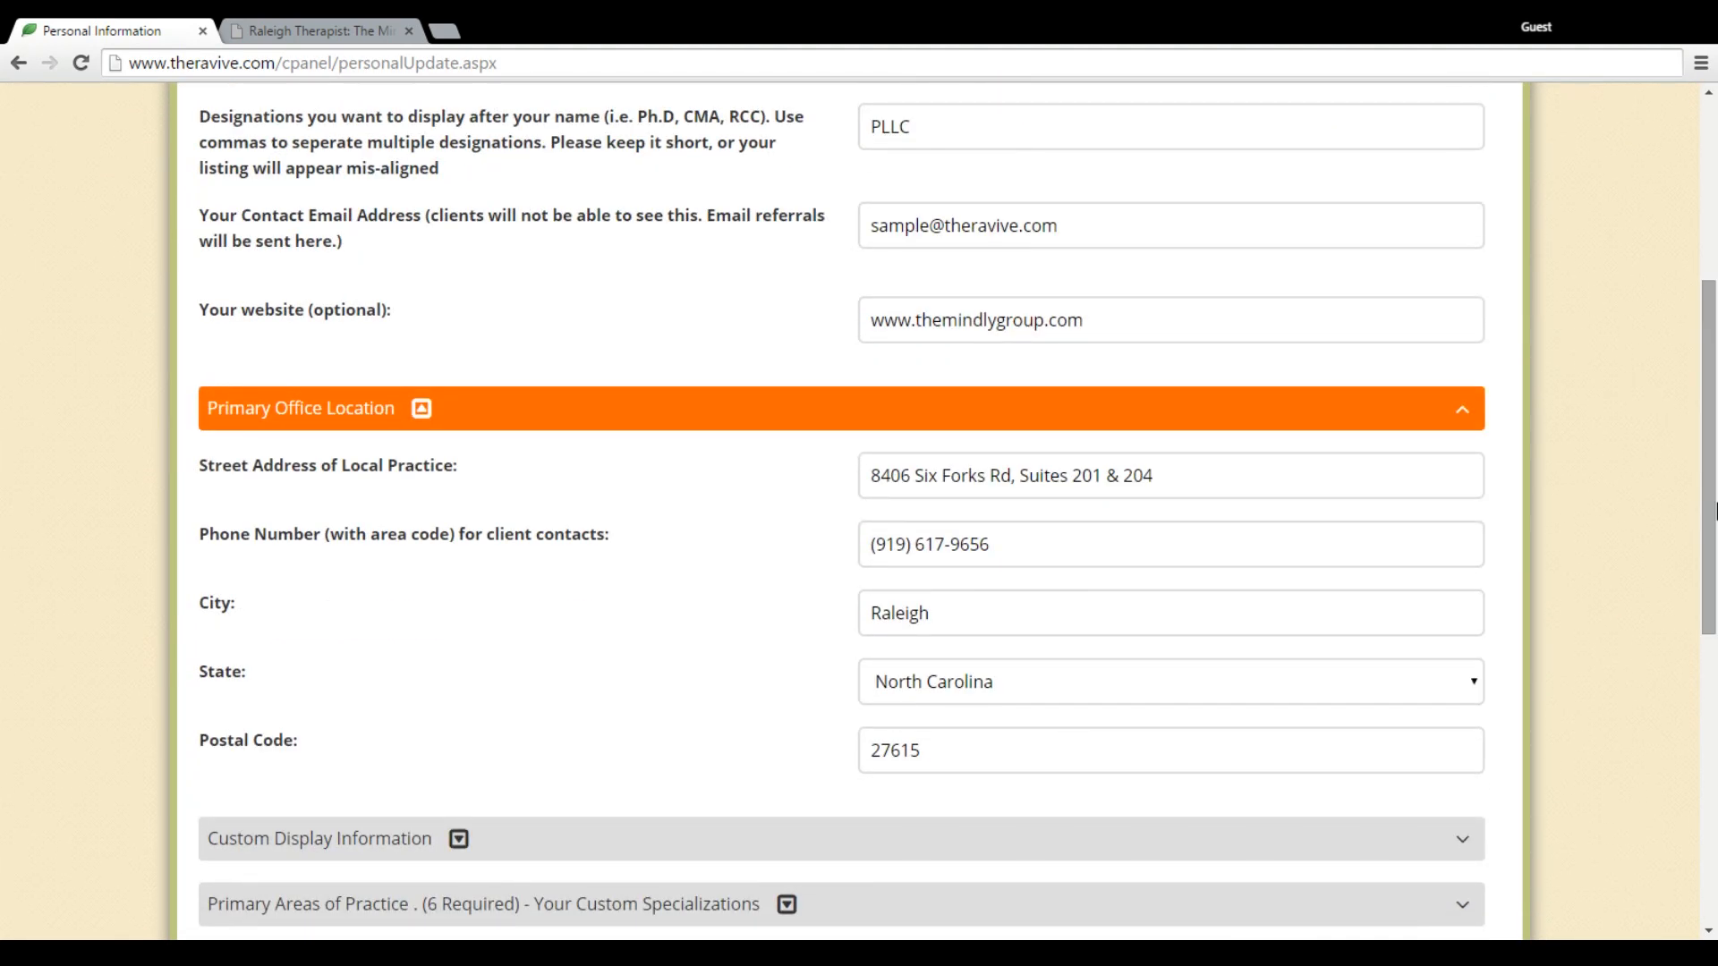
mouse_move(1597, 530)
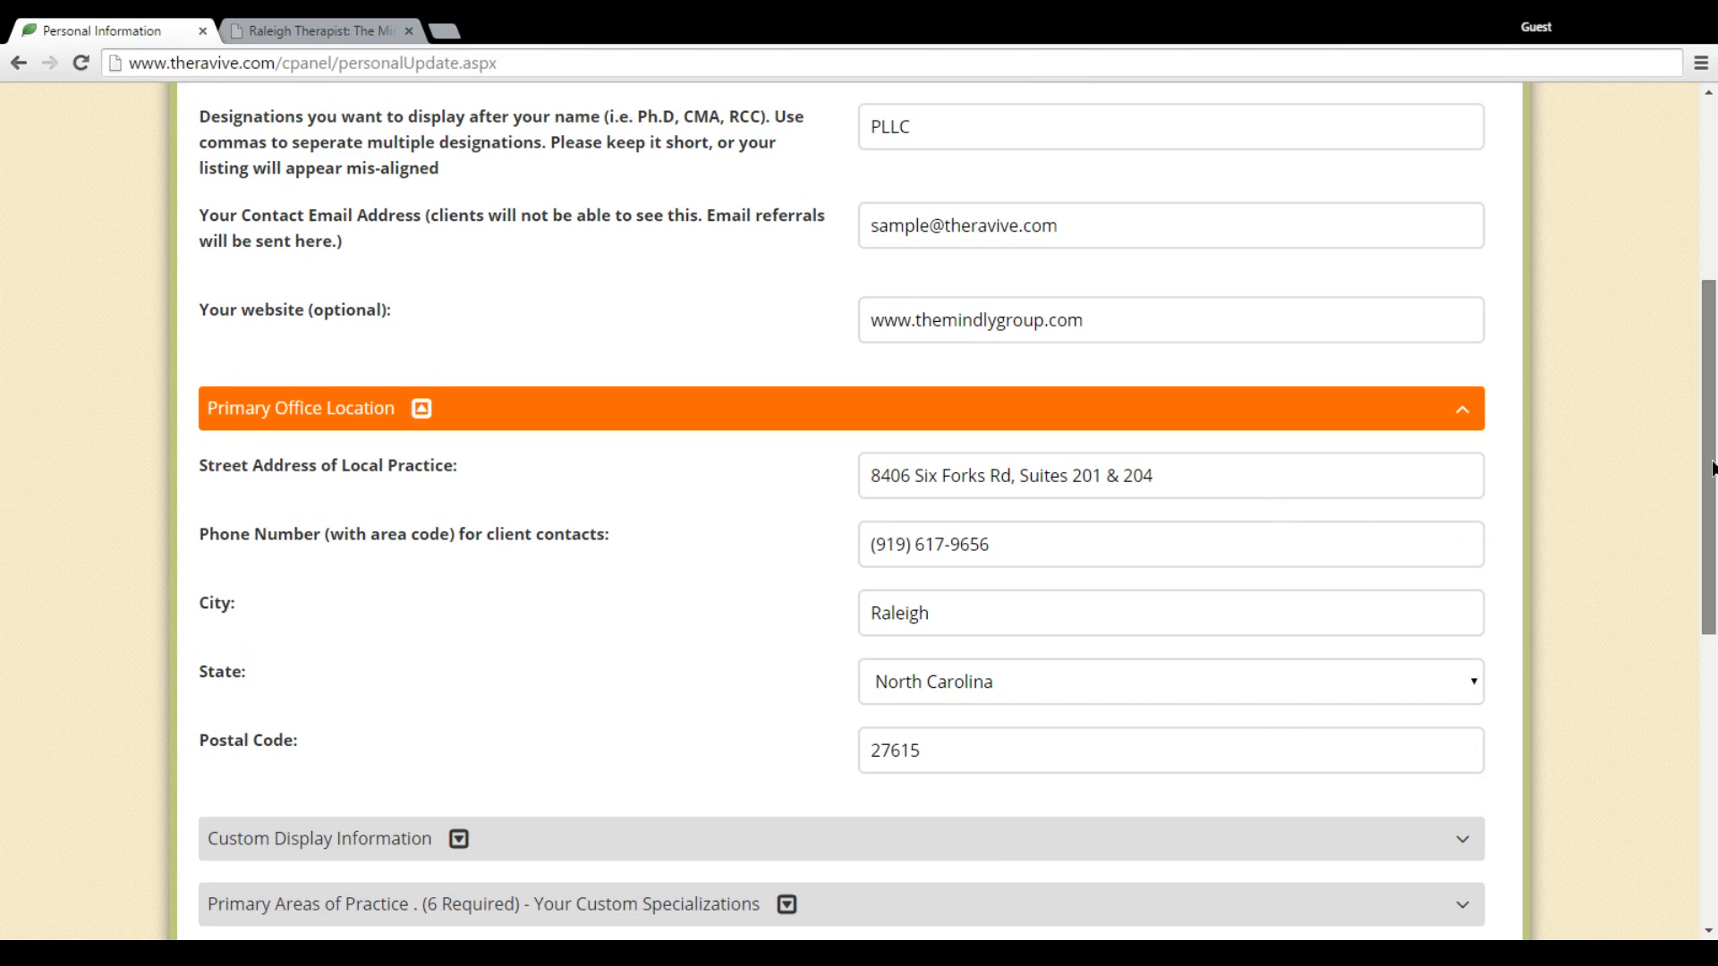
Step: Scroll through Custom Display Information's promotional texts and session fees
scroll(down, 3)
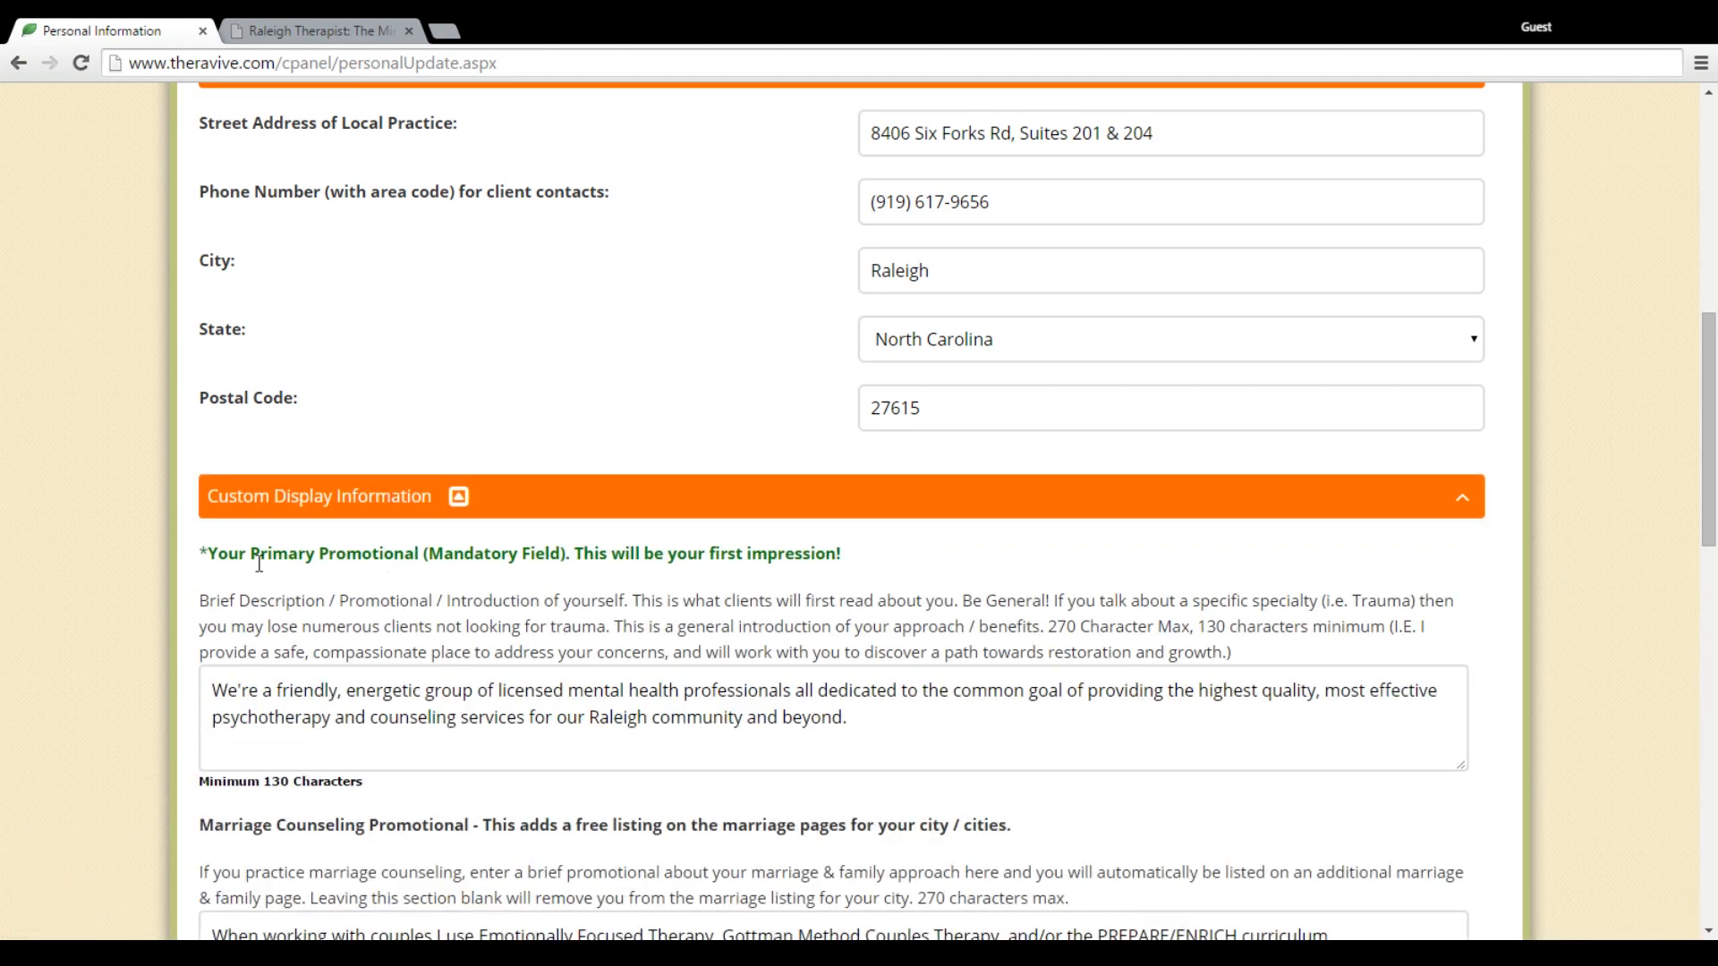
mouse_move(415, 587)
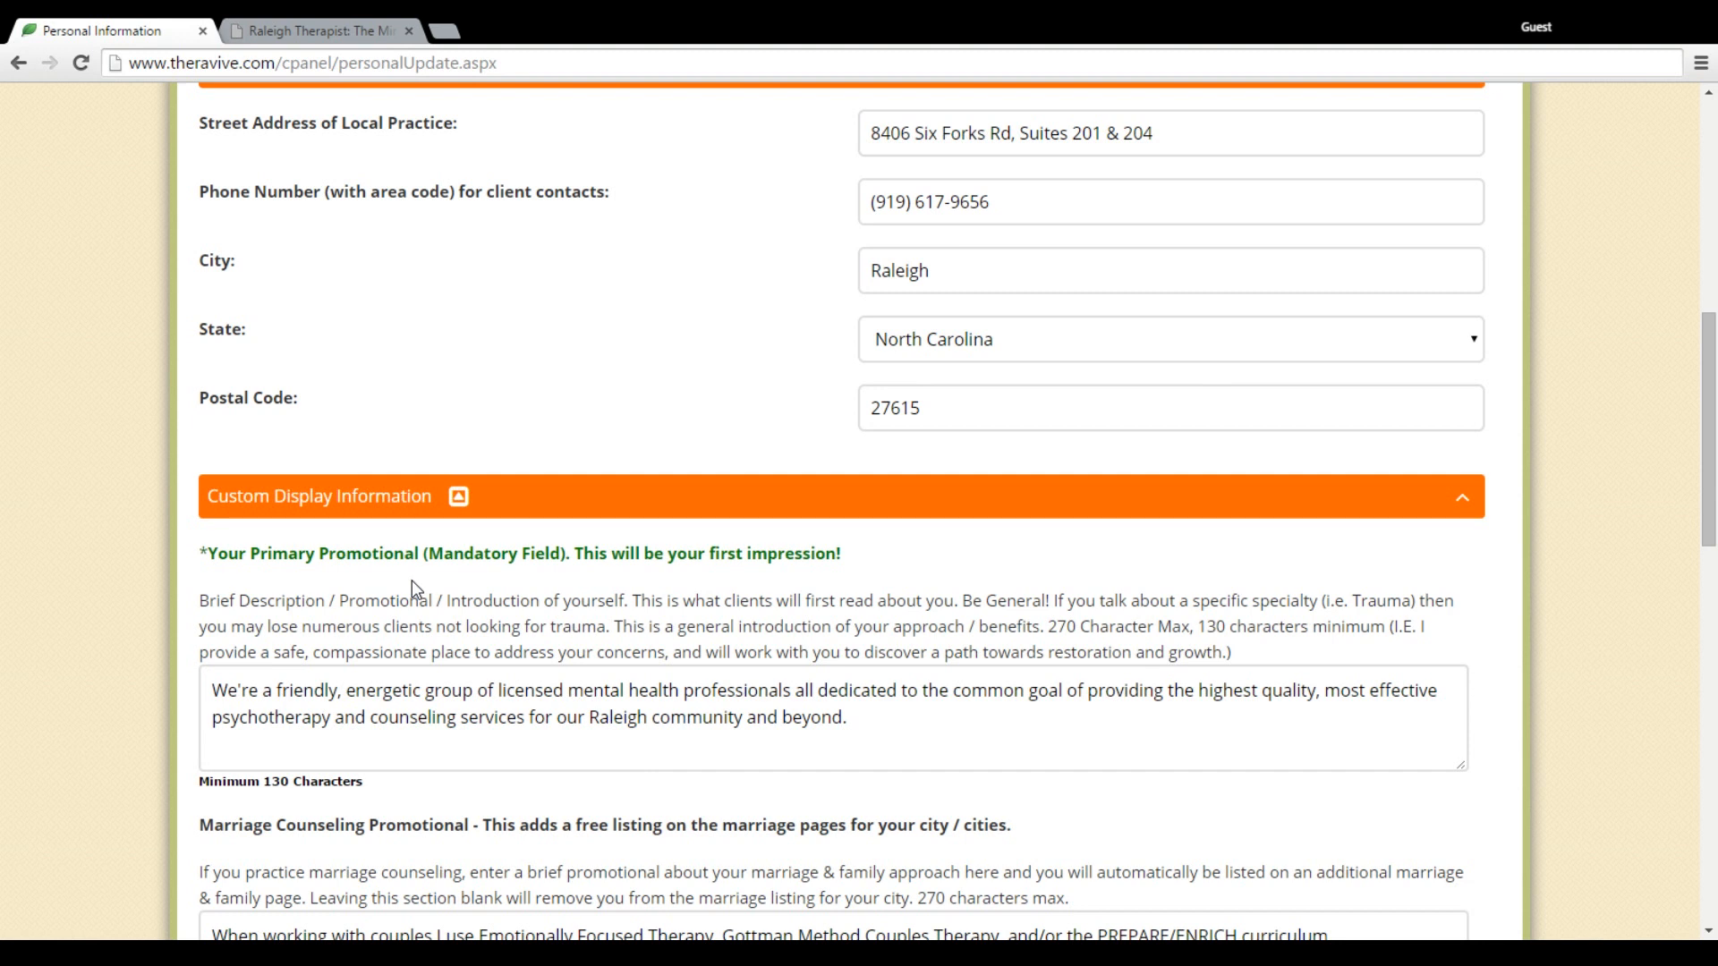
mouse_move(828, 671)
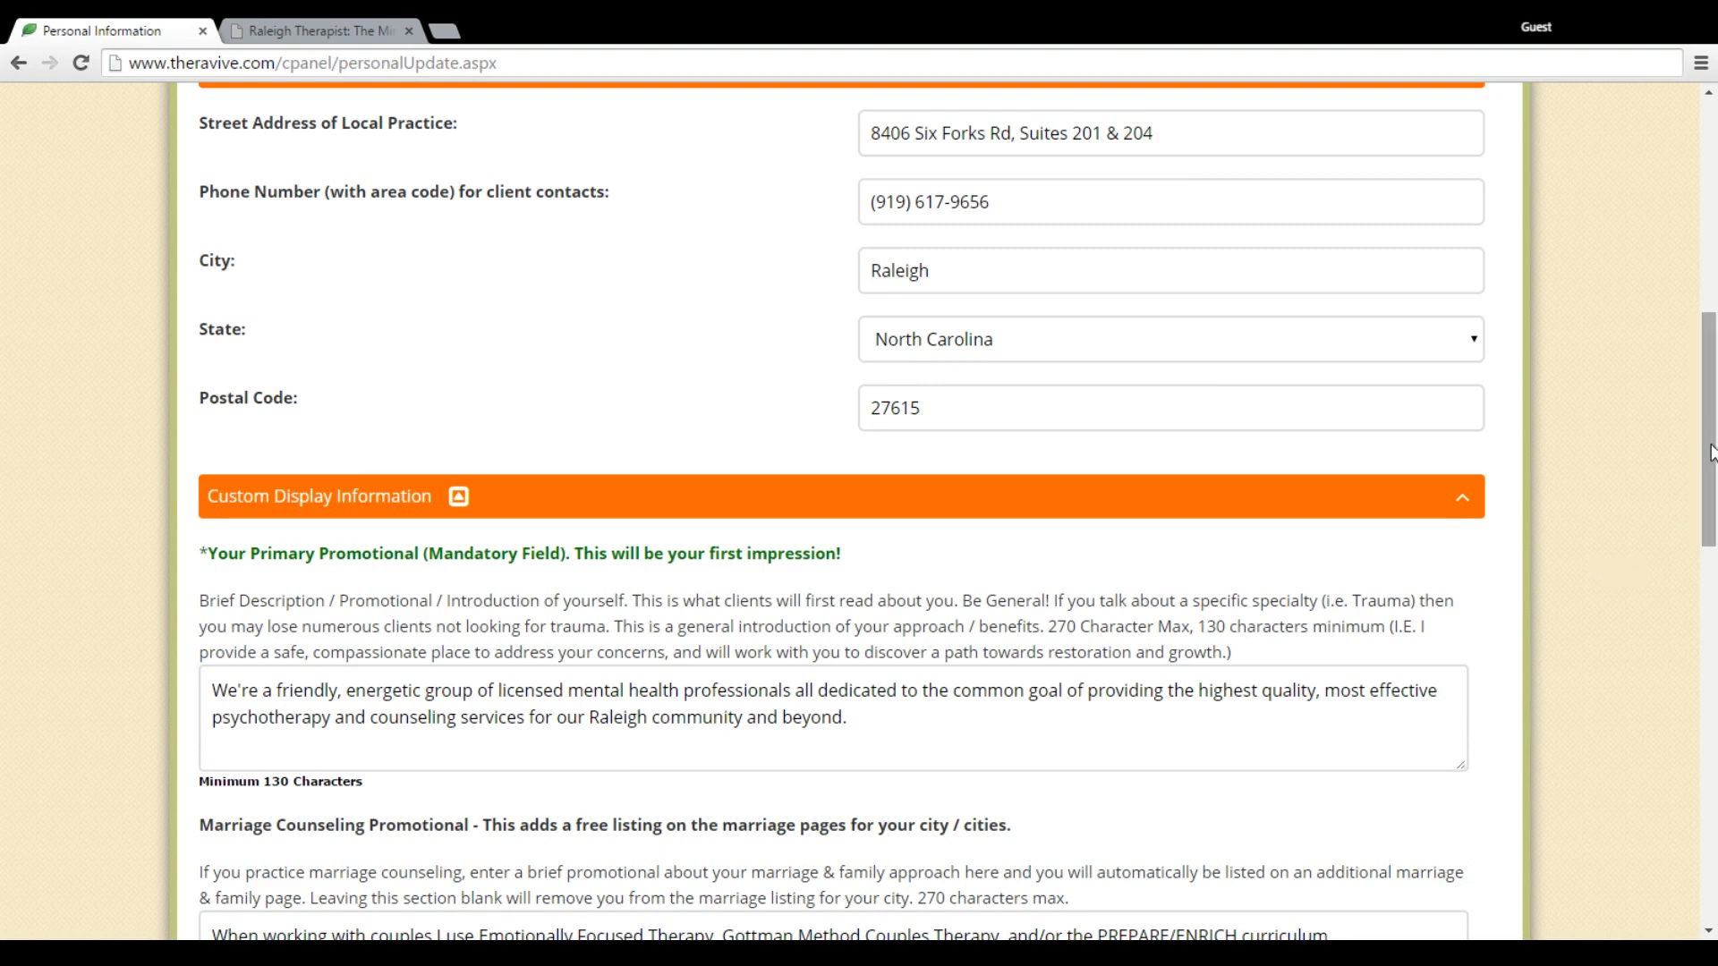
scroll(down, 3)
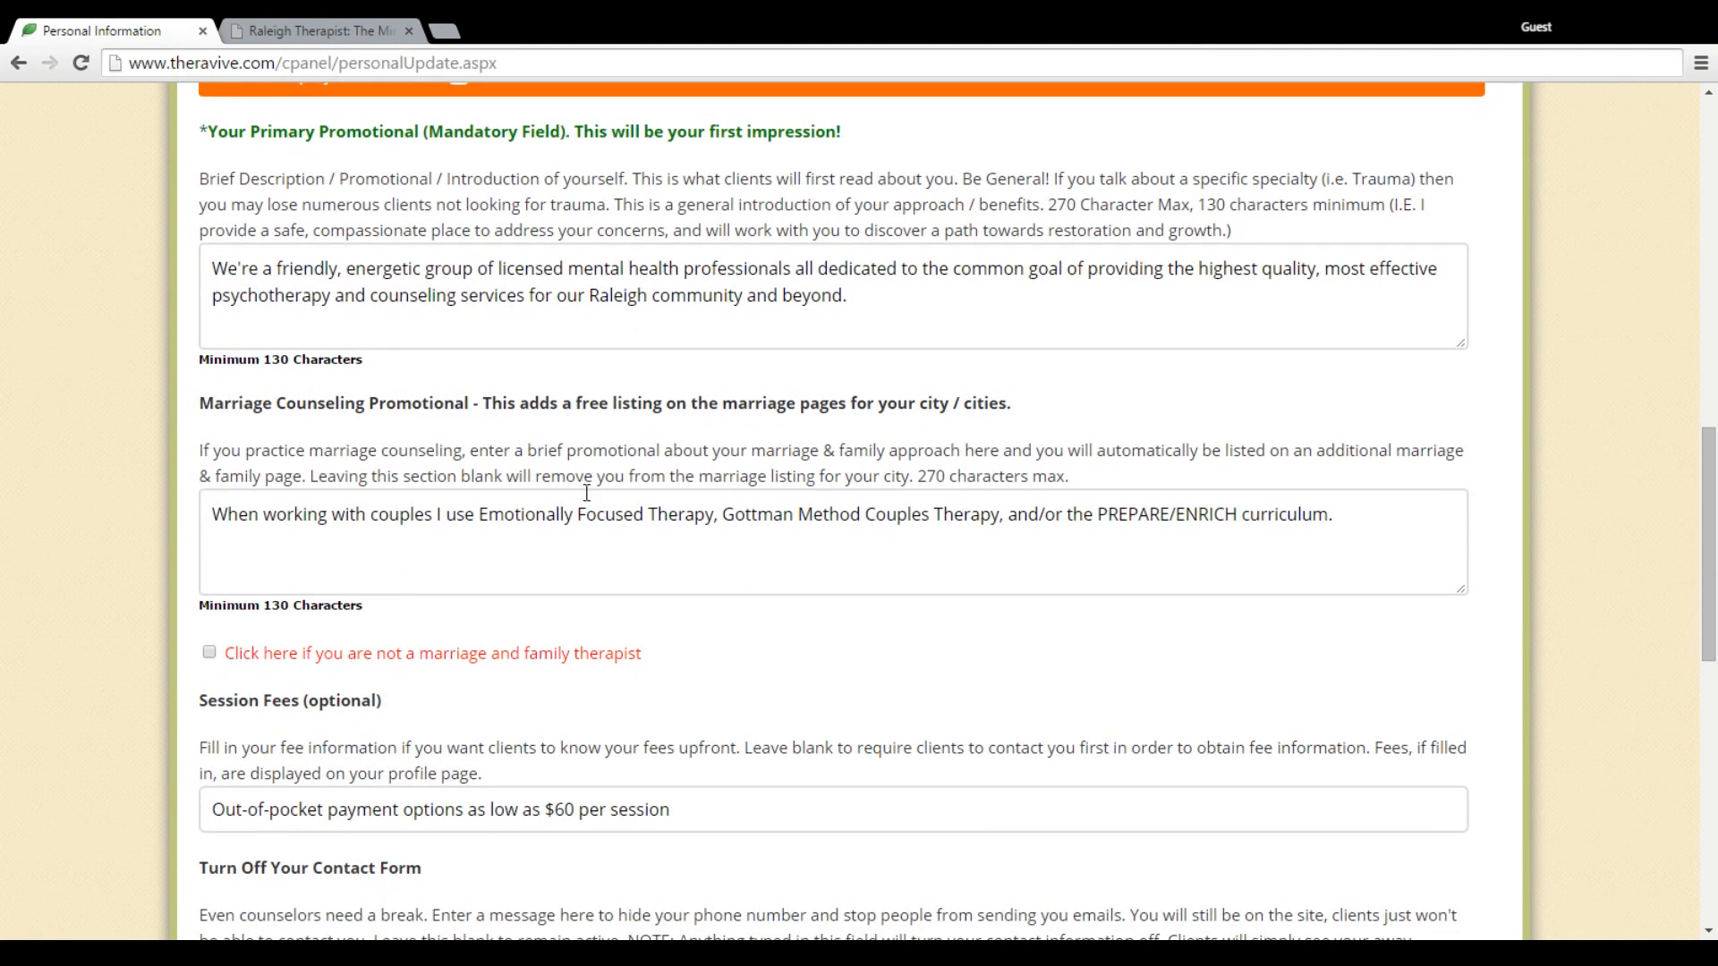
mouse_move(436, 426)
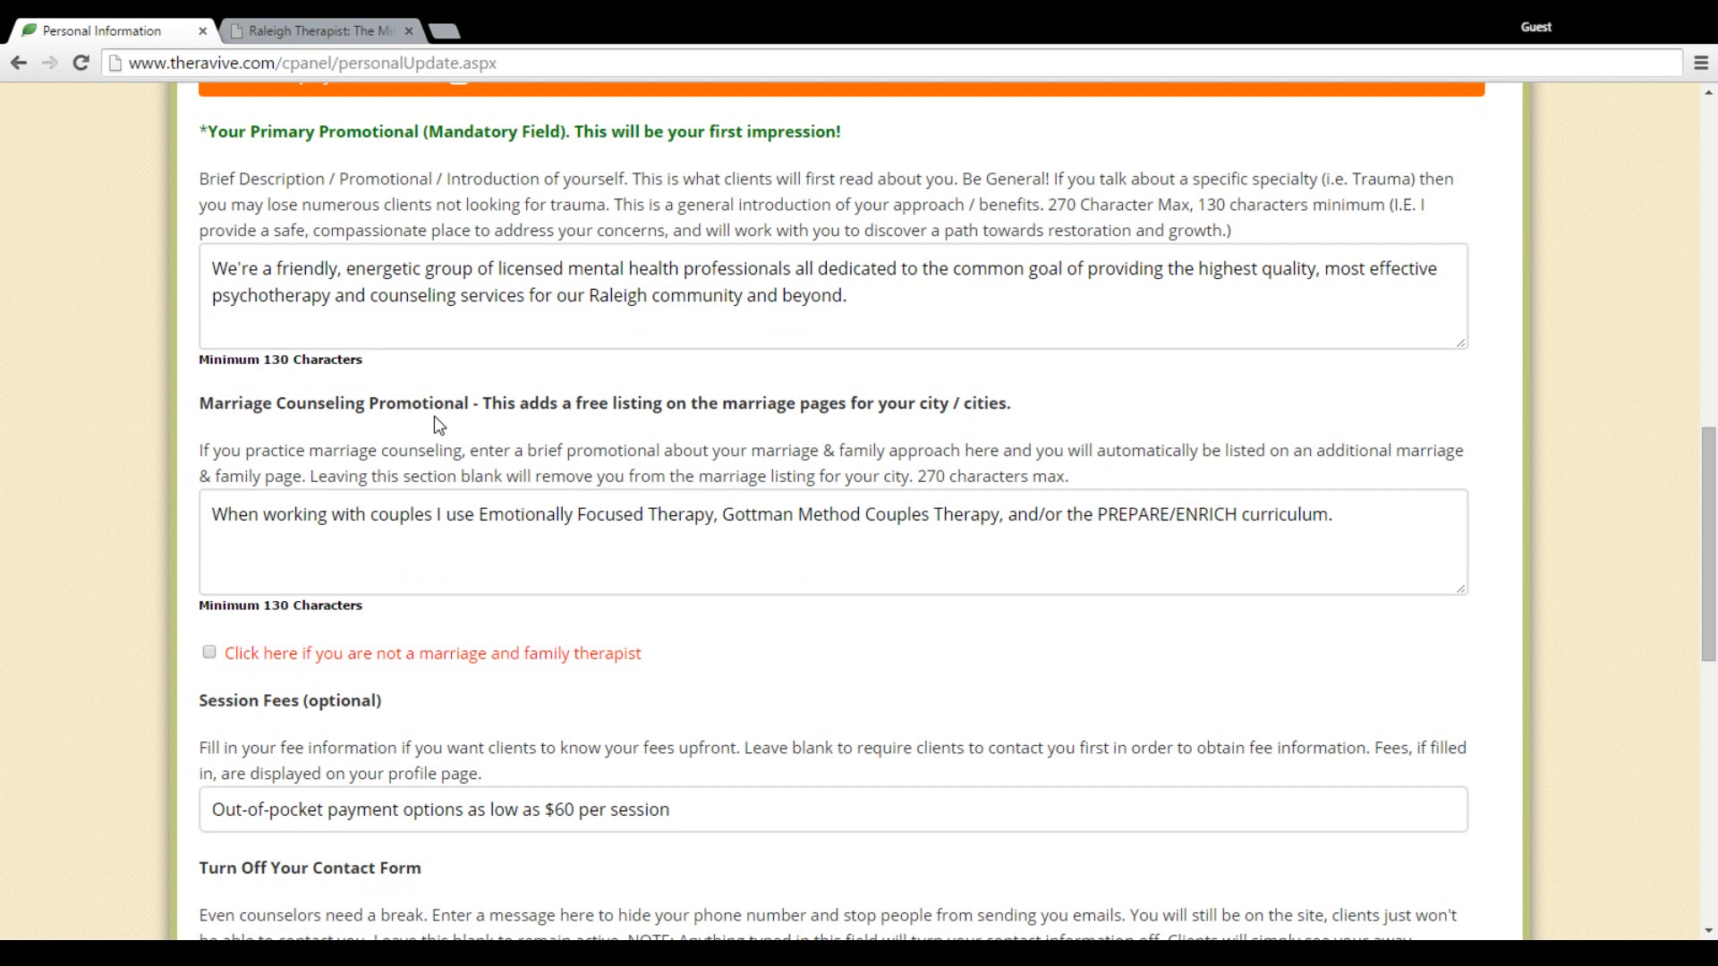
mouse_move(458, 430)
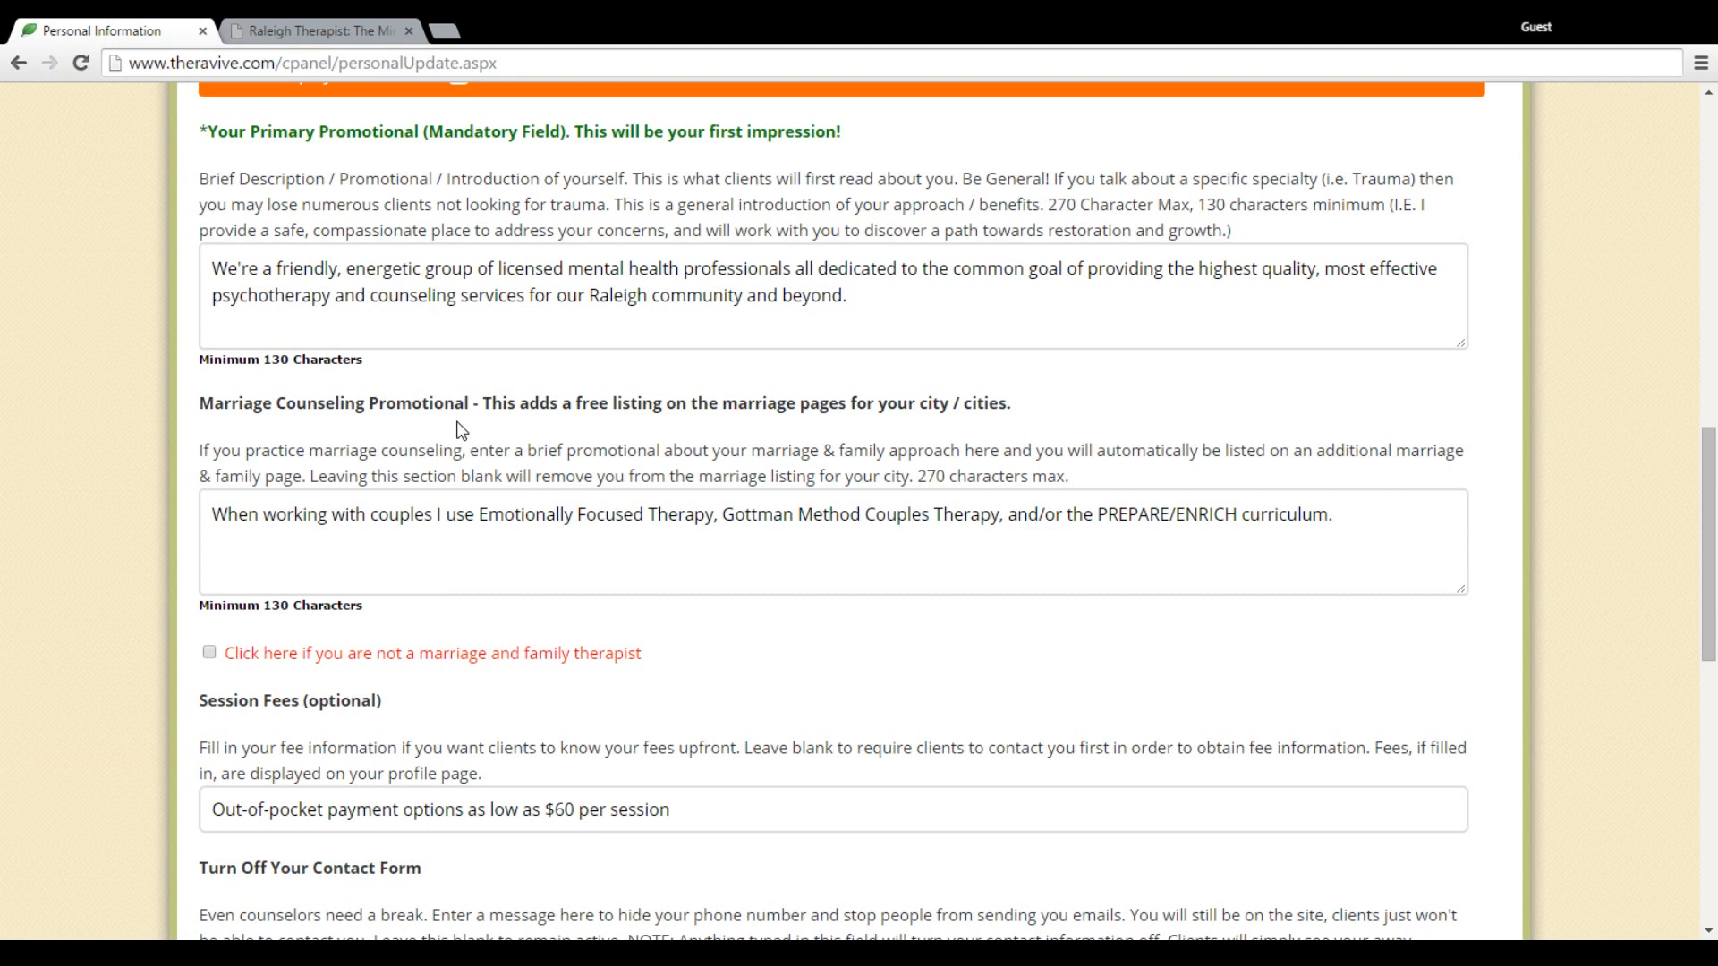
mouse_move(256, 659)
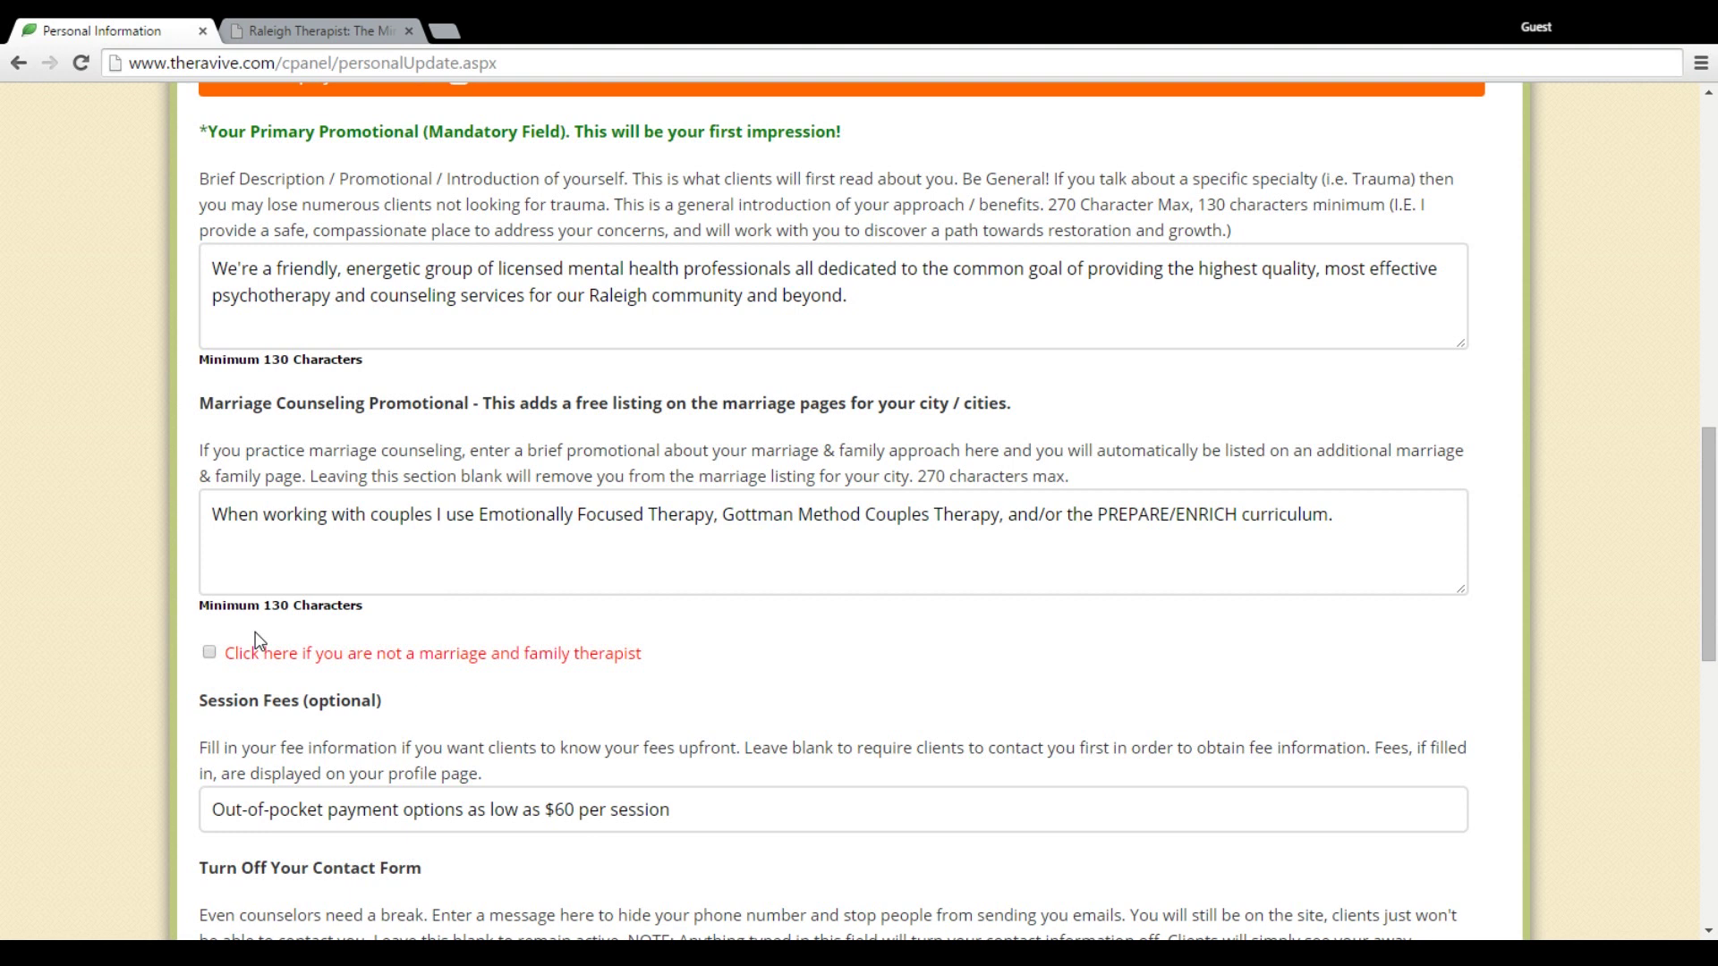
mouse_move(512, 642)
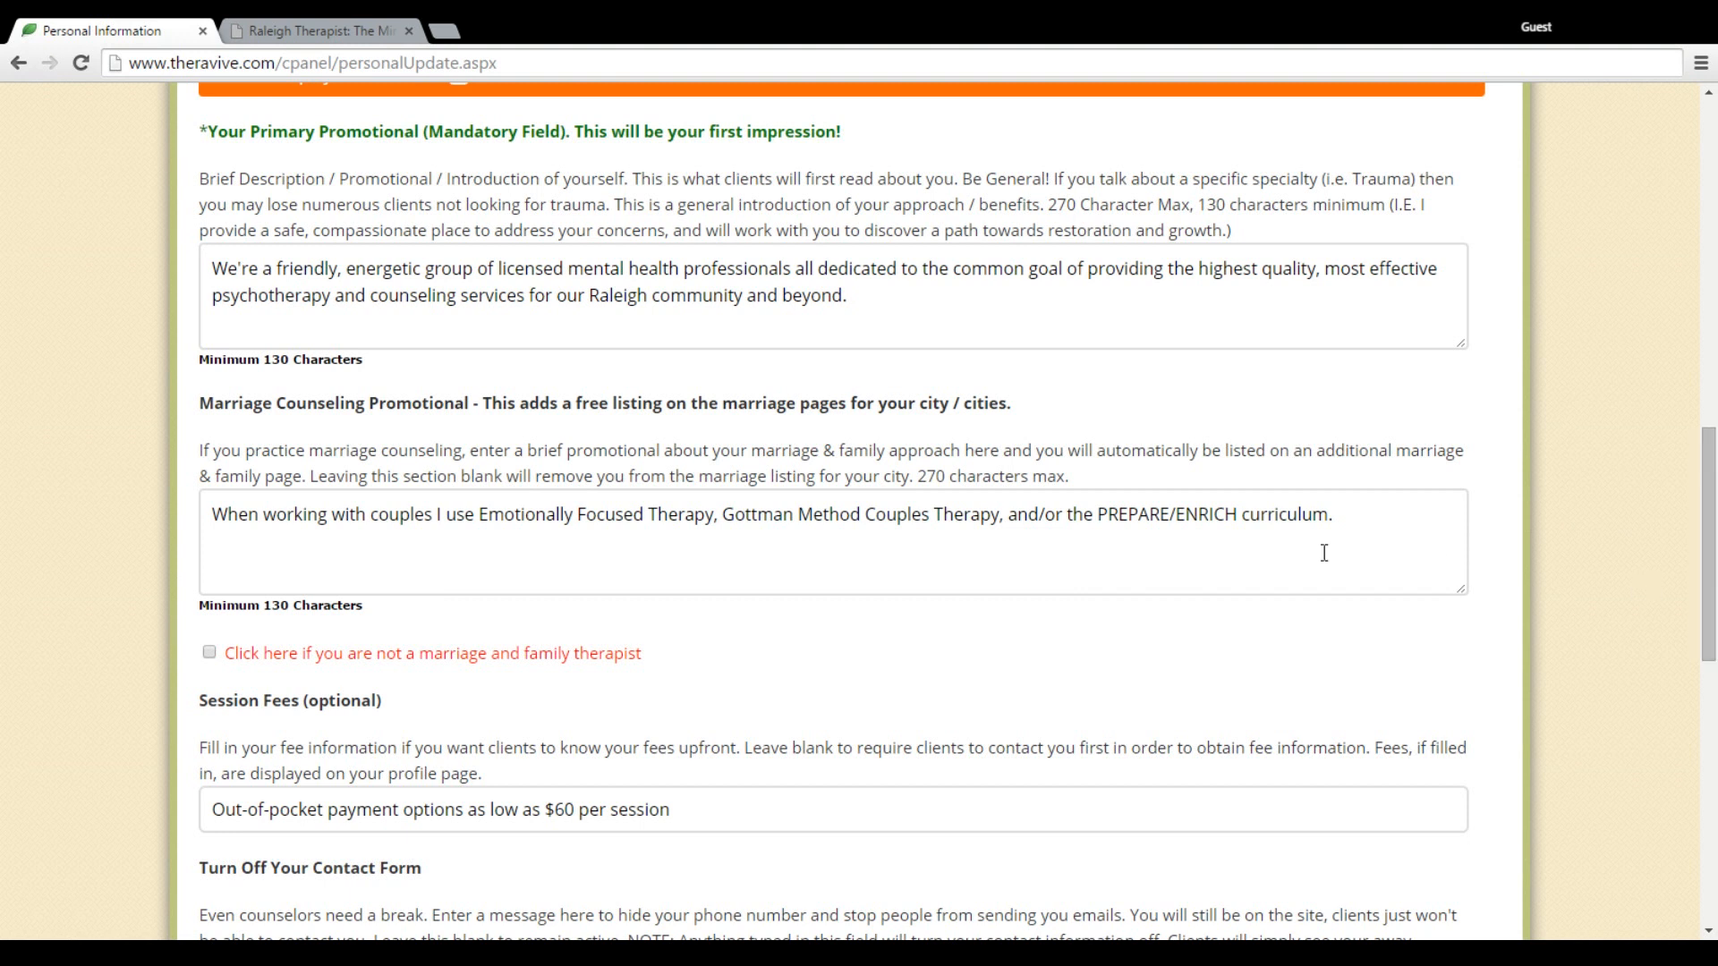
mouse_move(1716, 556)
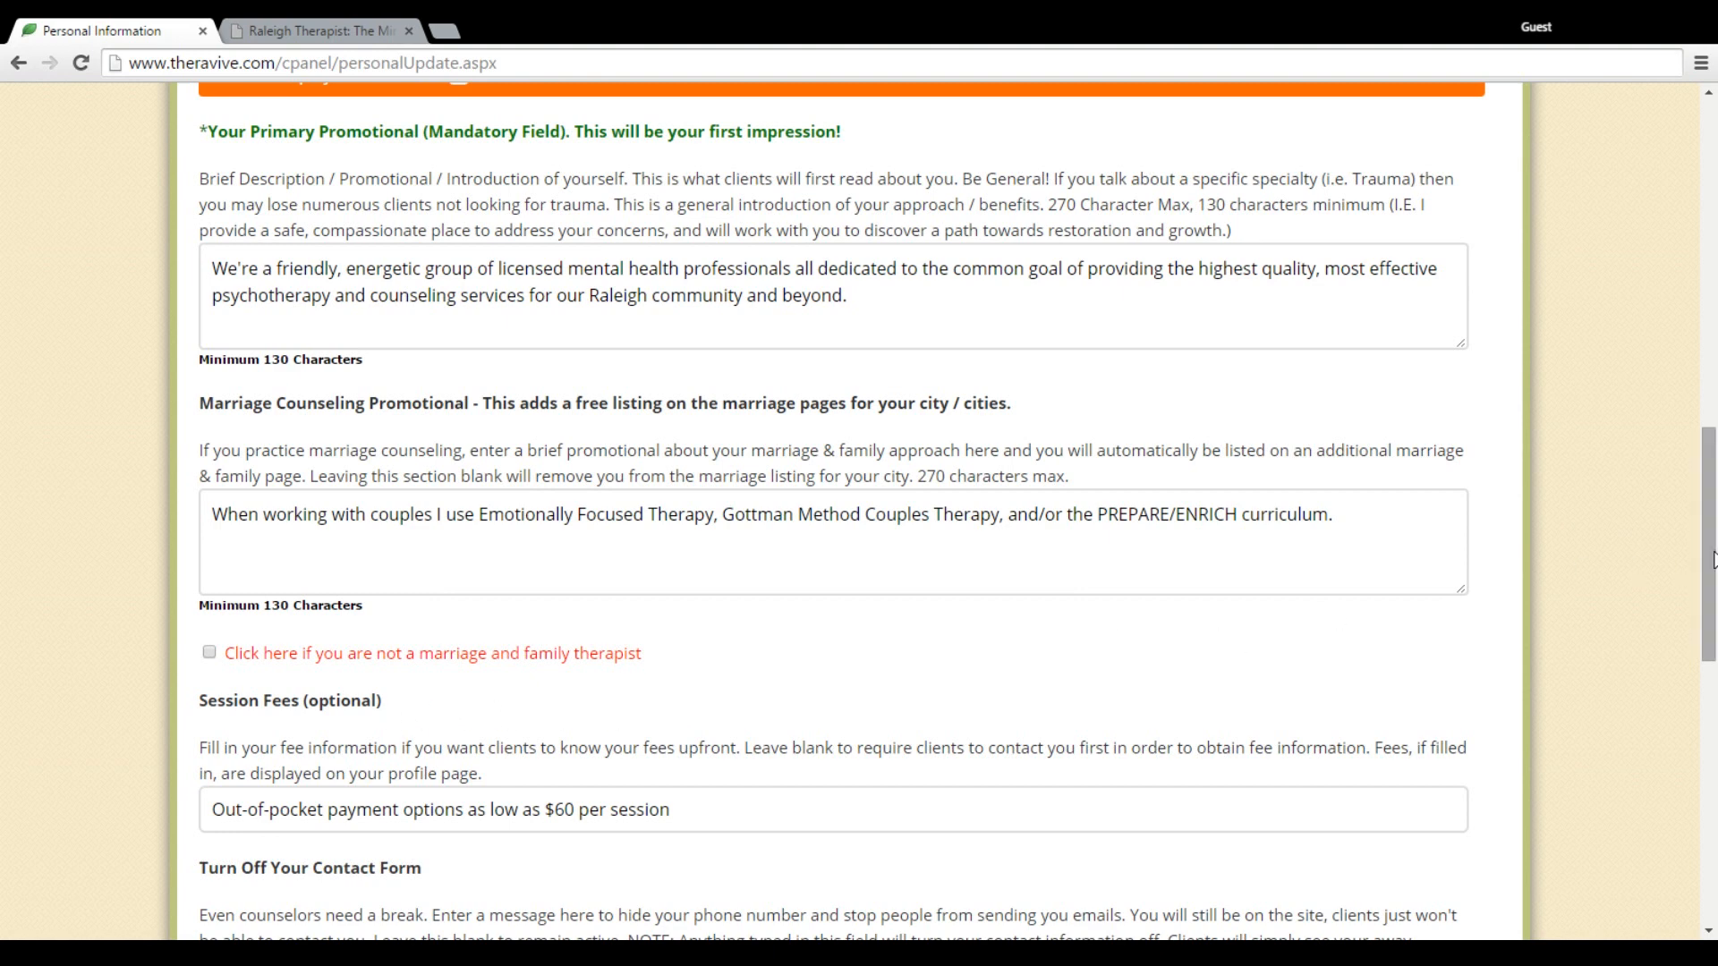
Step: Scroll to the bottom, past the away message, Dr. option and practice sections
scroll(down, 3)
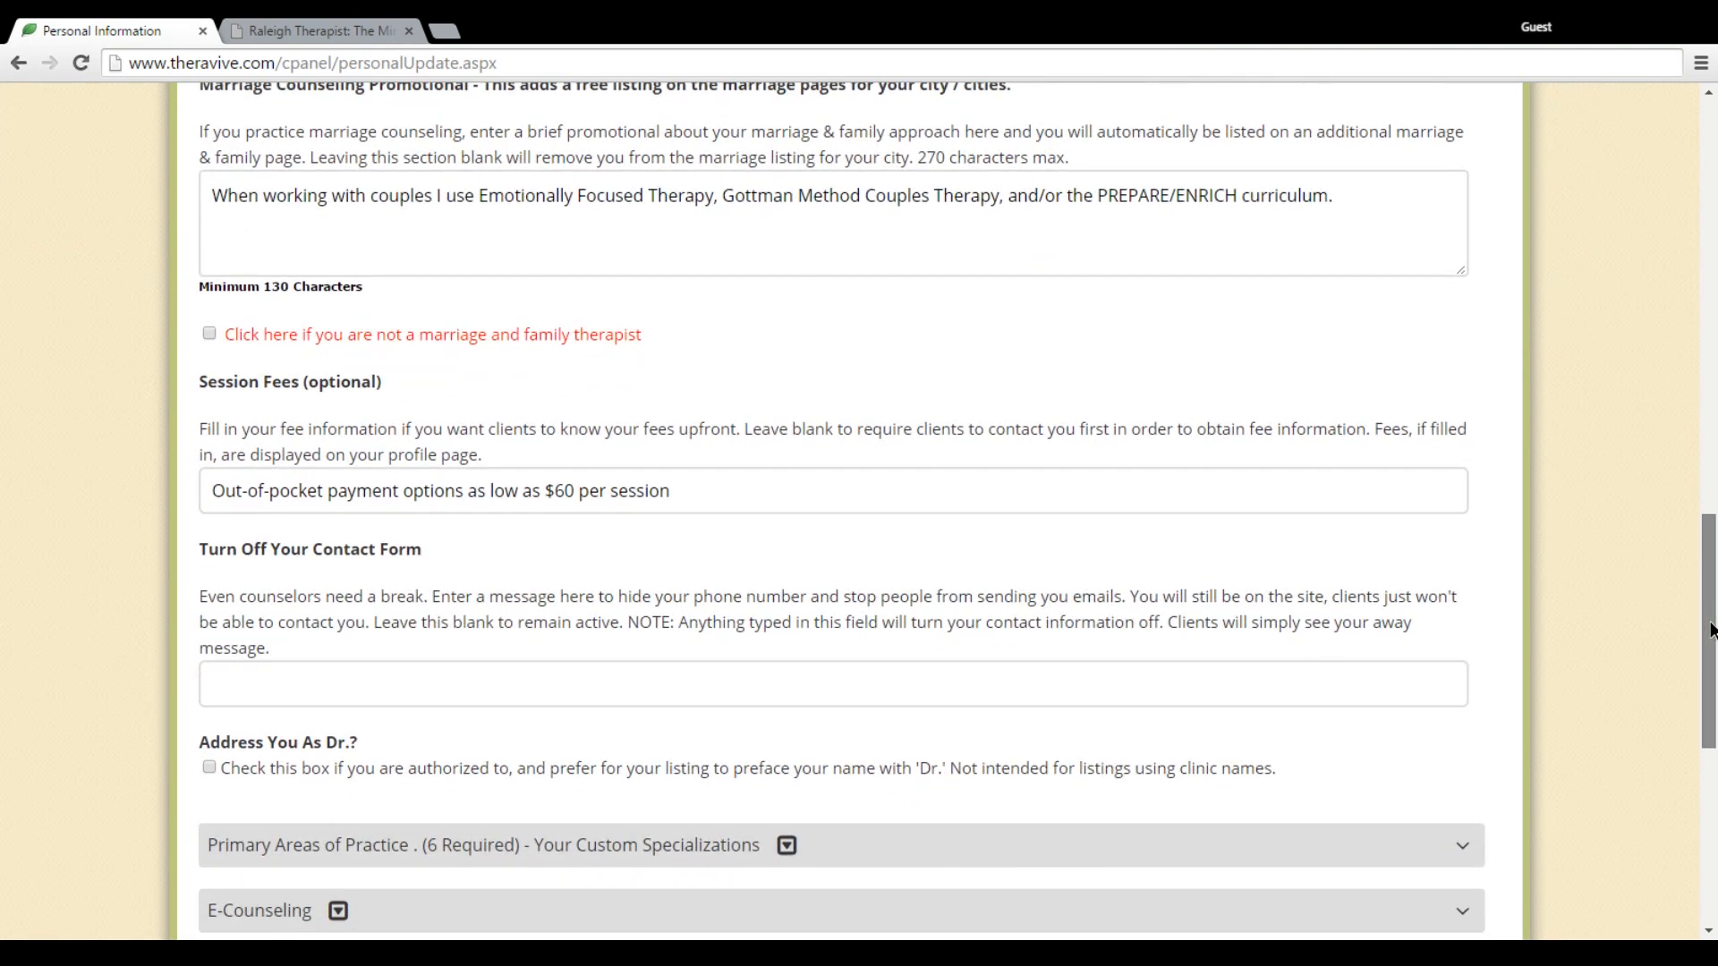
scroll(down, 3)
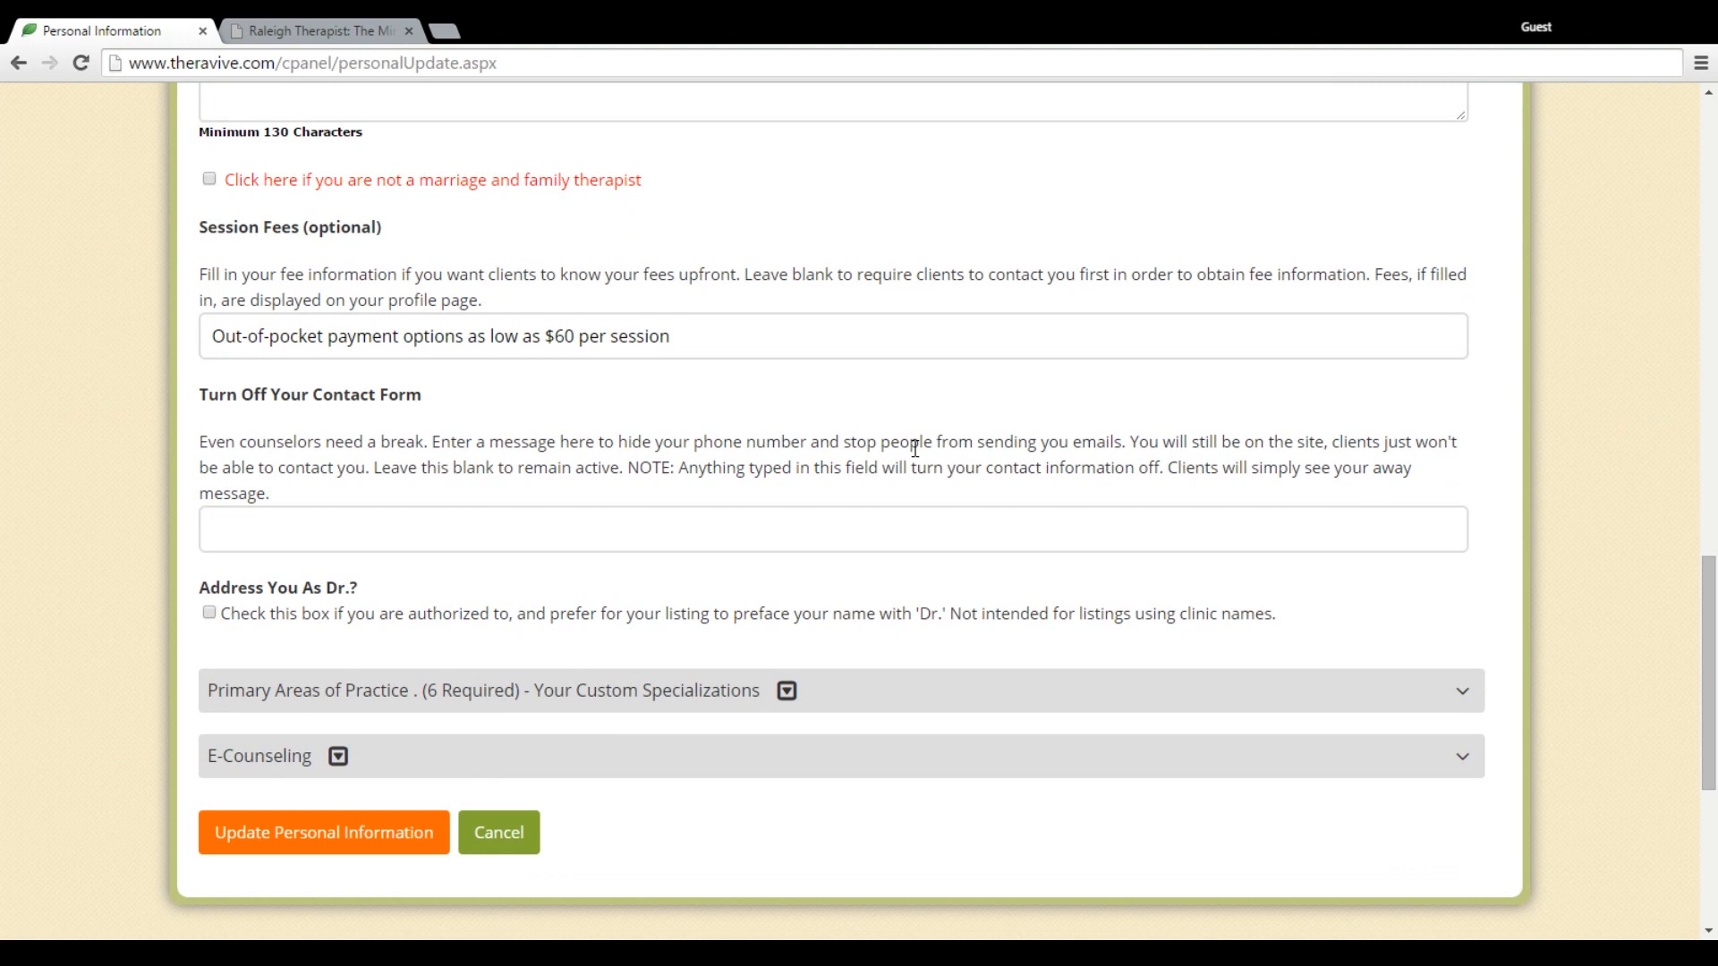
mouse_move(424, 471)
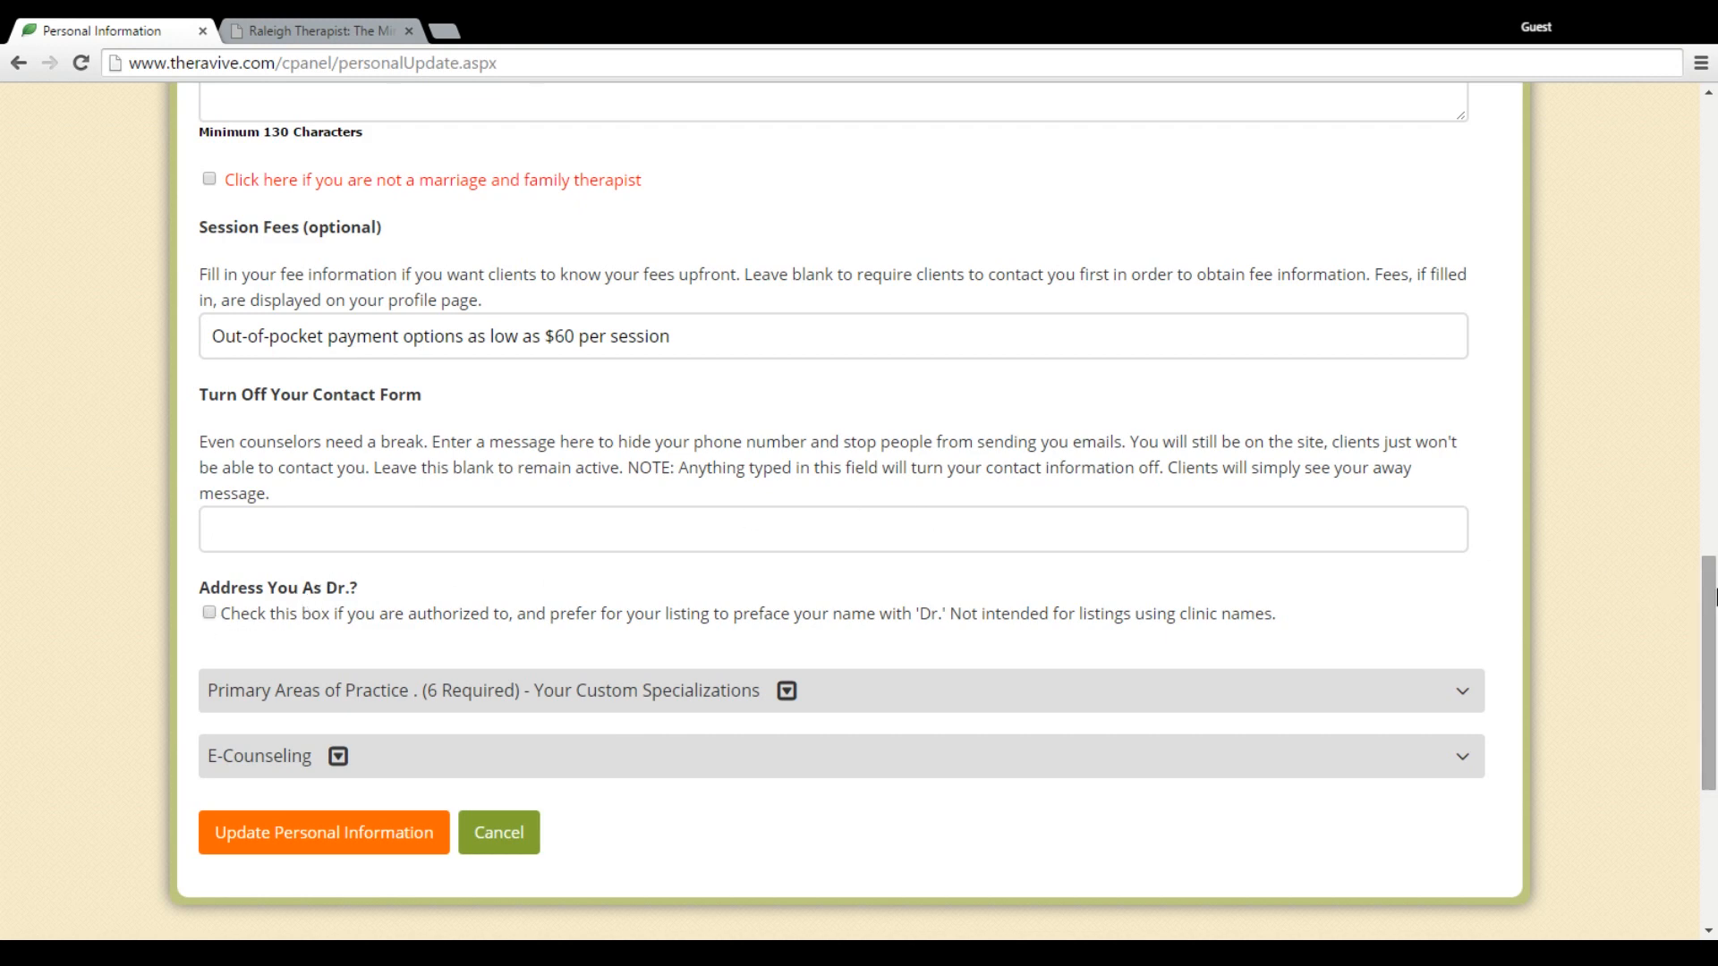
scroll(down, 3)
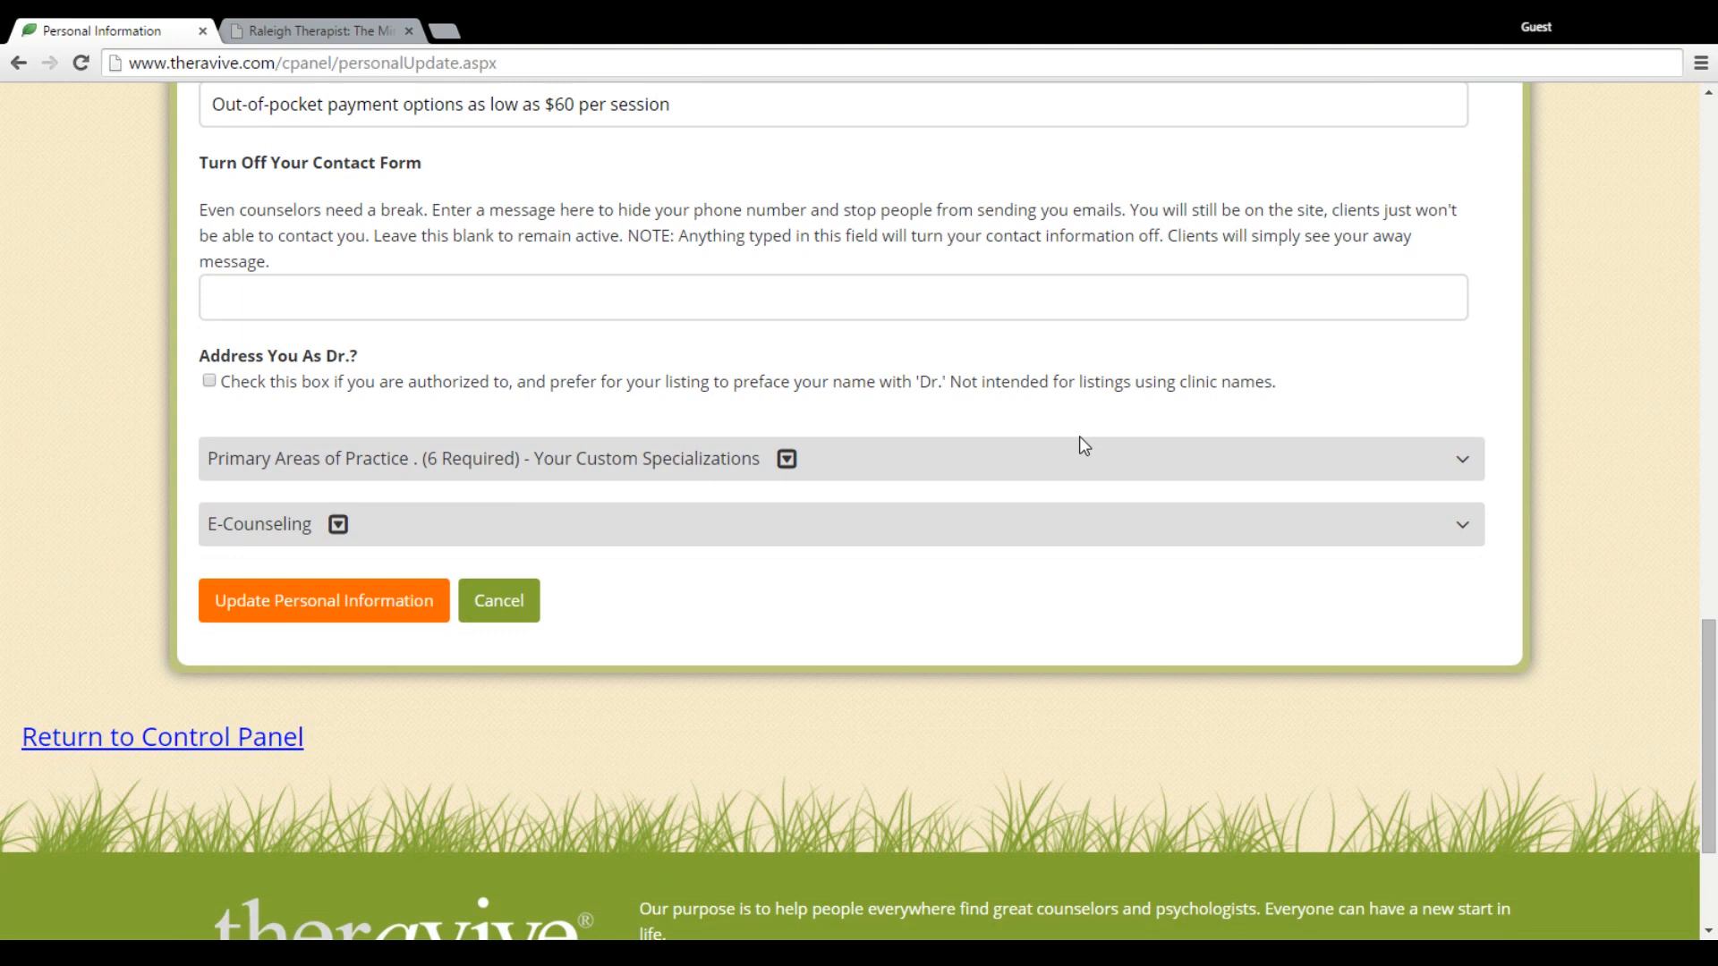
mouse_move(728, 471)
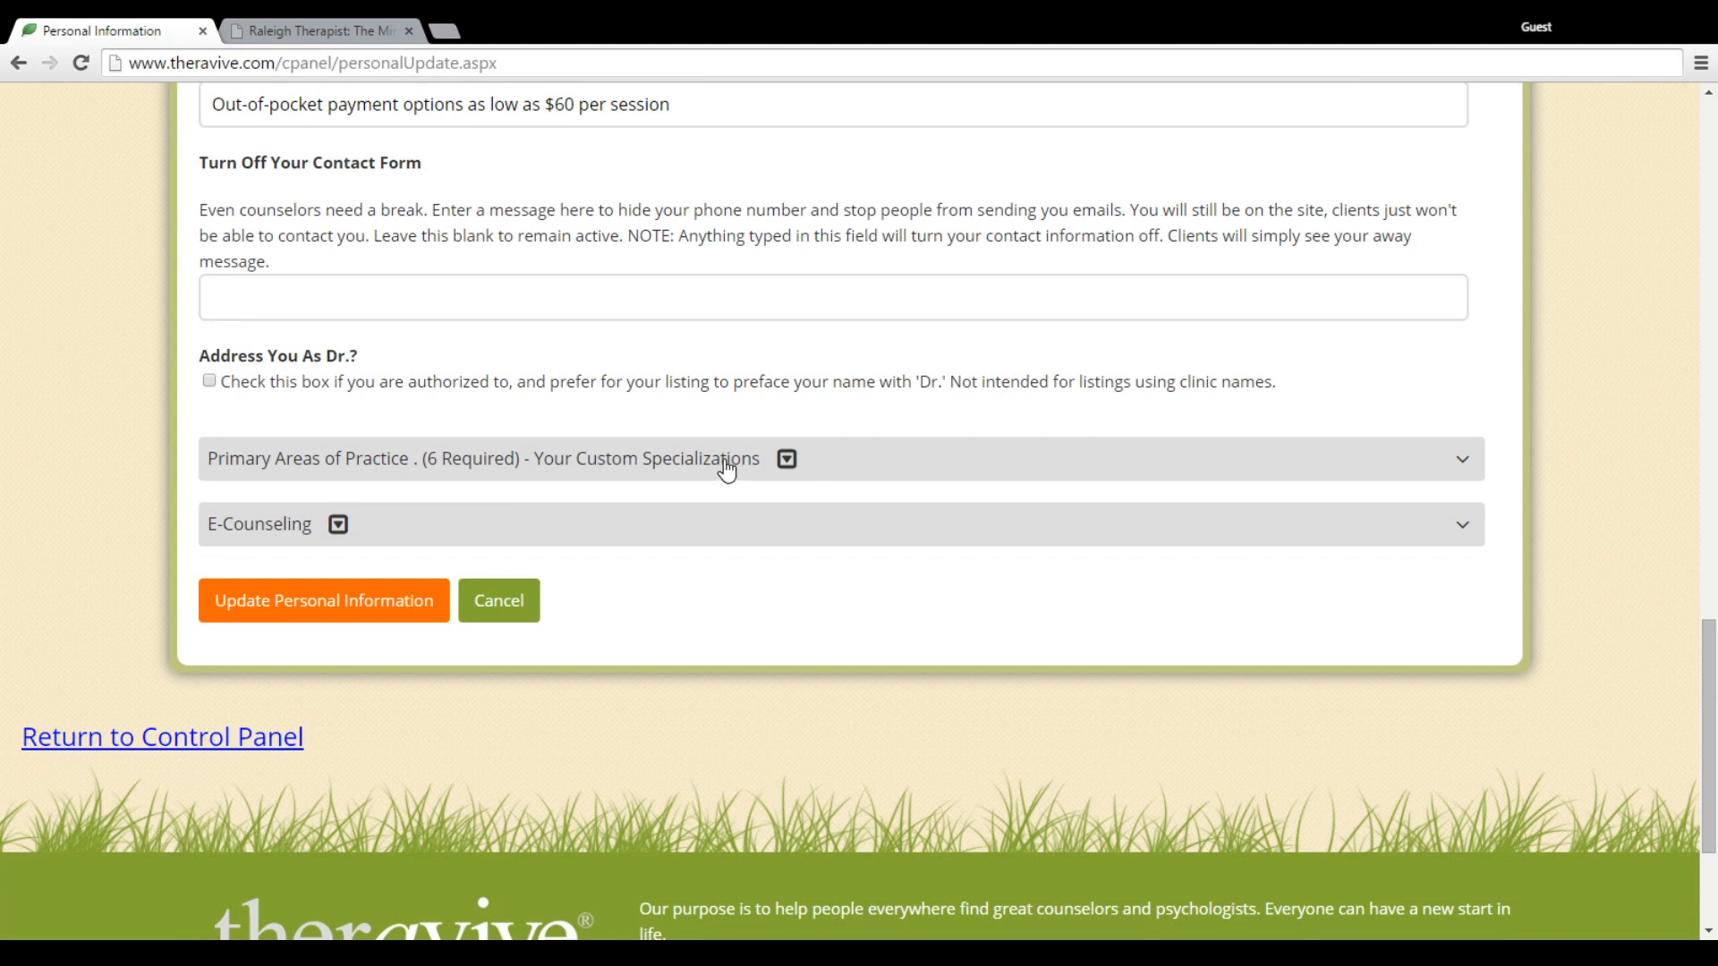
Step: Review the eight specializations, from Depression to Play Therapy (for children)
click(726, 464)
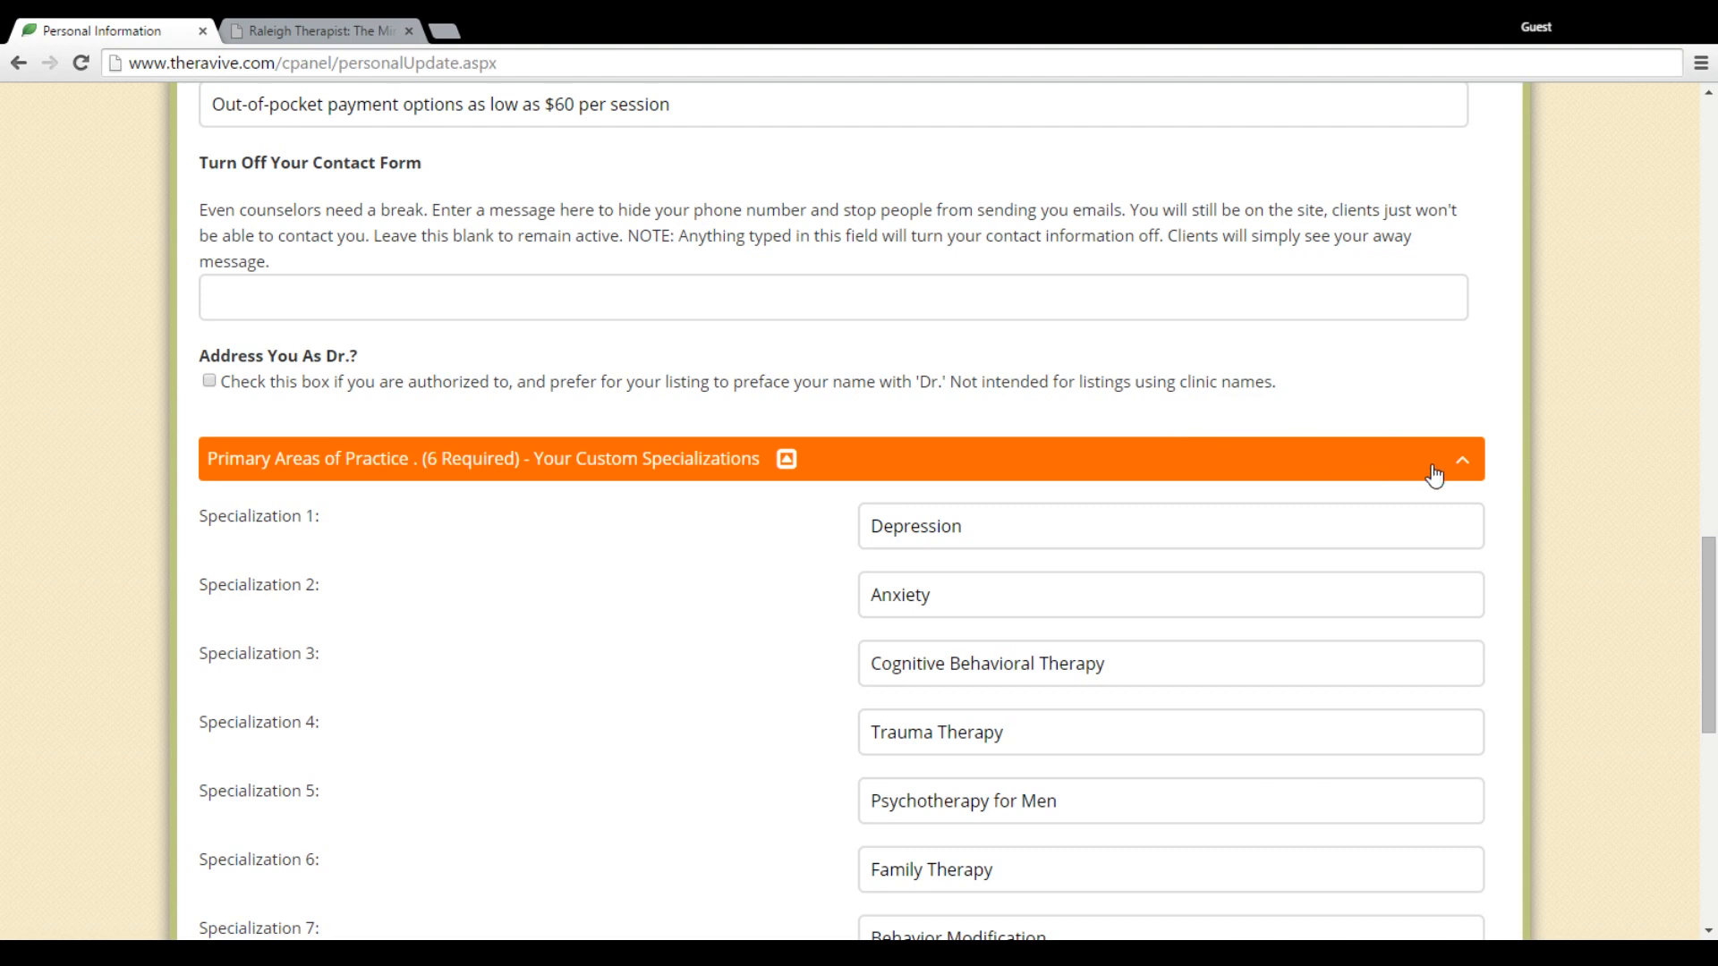
mouse_move(1713, 560)
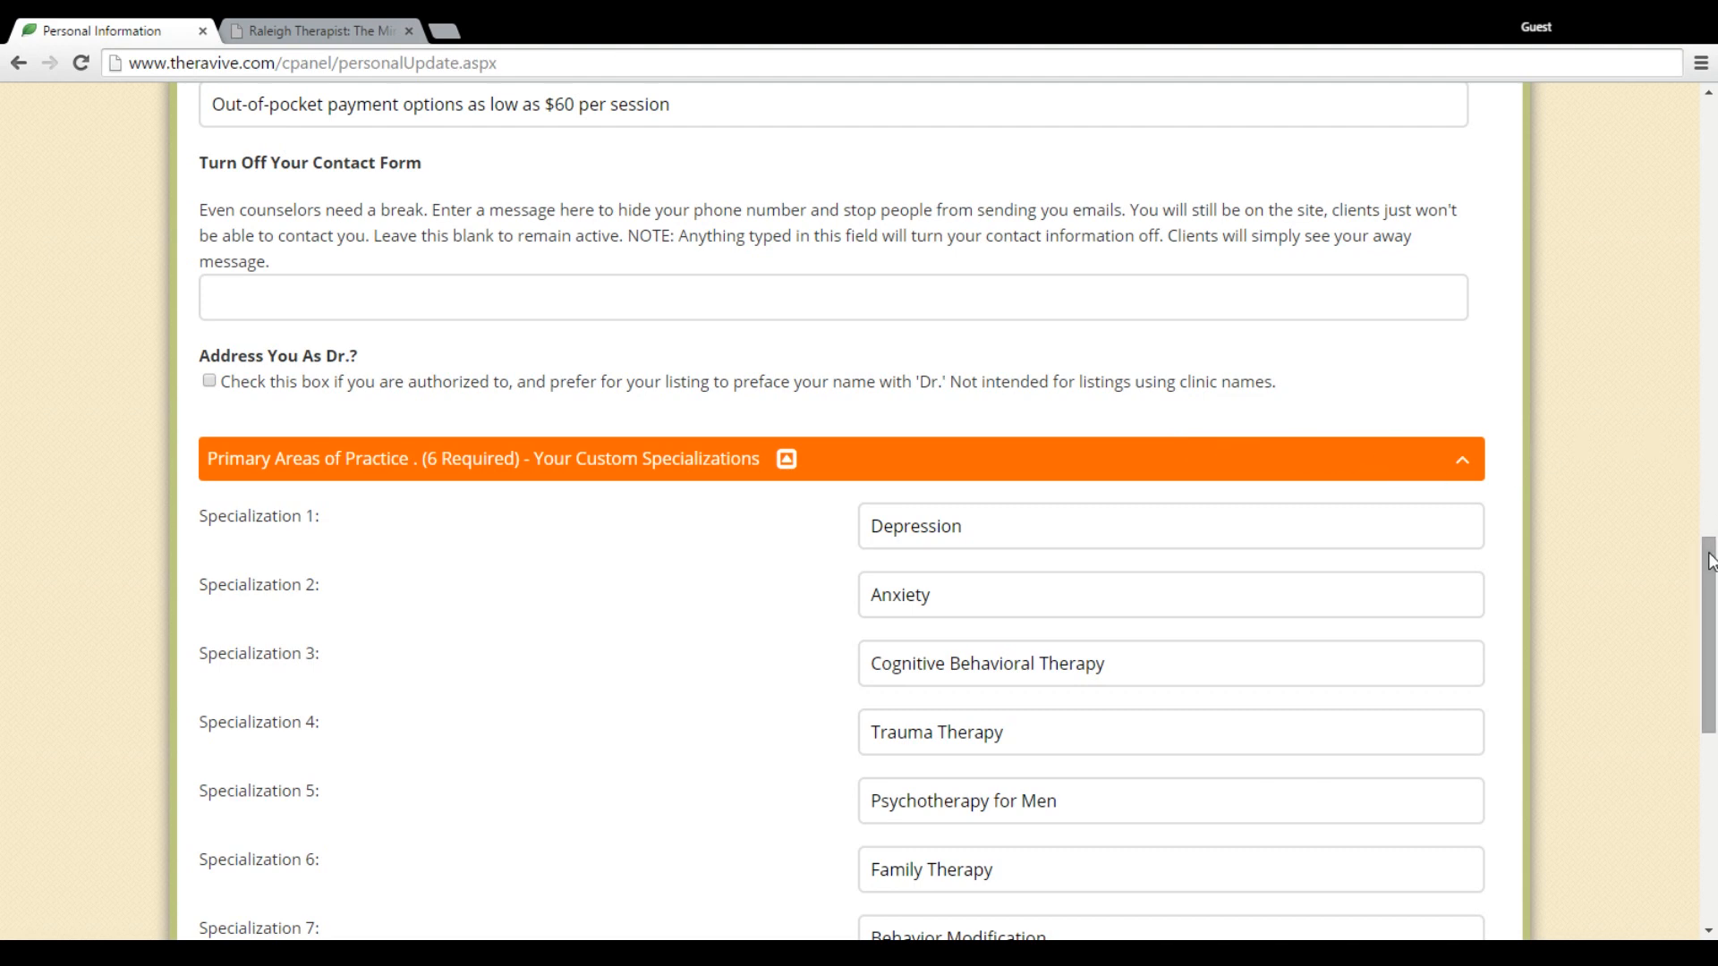
scroll(down, 3)
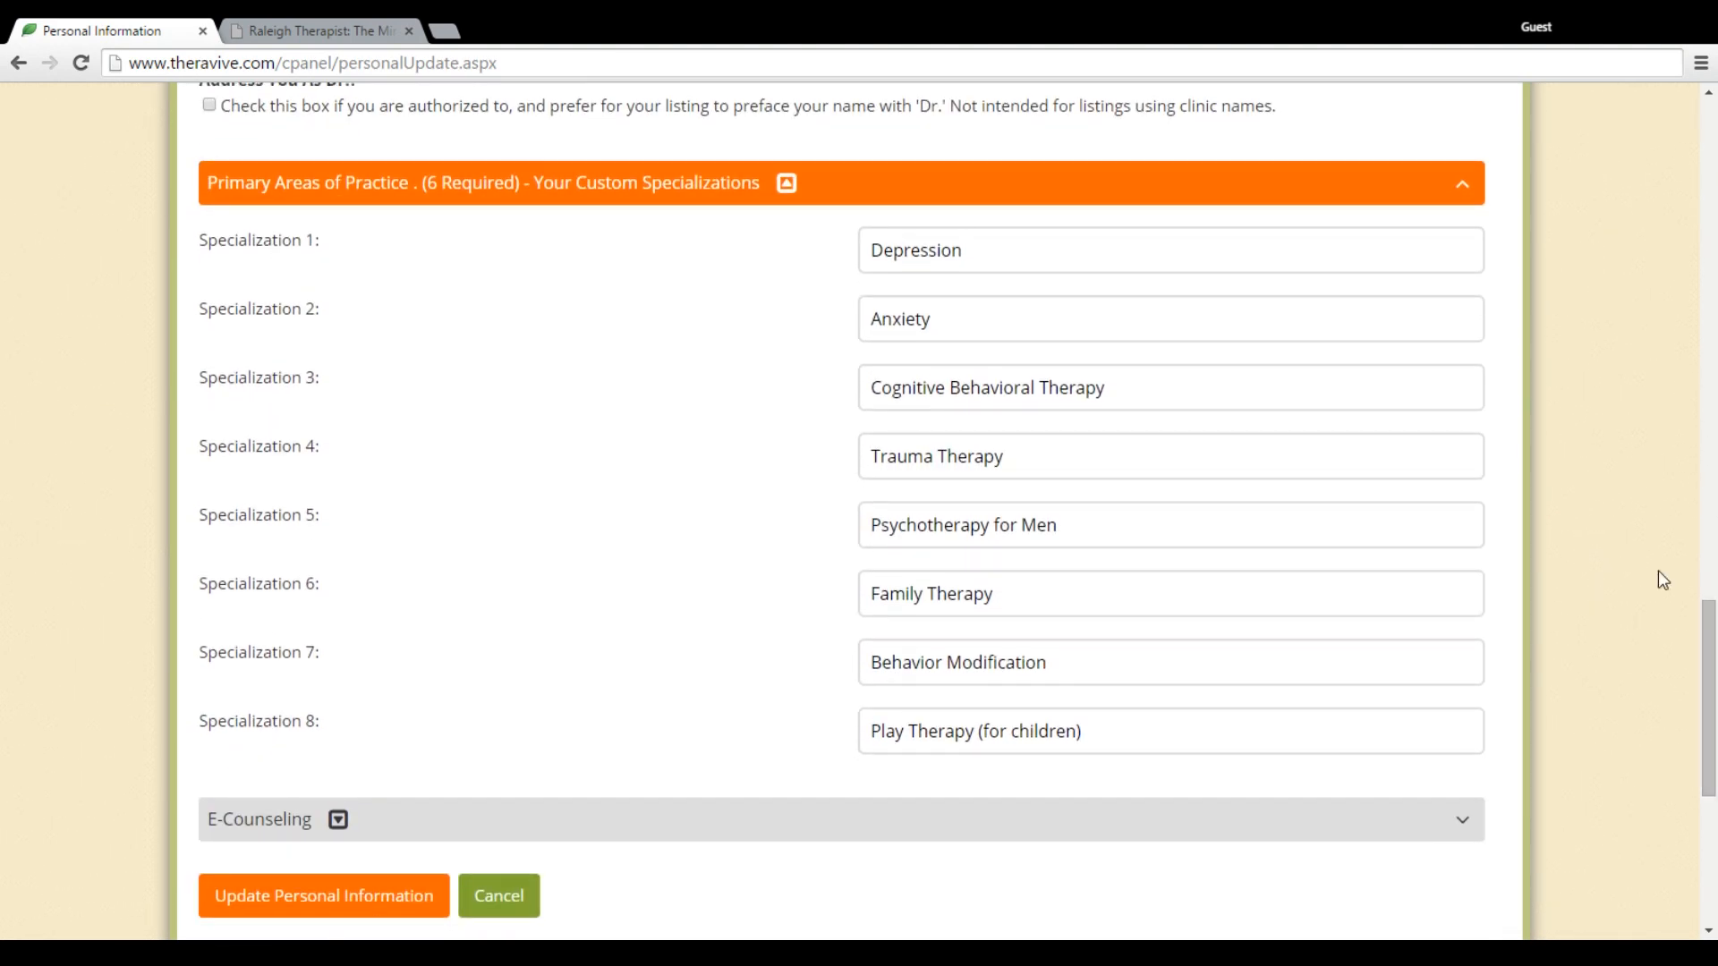
mouse_move(1515, 391)
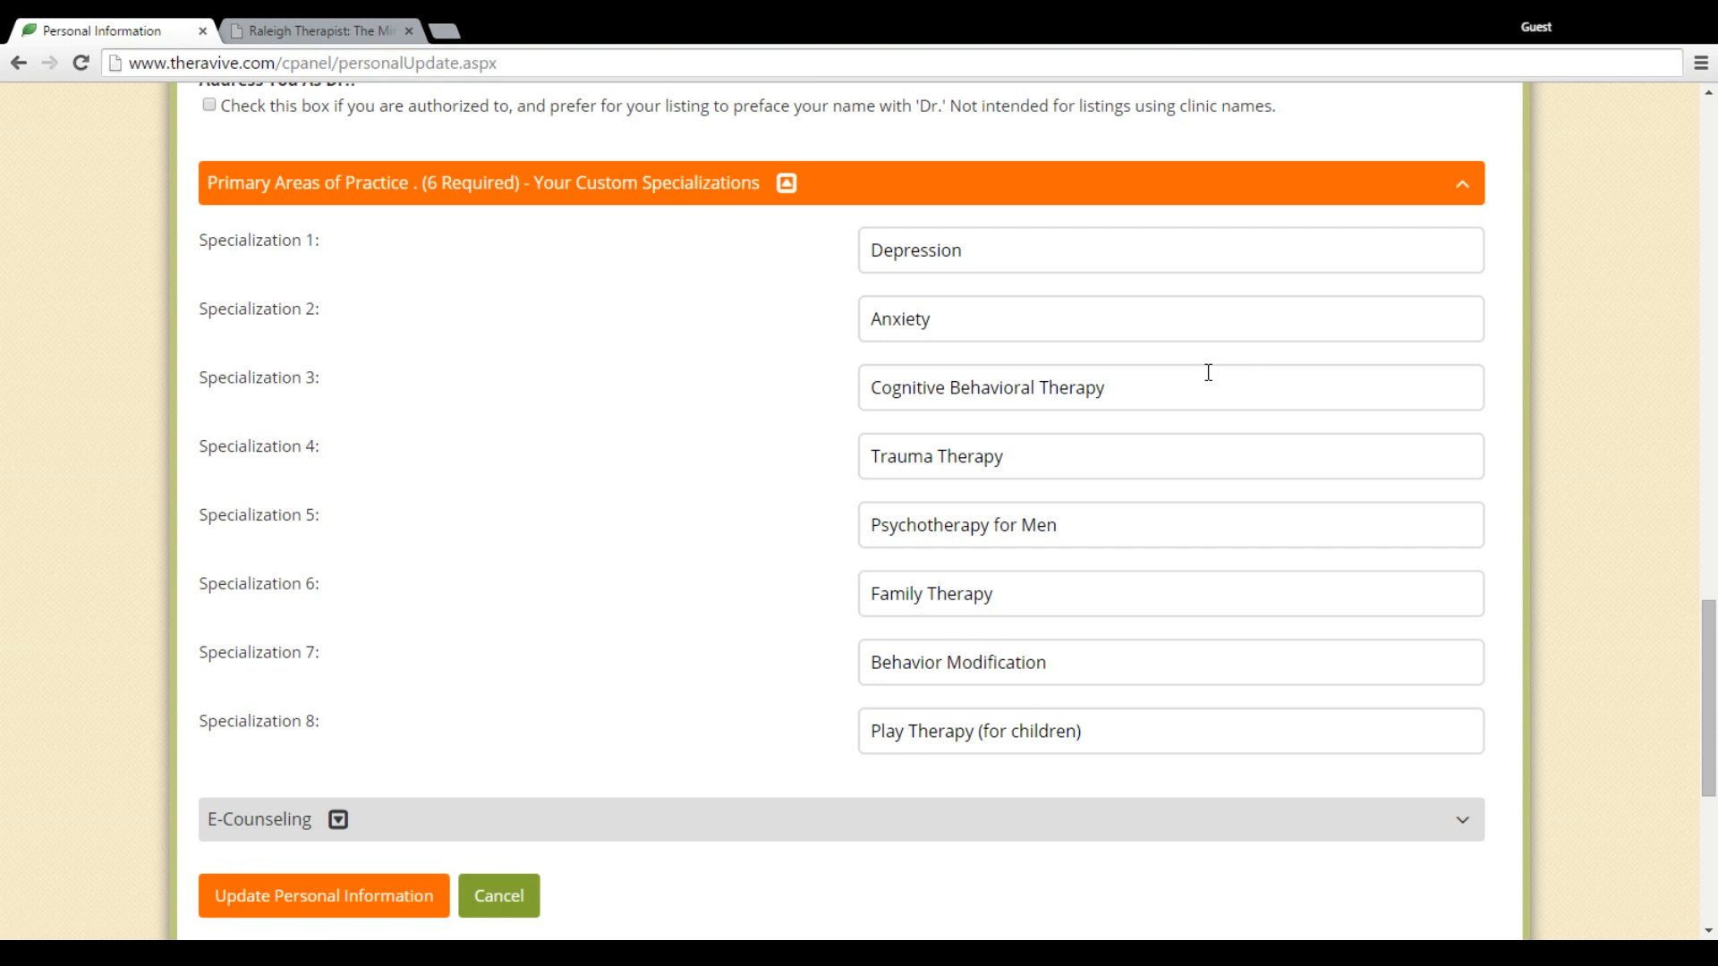
mouse_move(1163, 389)
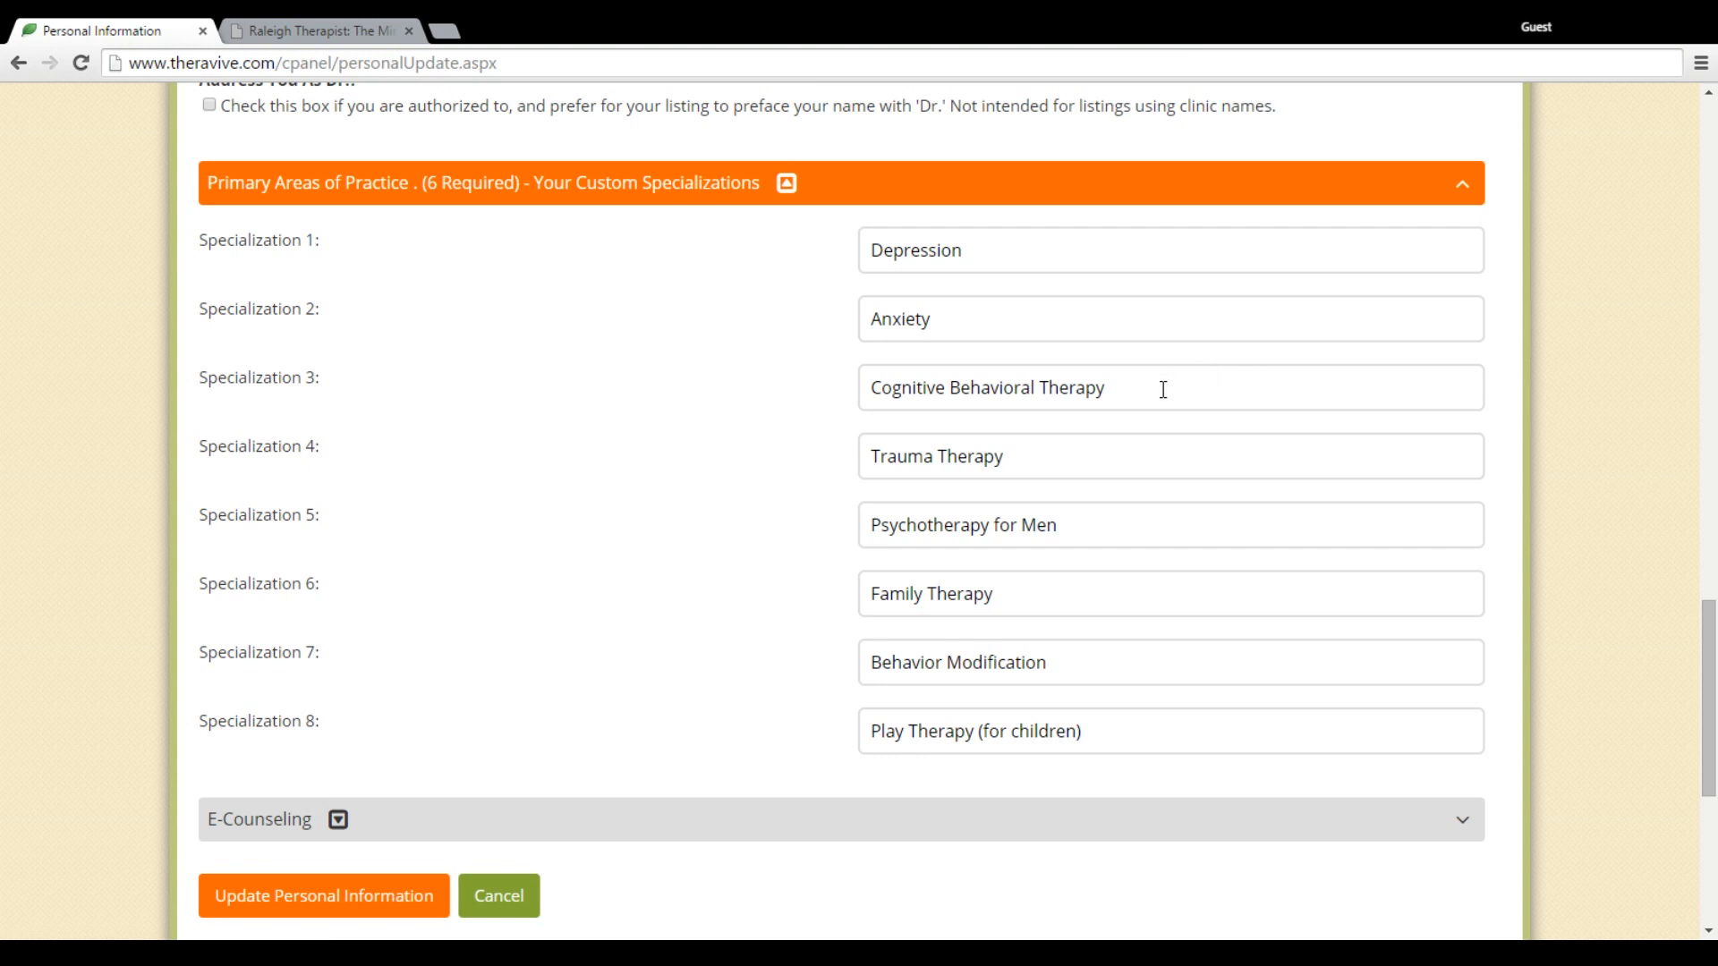
mouse_move(1137, 390)
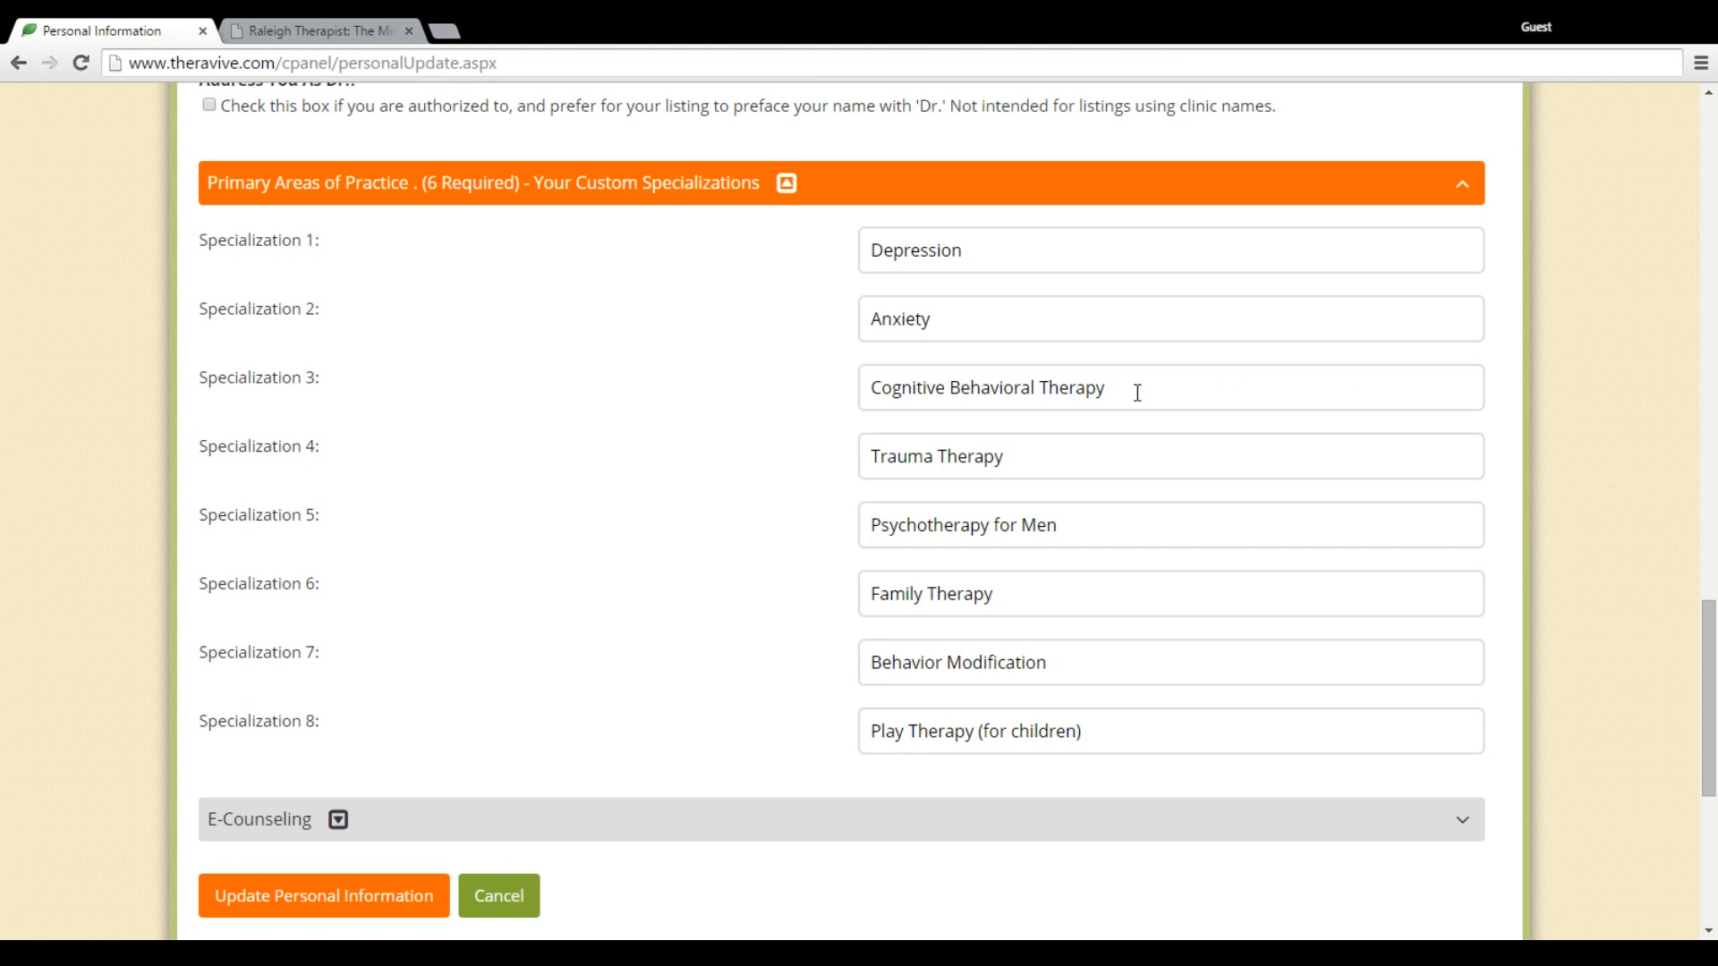
mouse_move(1086, 329)
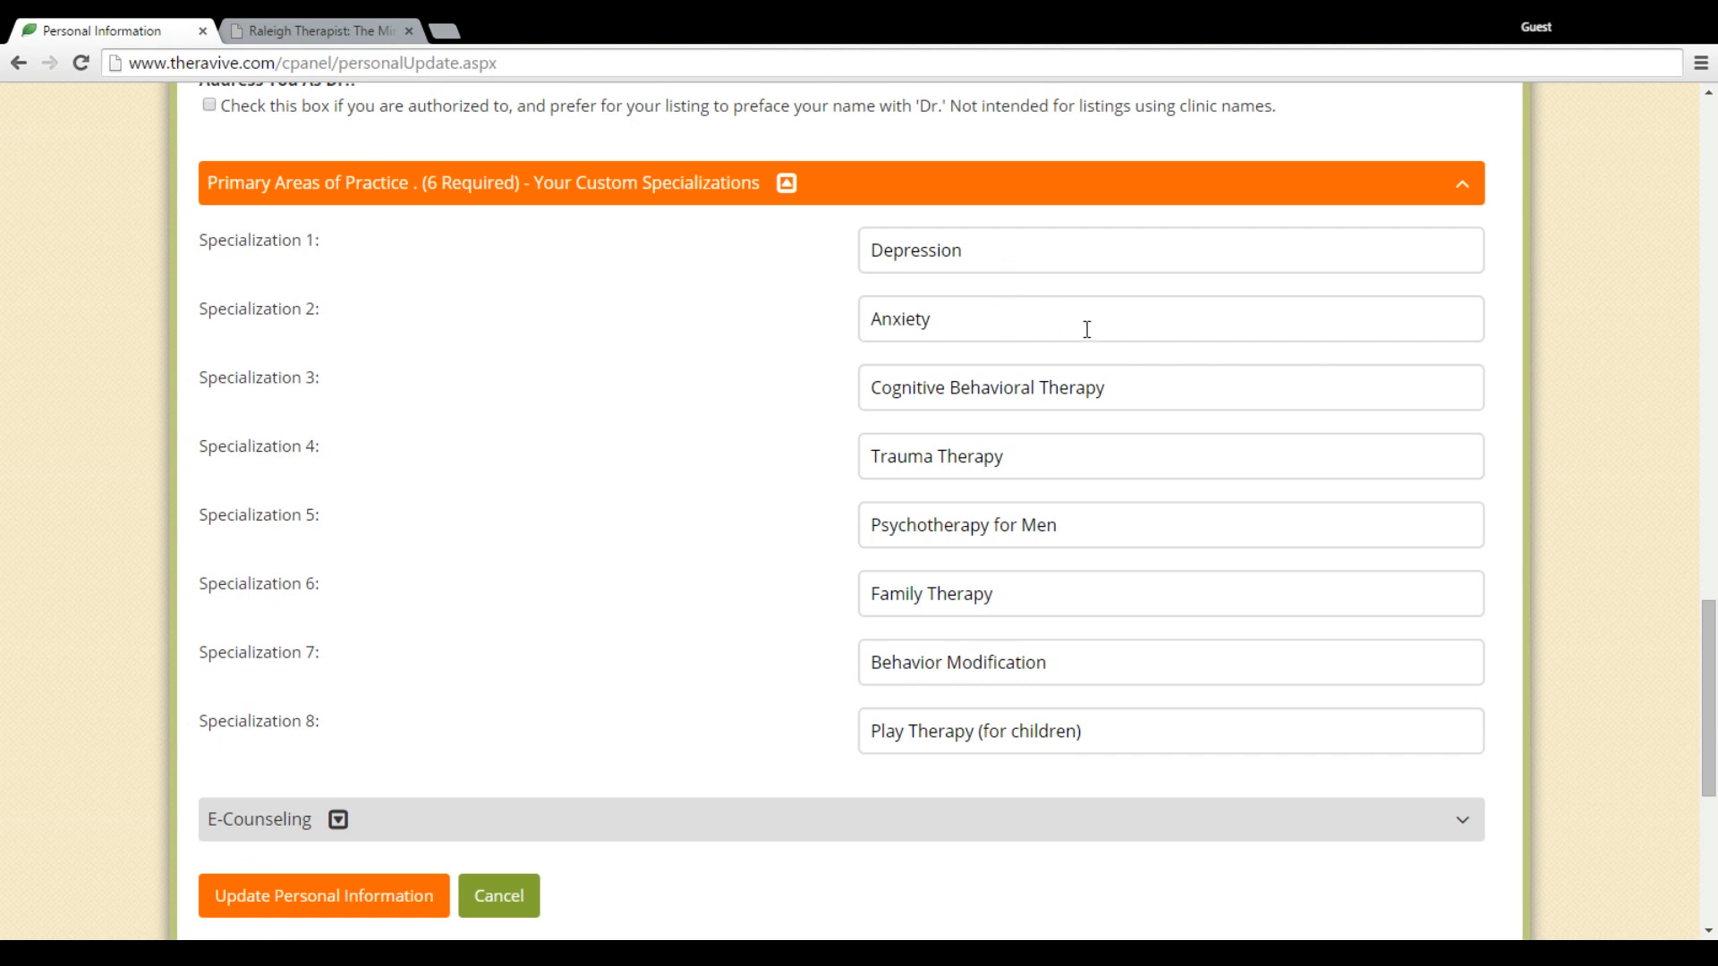
mouse_move(1122, 520)
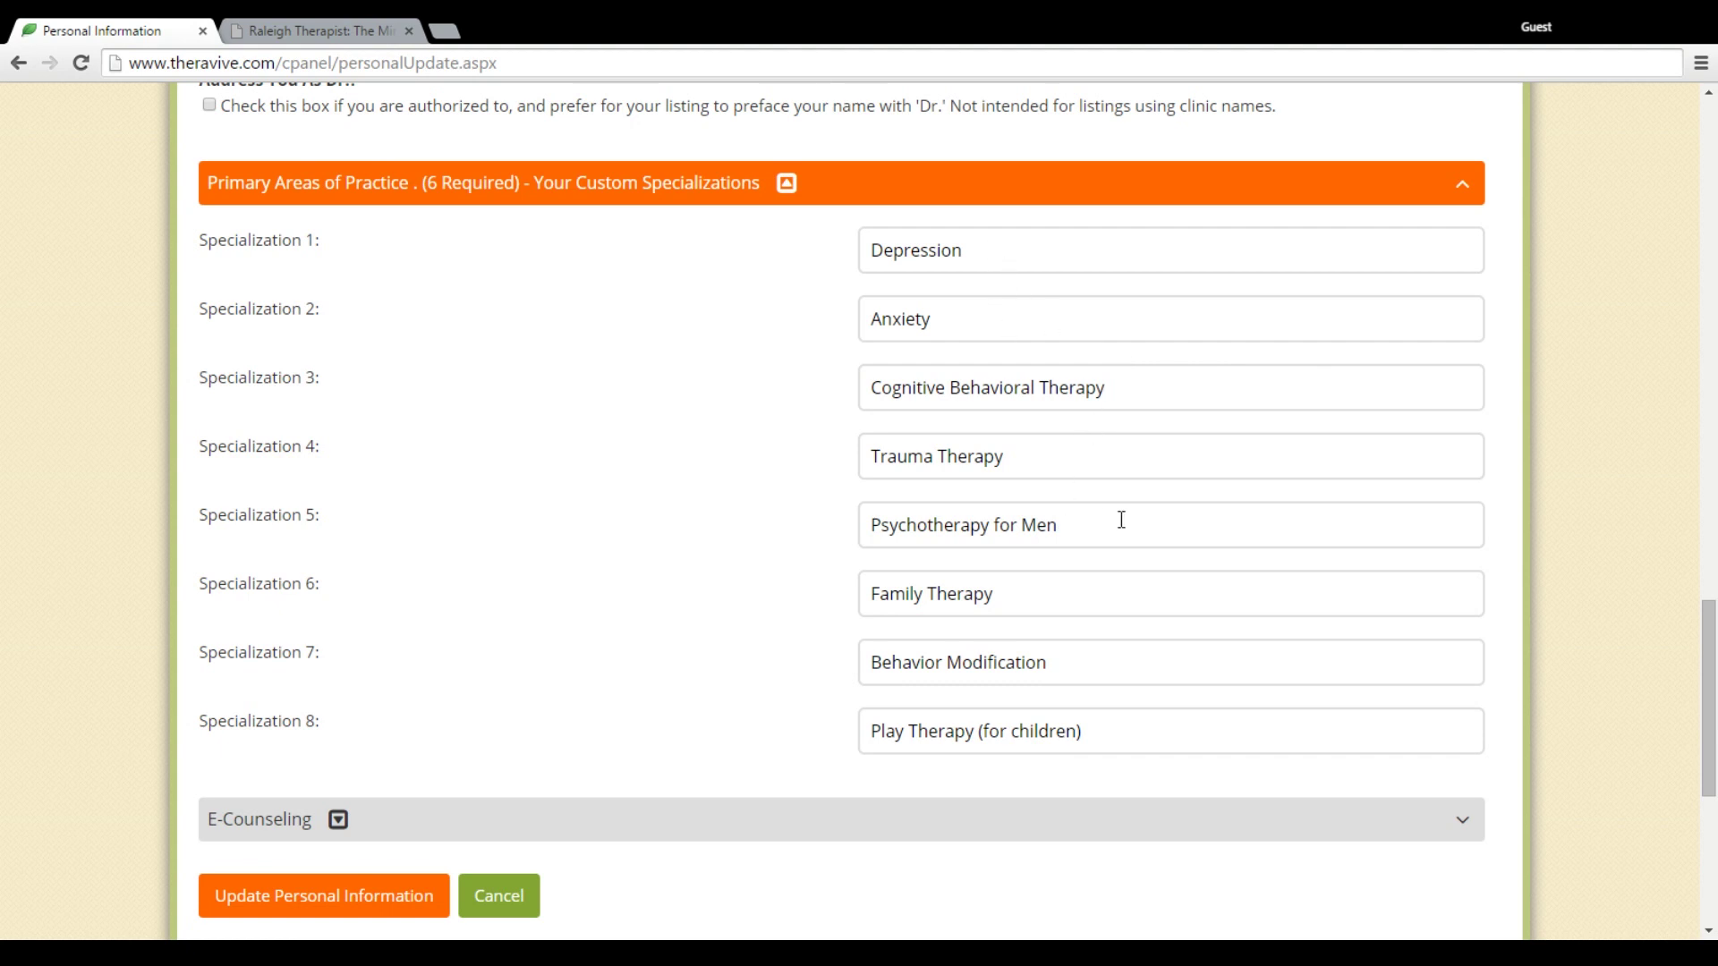
mouse_move(1106, 732)
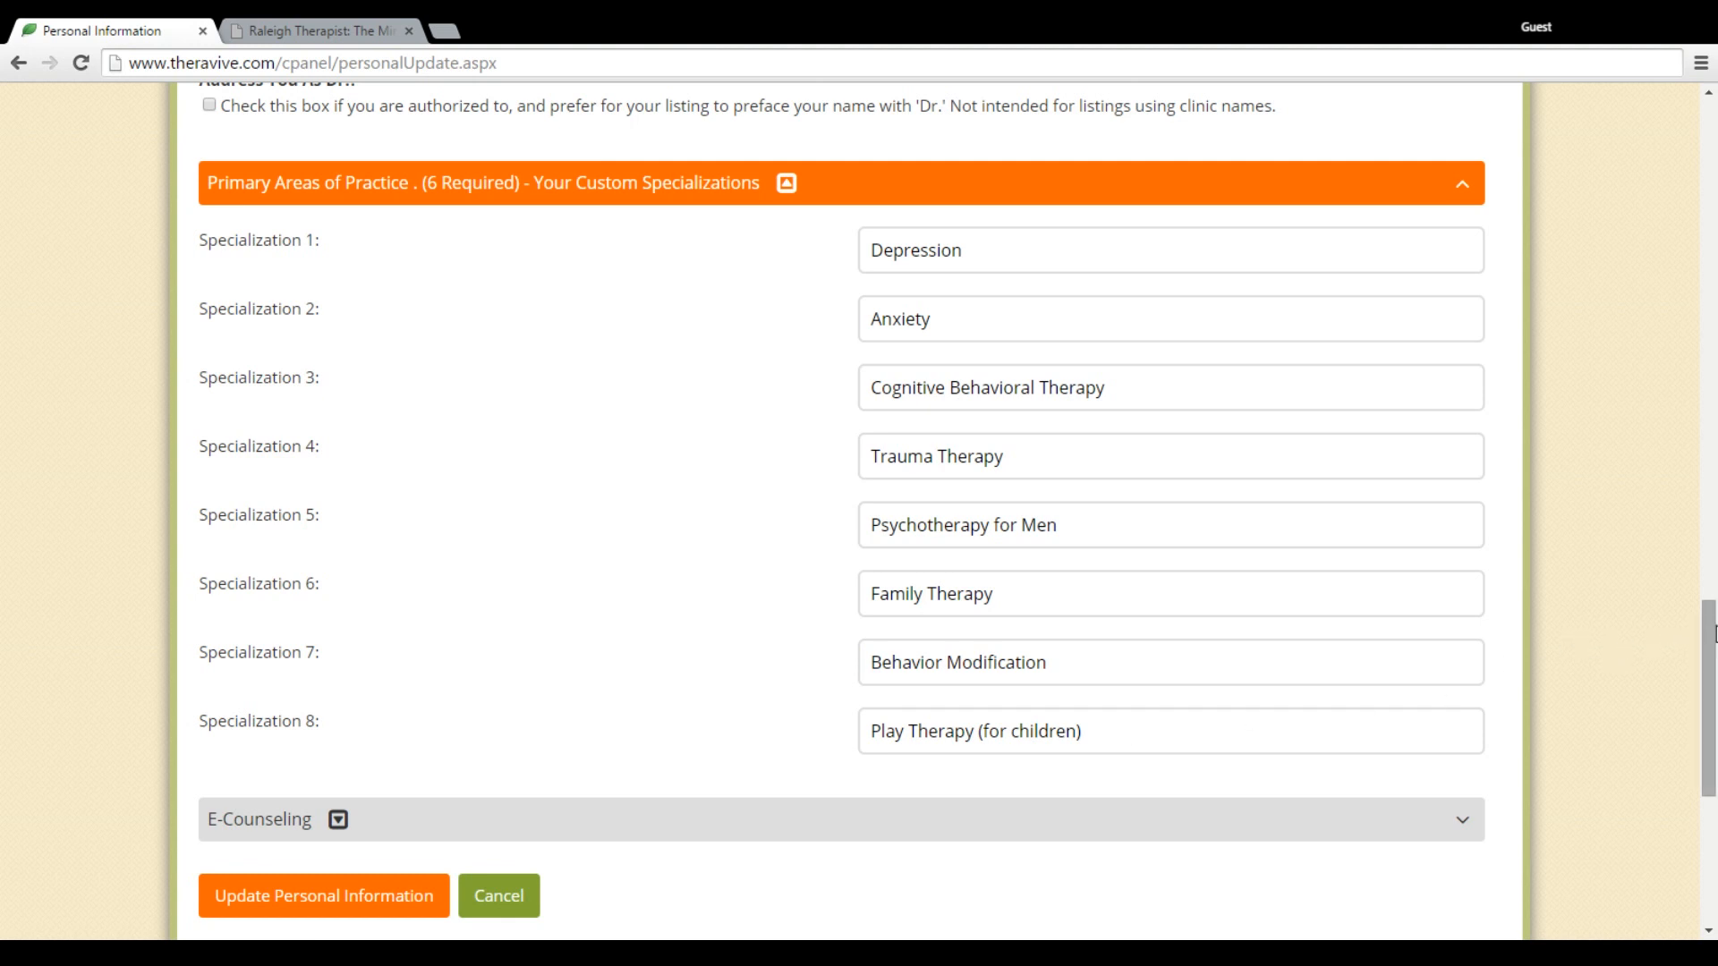
scroll(down, 3)
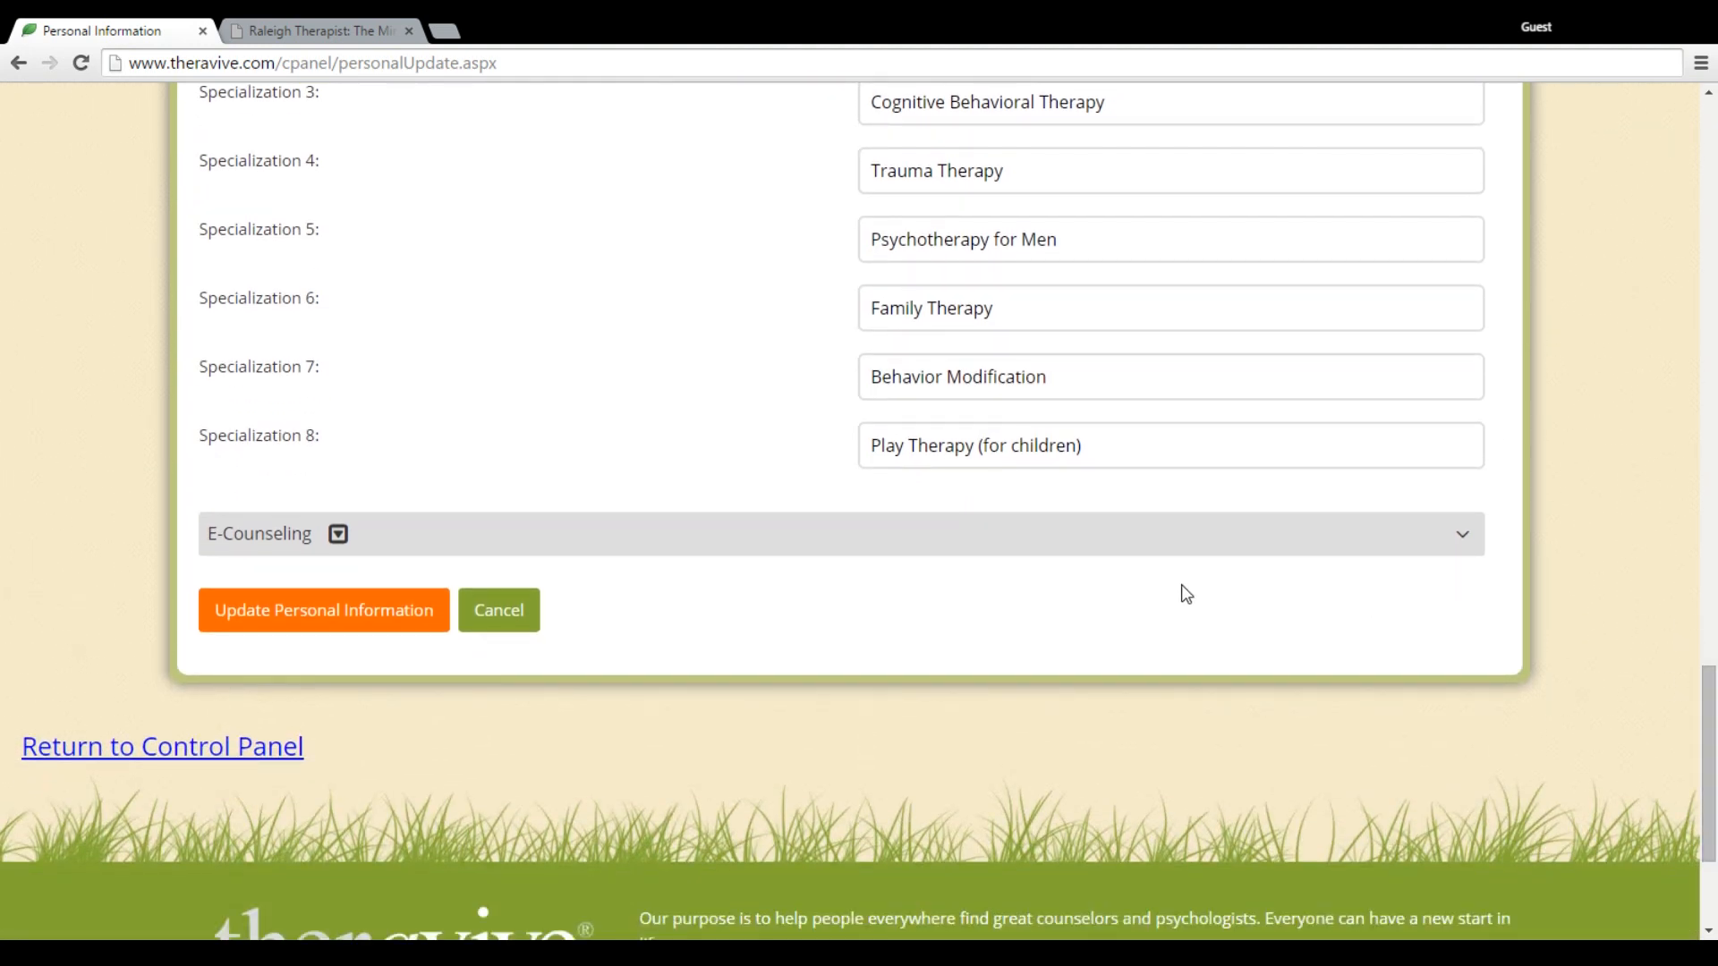
mouse_move(273, 475)
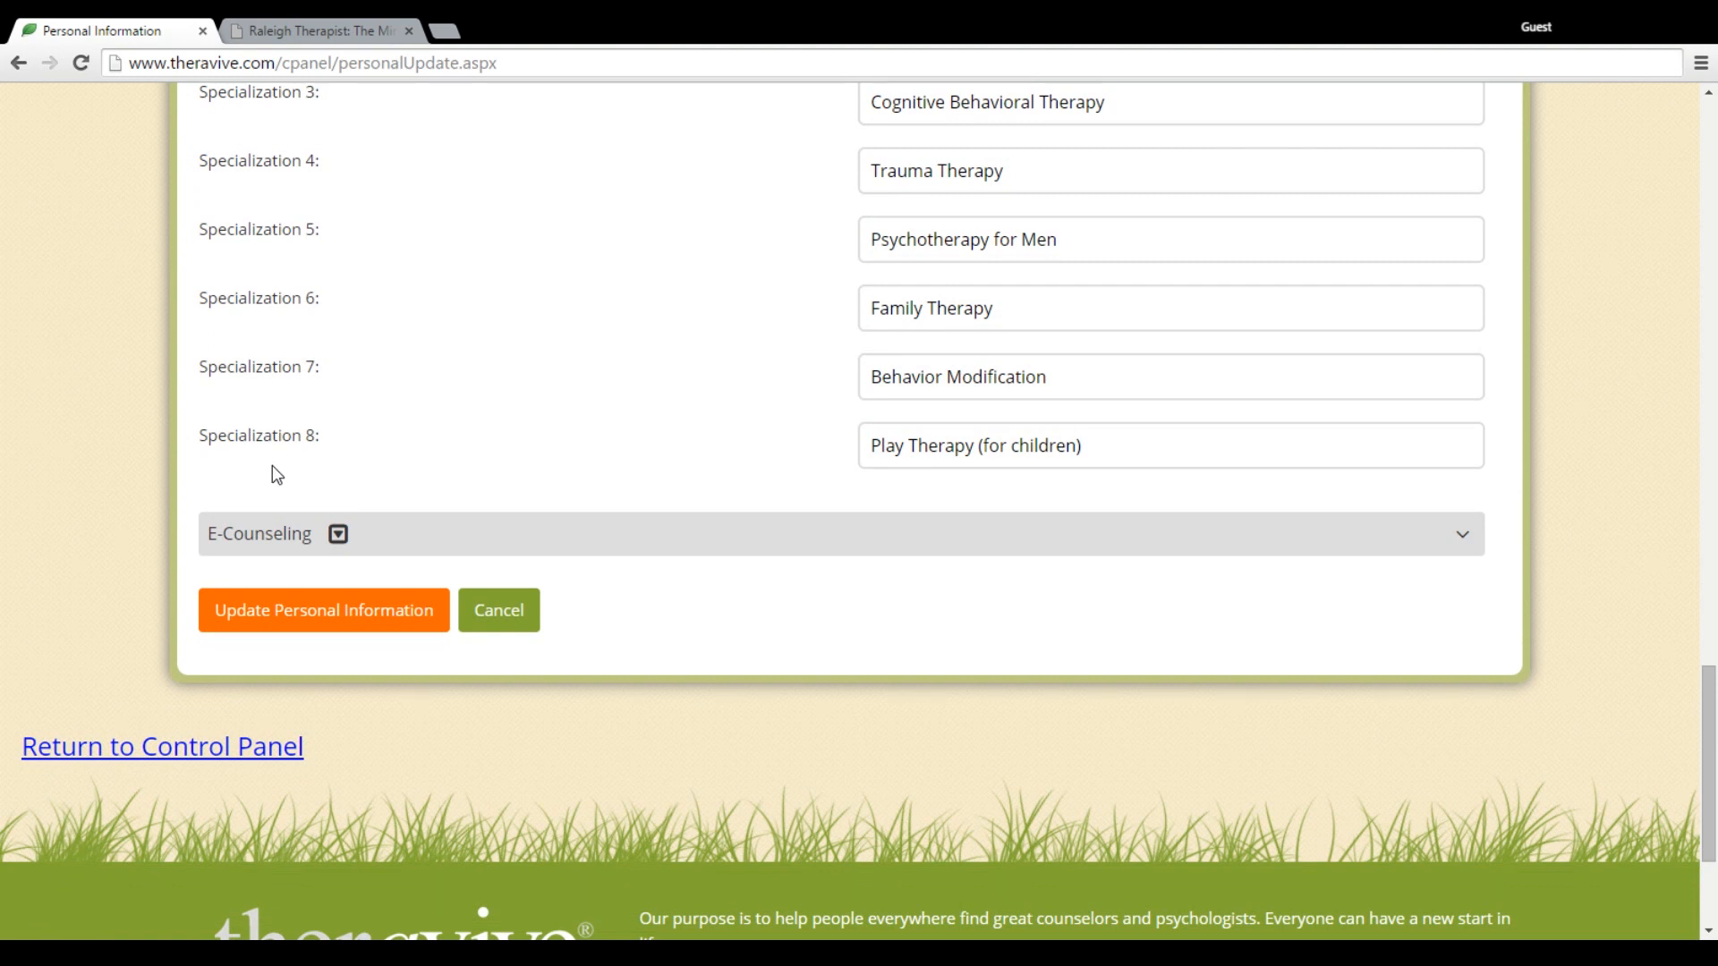
click(259, 534)
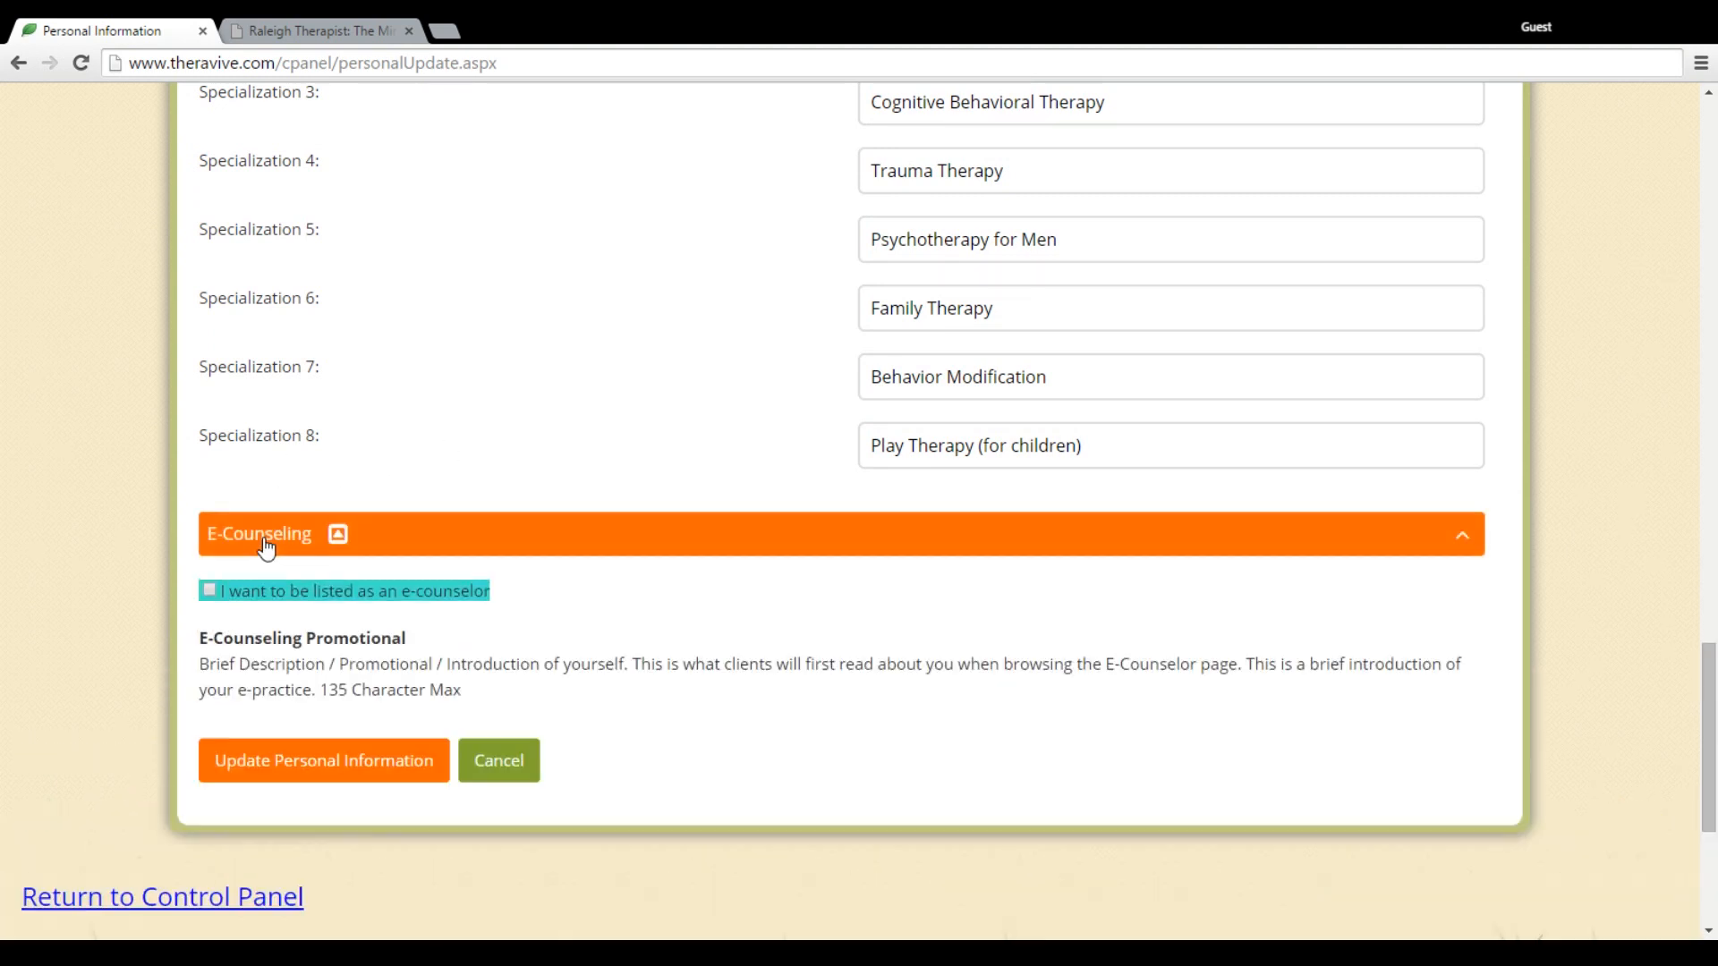
Step: Tick and then untick 'I want to be listed as an e-counselor'
click(207, 591)
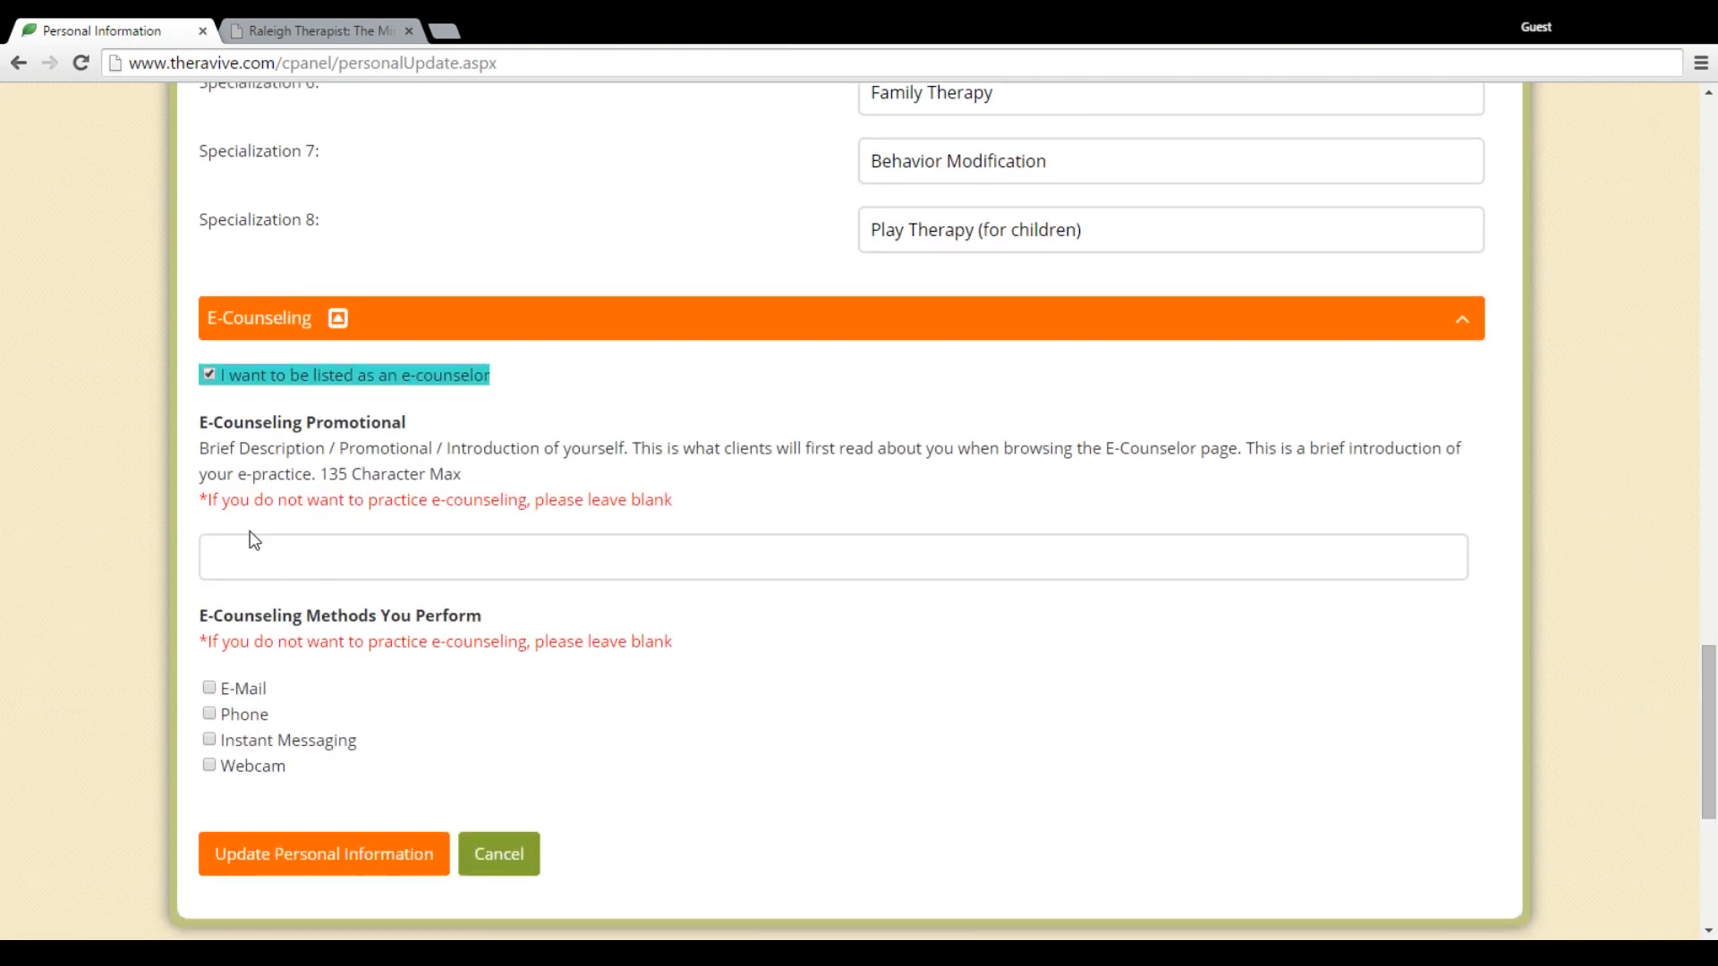
click(210, 375)
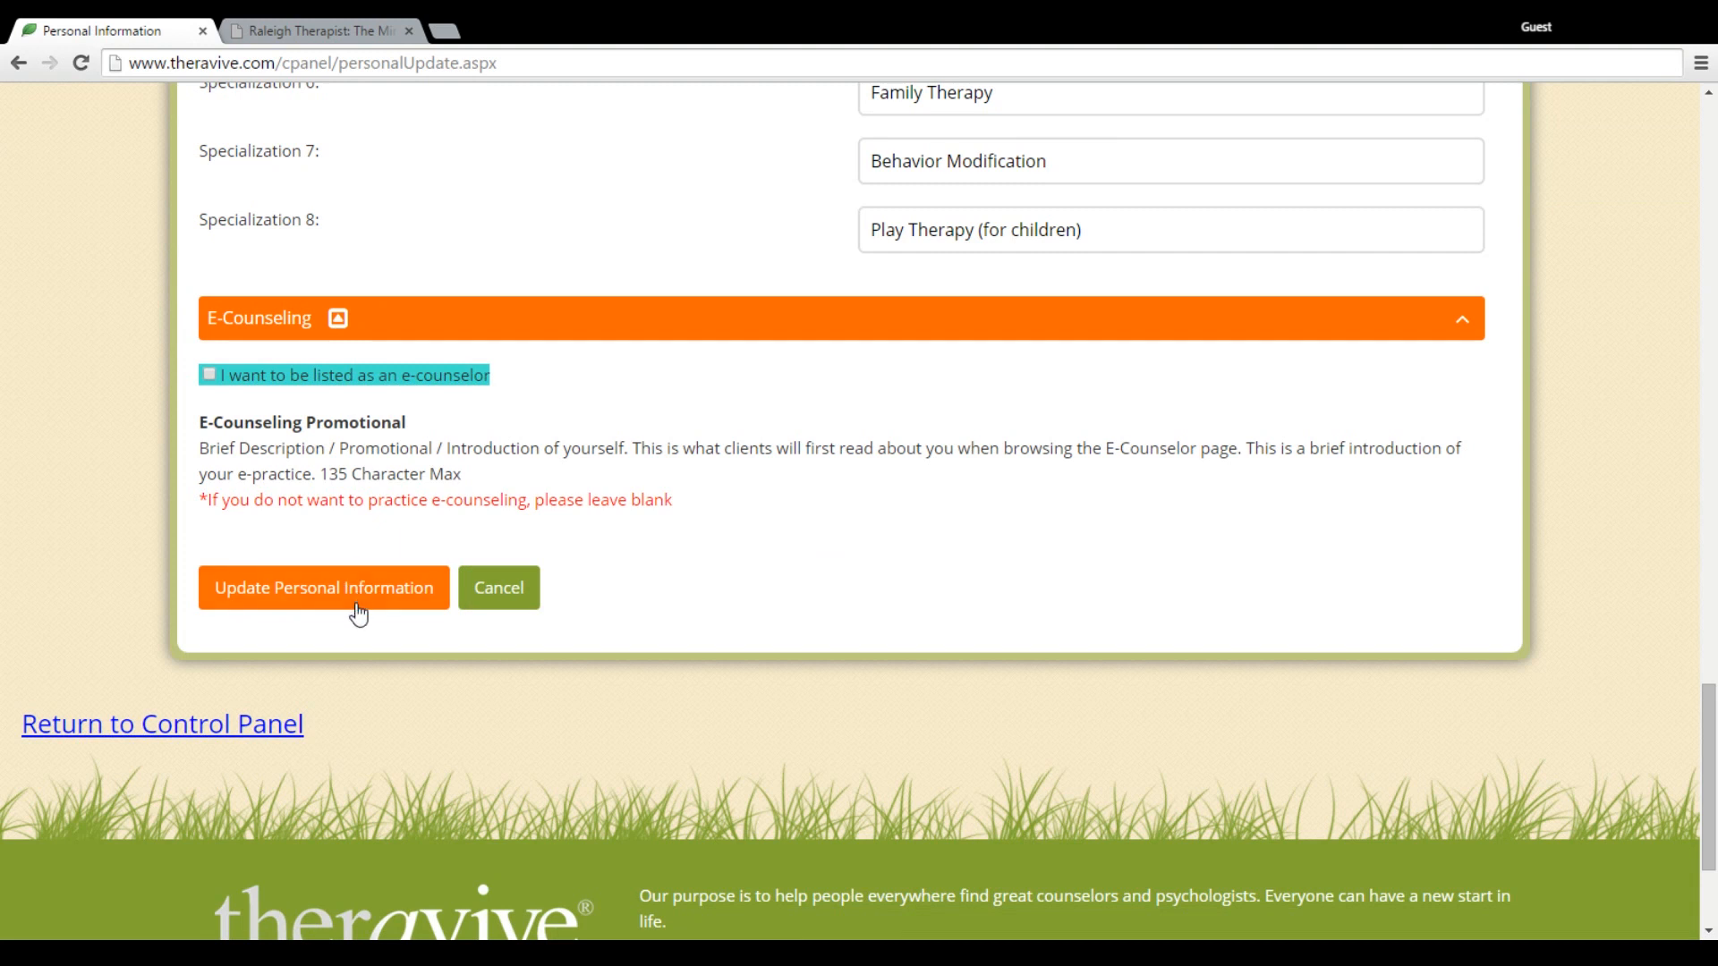
Step: Submit Update Personal Information, returning to the Control Panel with the success message
click(345, 589)
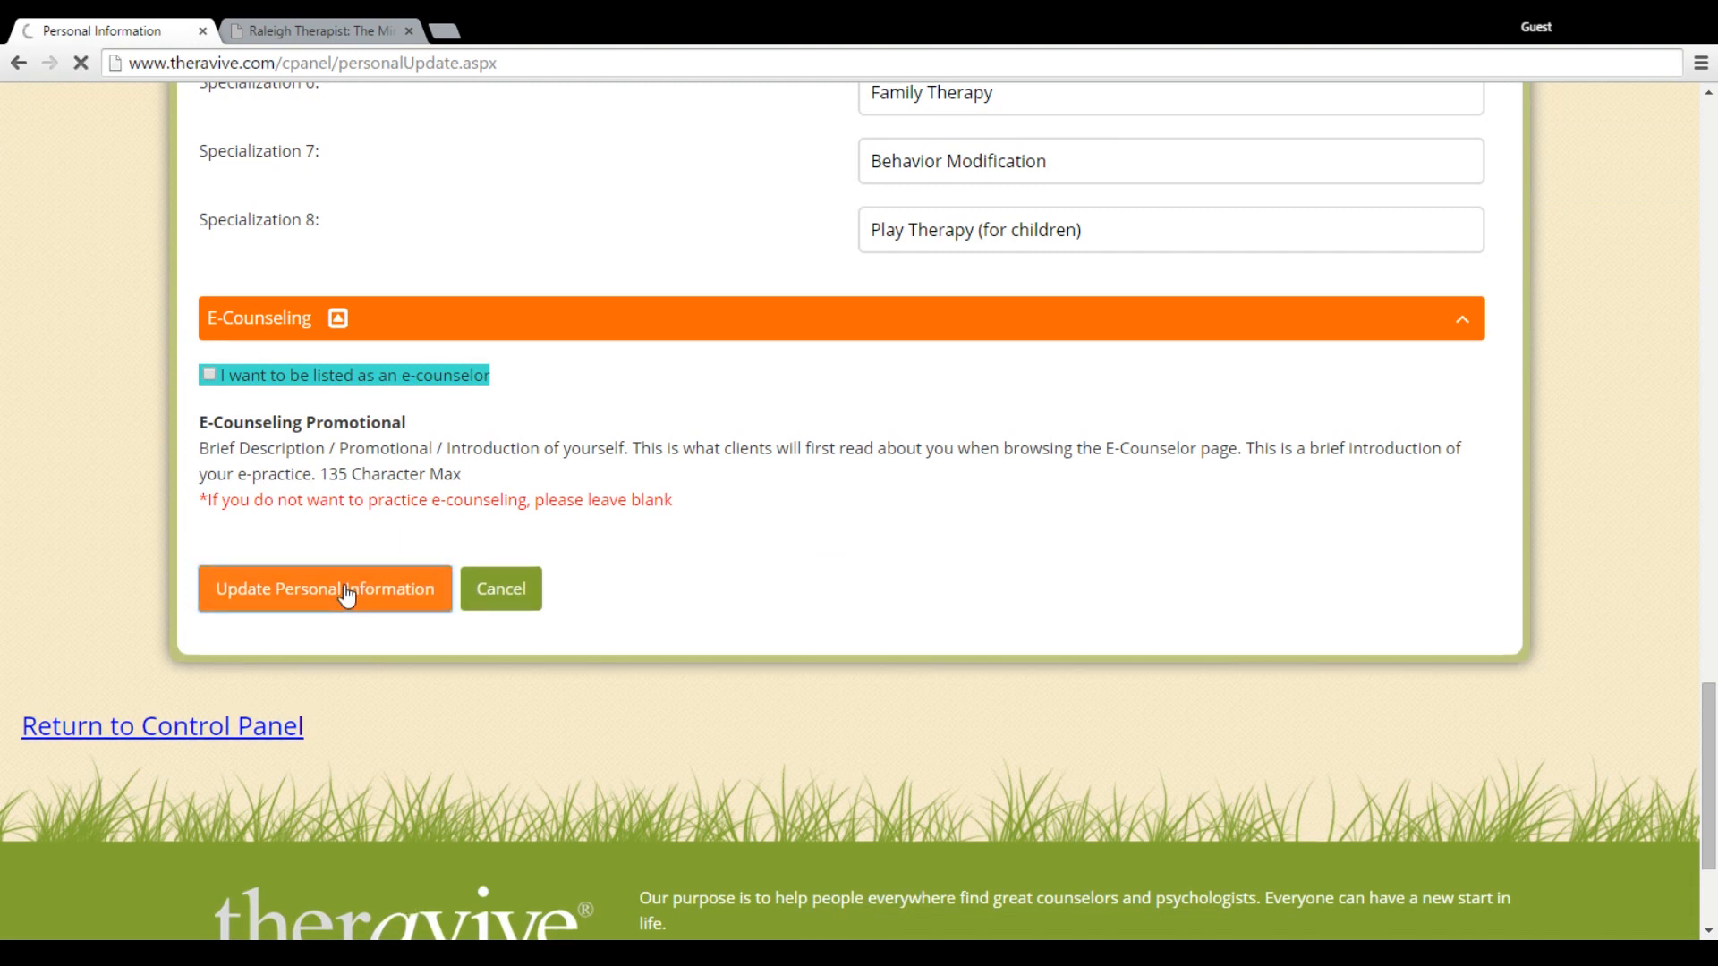
click(342, 588)
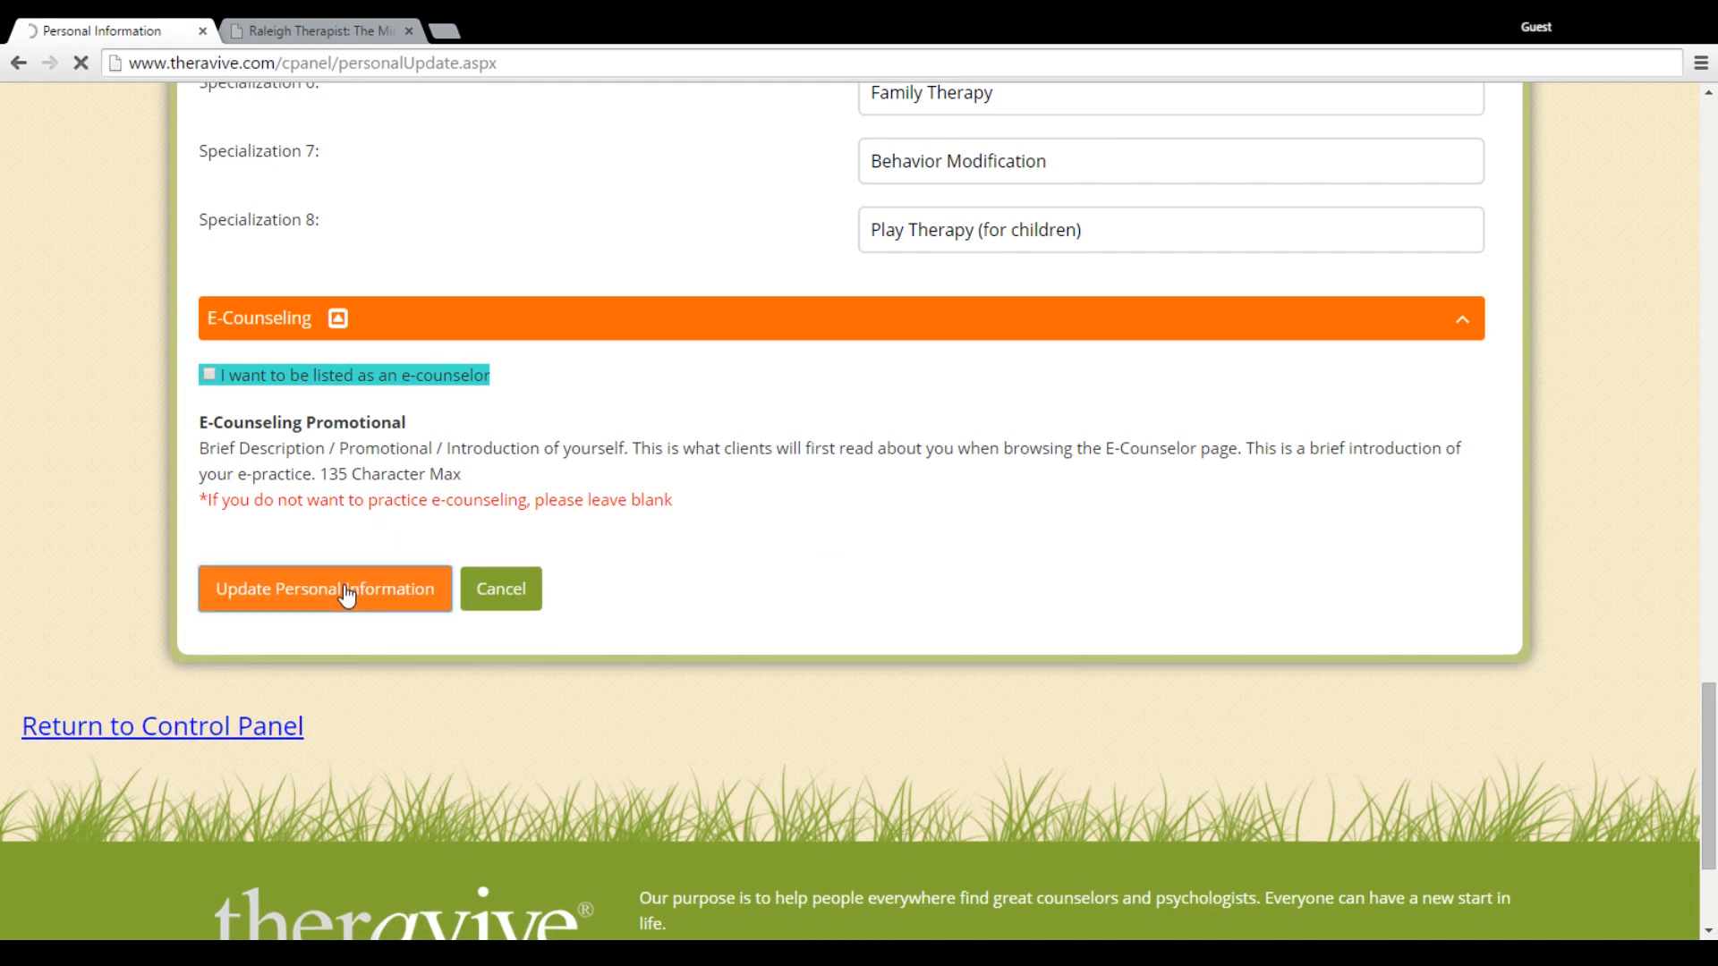
click(325, 589)
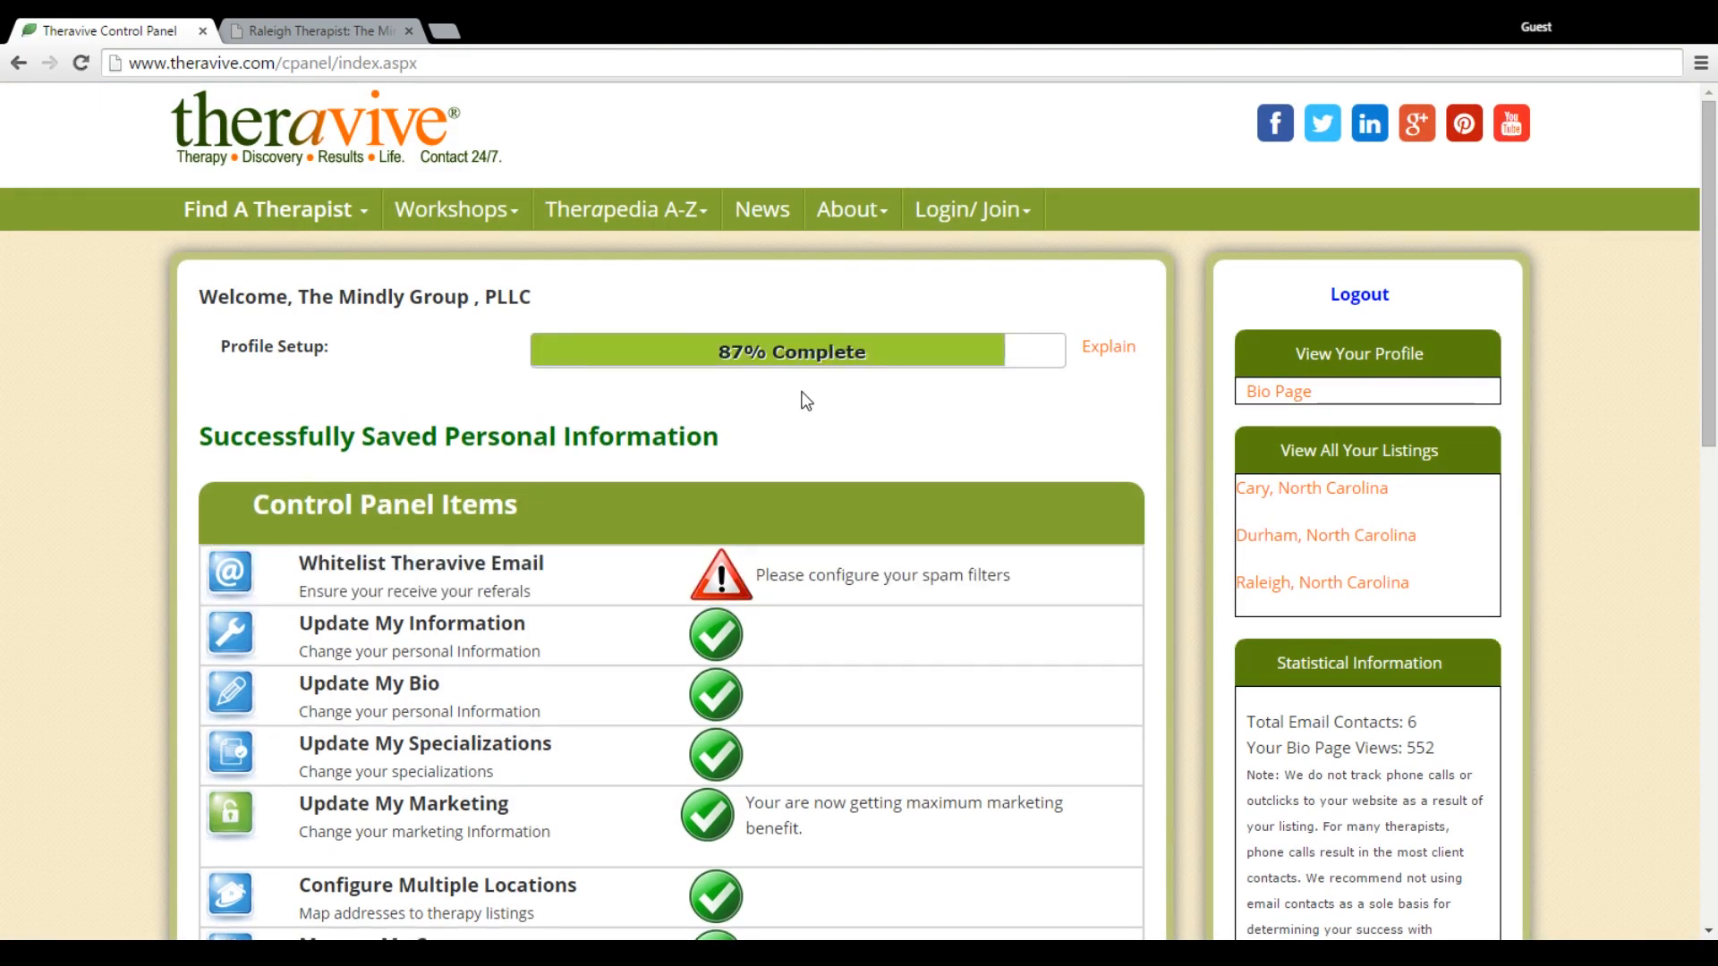
mouse_move(802, 432)
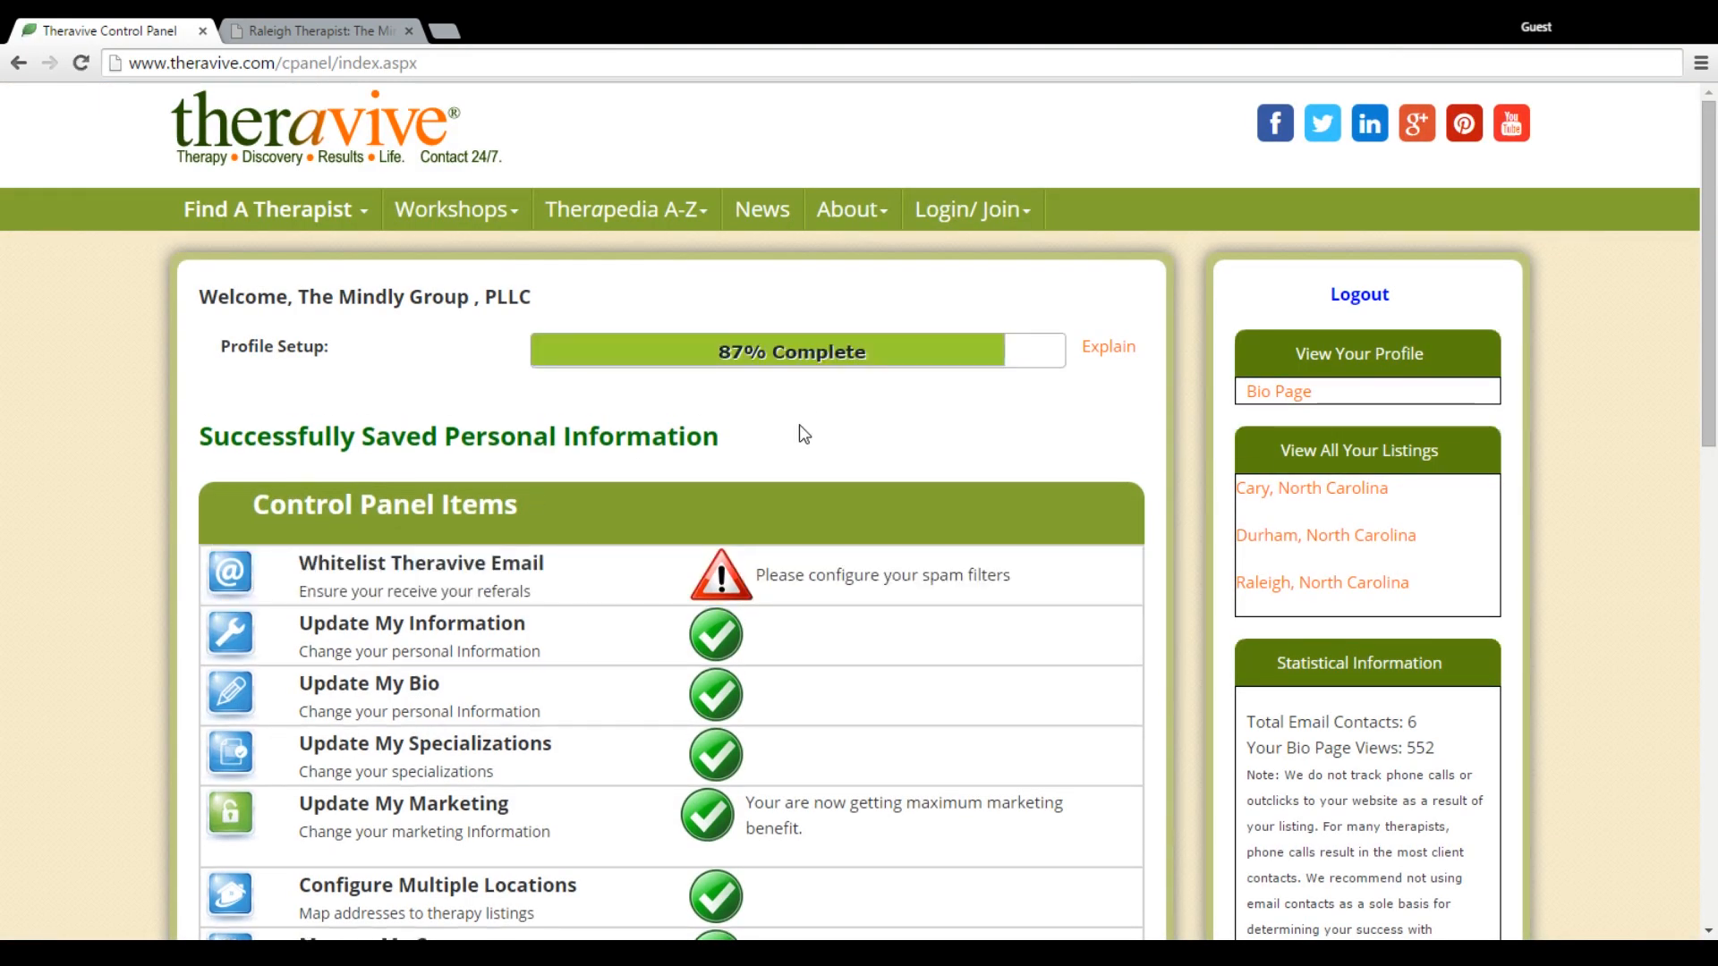
mouse_move(479, 433)
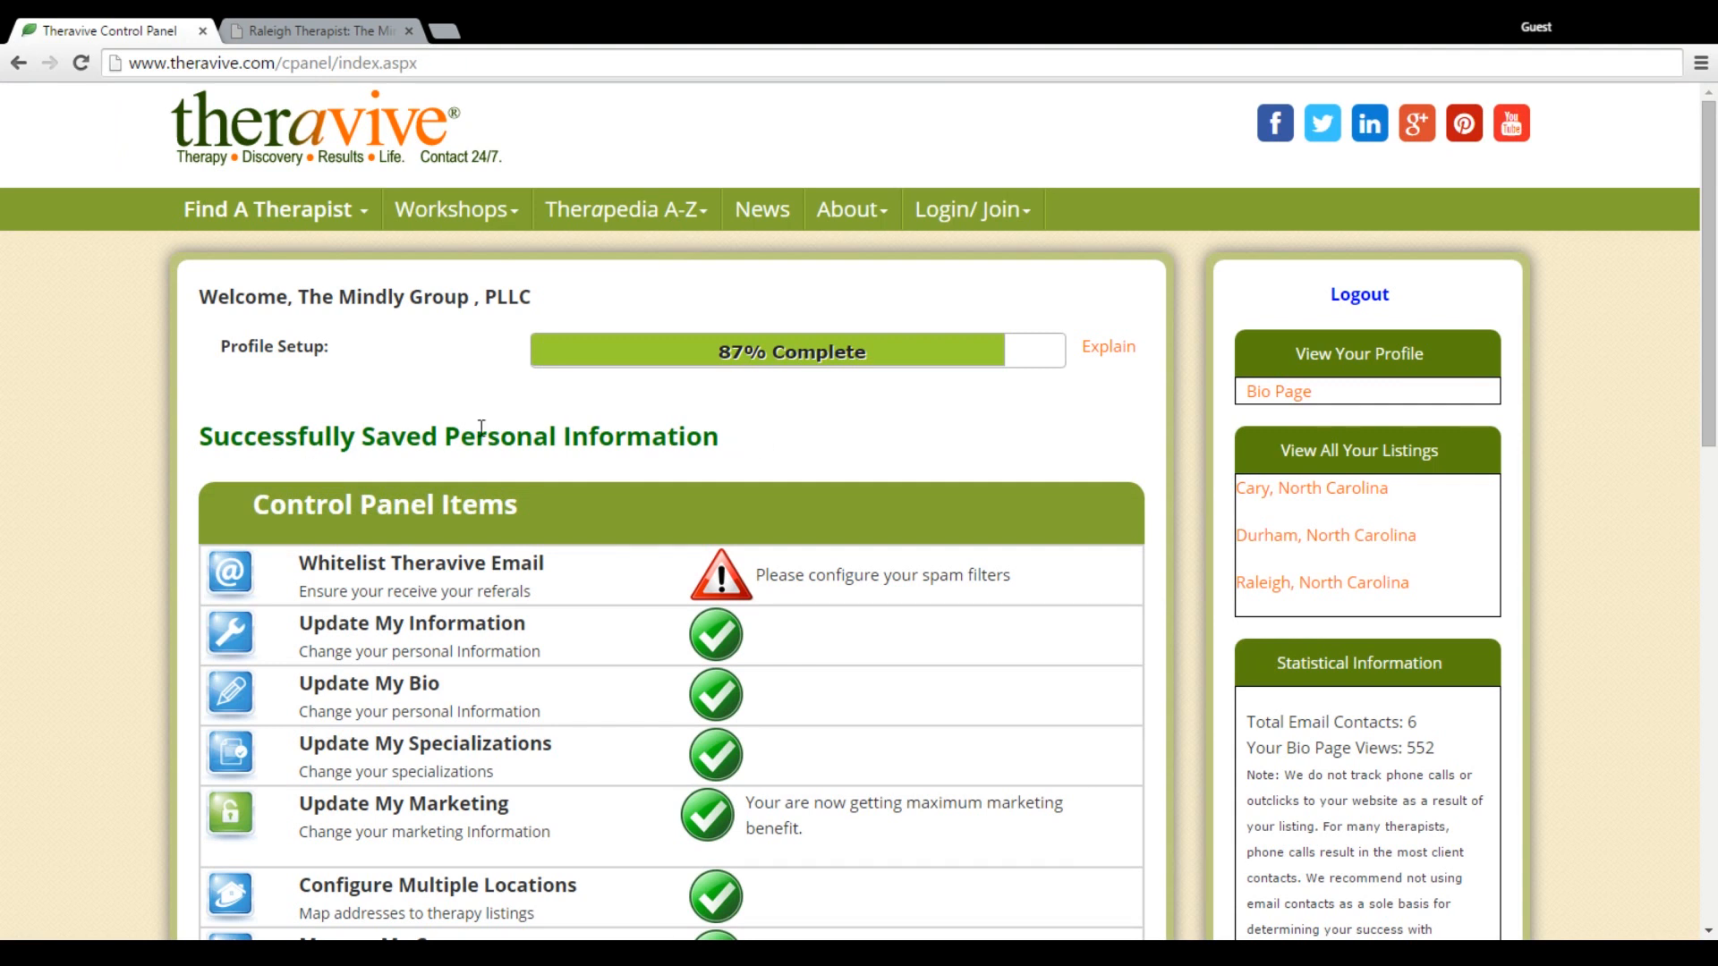
mouse_move(760, 438)
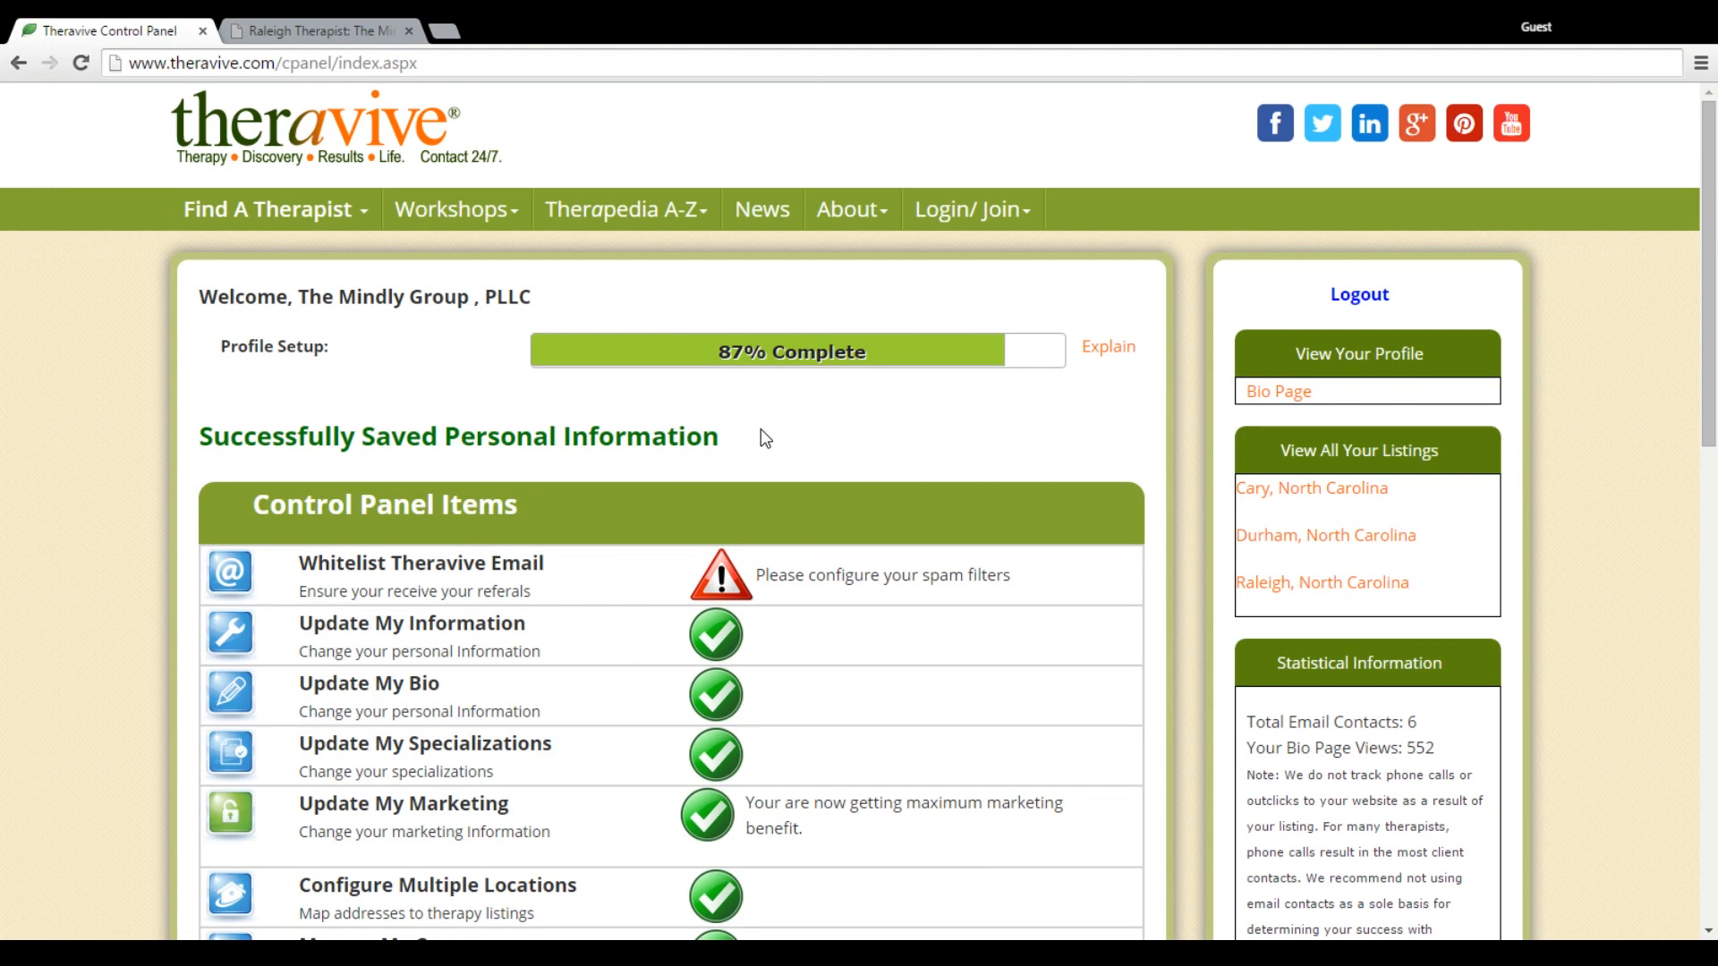
mouse_move(911, 438)
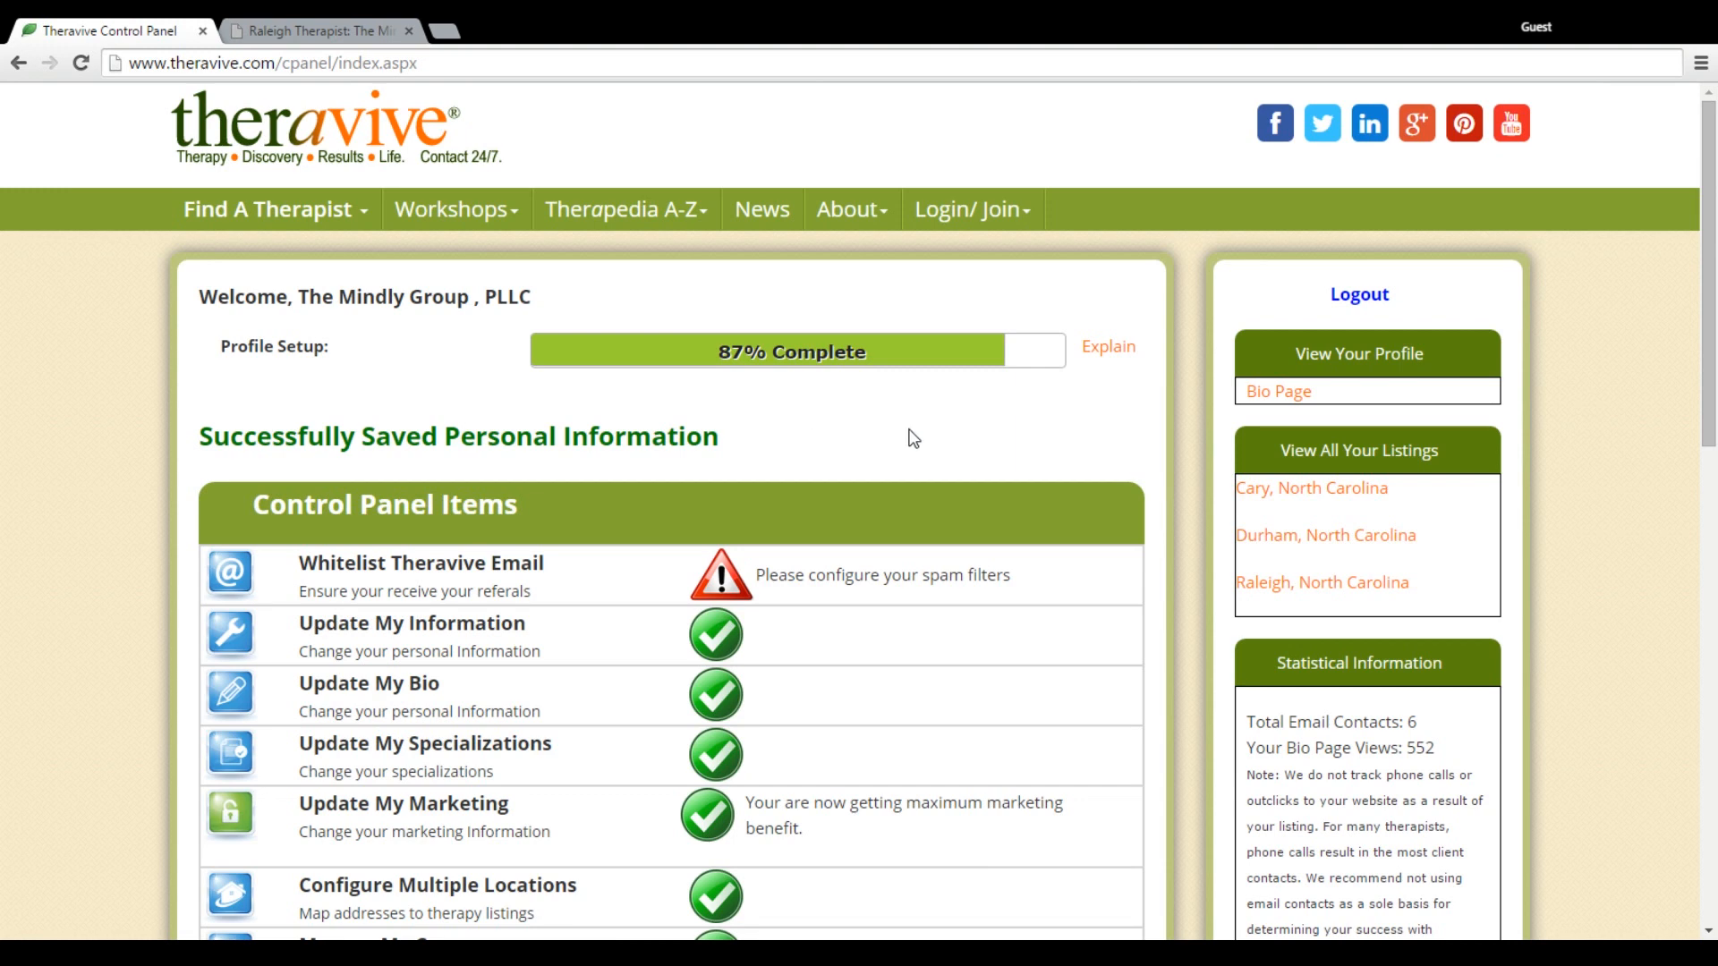